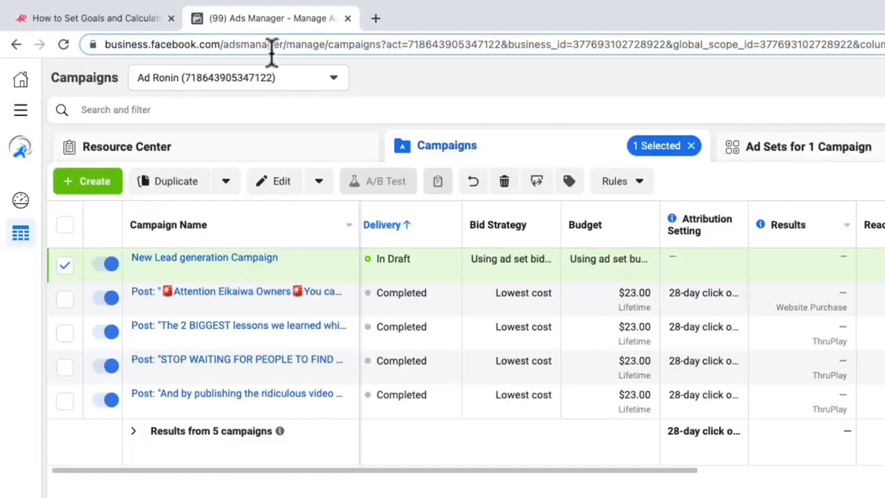
mouse_move(131, 94)
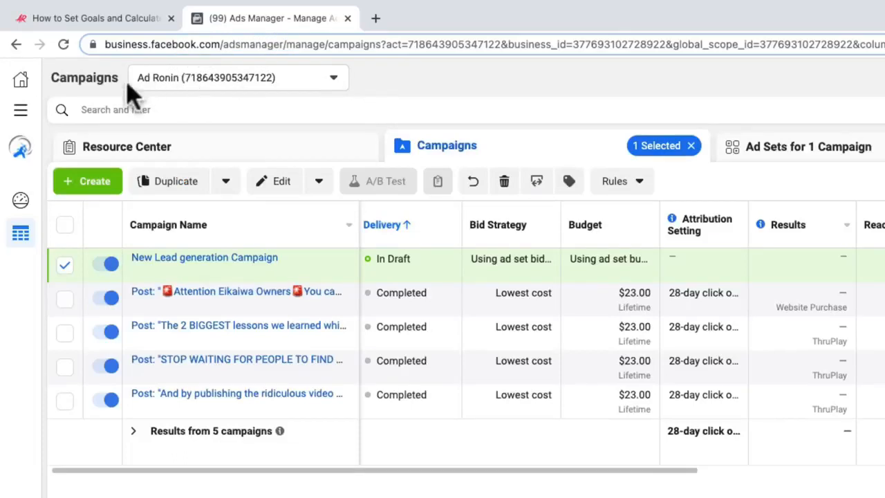
mouse_move(193, 97)
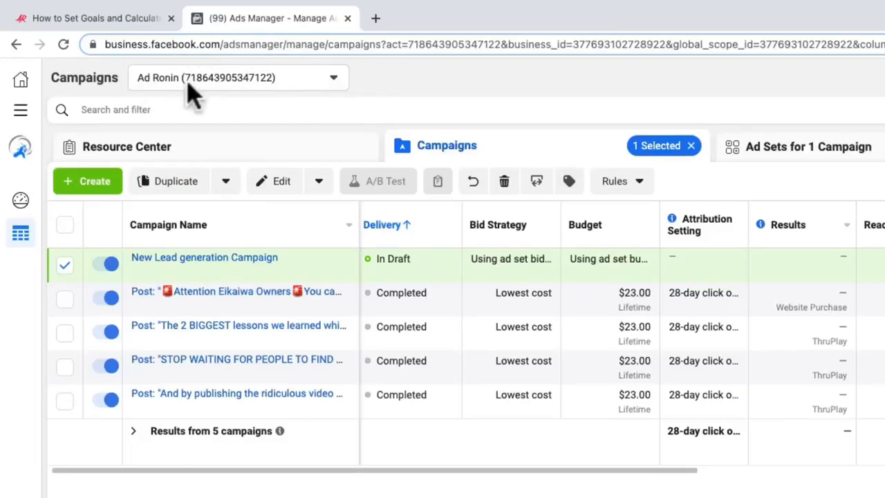
mouse_move(294, 100)
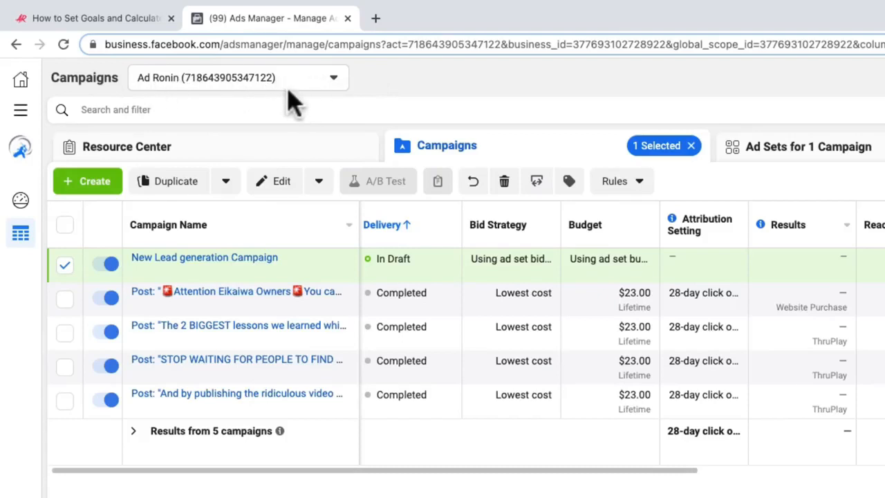
mouse_move(427, 72)
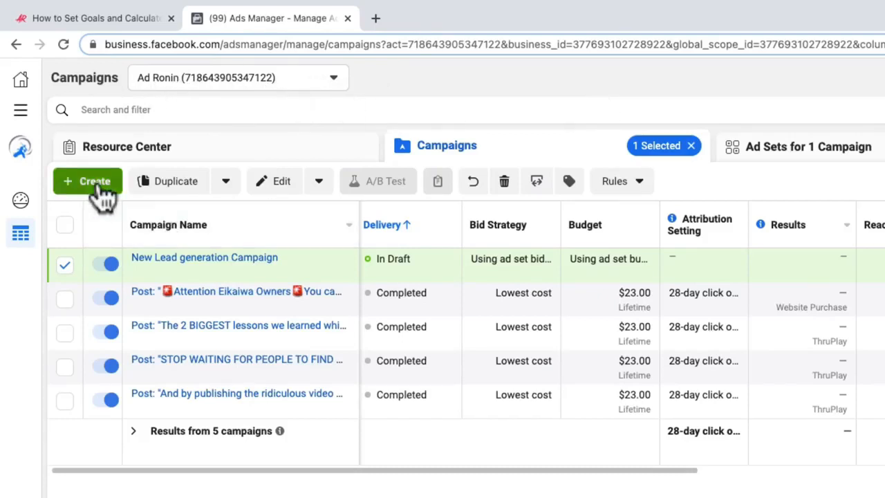
mouse_move(75, 191)
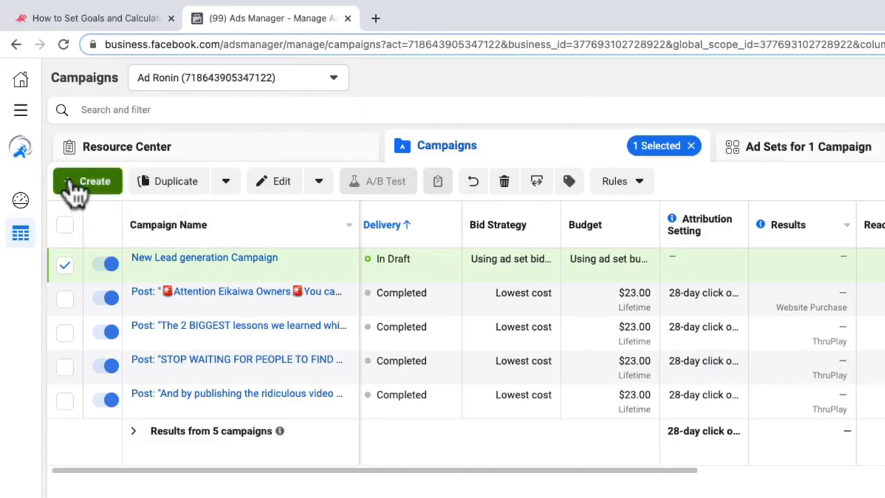
- Create a new campaign with the Lead generation objective and continue to its draft
click(87, 181)
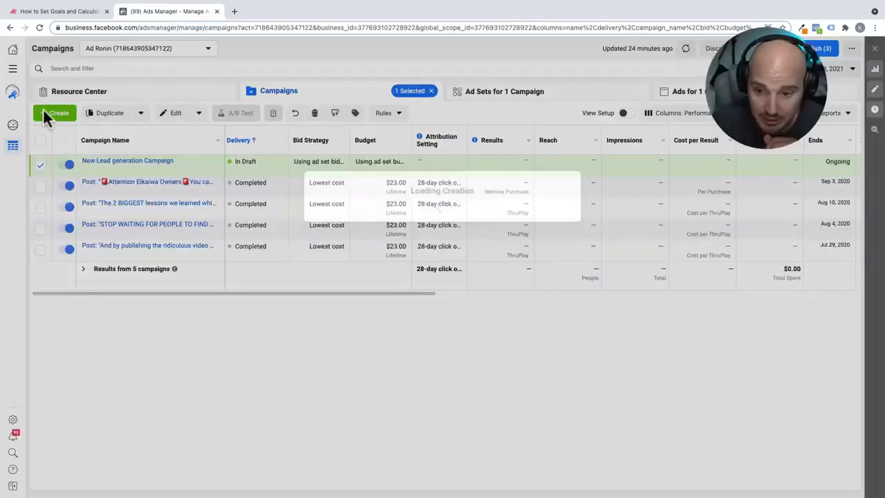
click(54, 113)
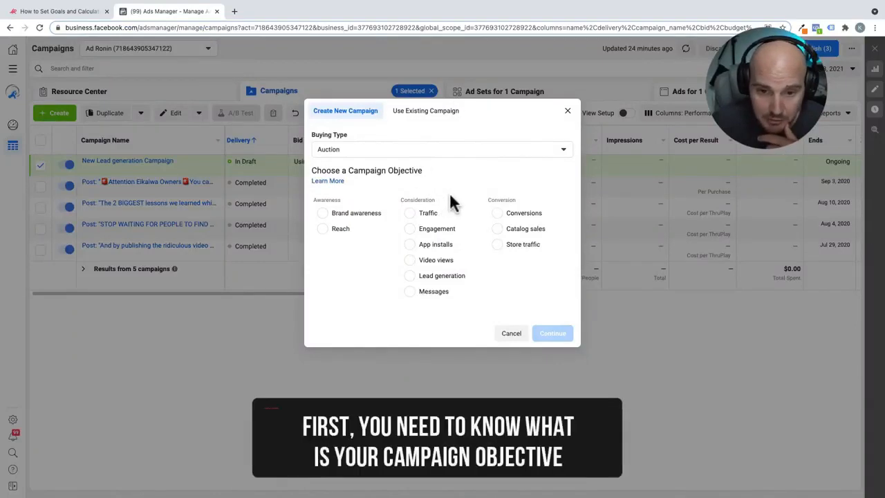
mouse_move(468, 199)
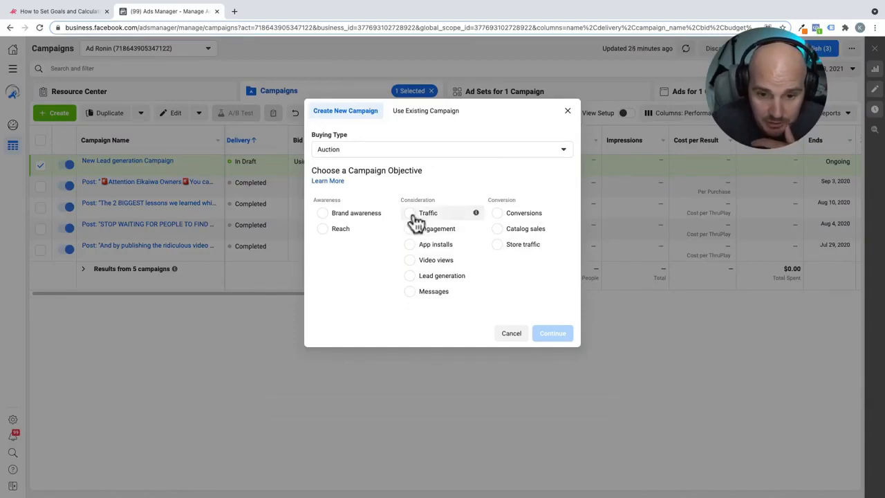
mouse_move(415, 280)
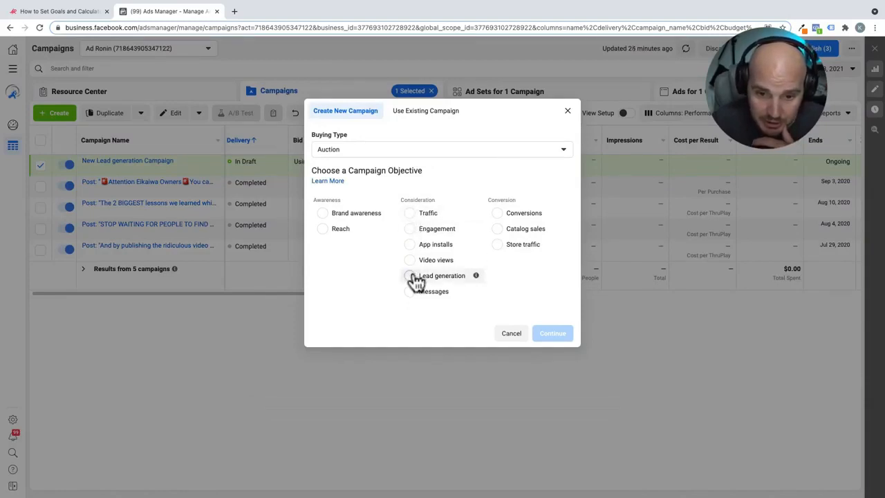
click(409, 275)
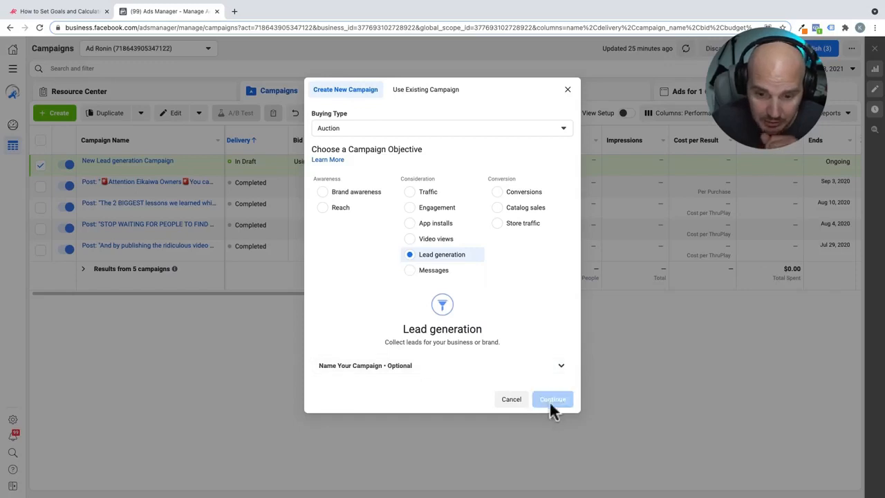
click(552, 398)
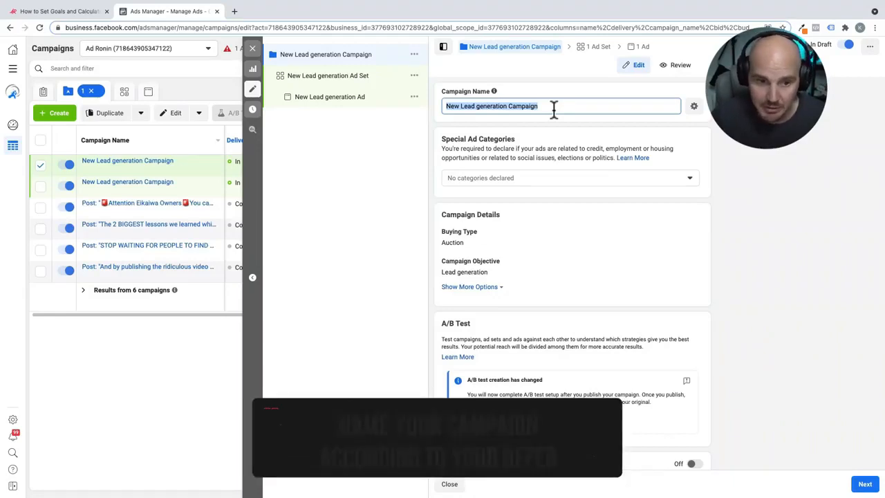
- Replace the default campaign name with '1 Free Ad - Ad Ronin Video'
click(449, 484)
text(1 Free Ad -)
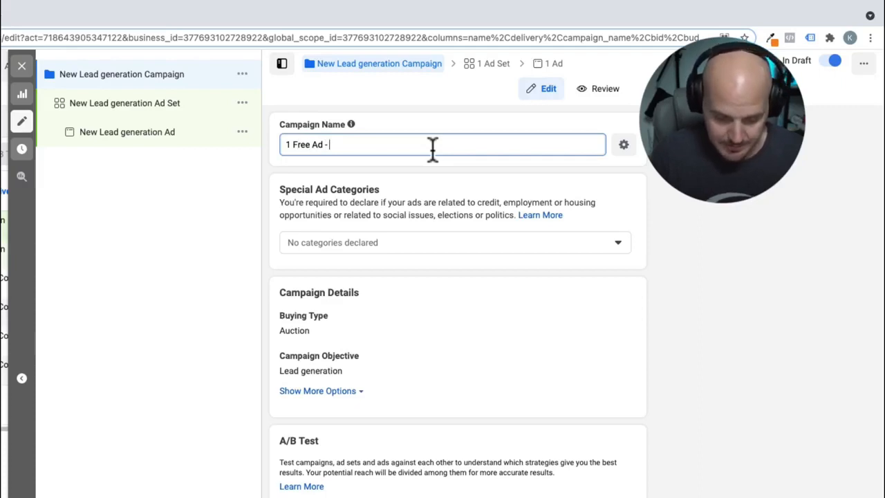
text(Ad Ronin)
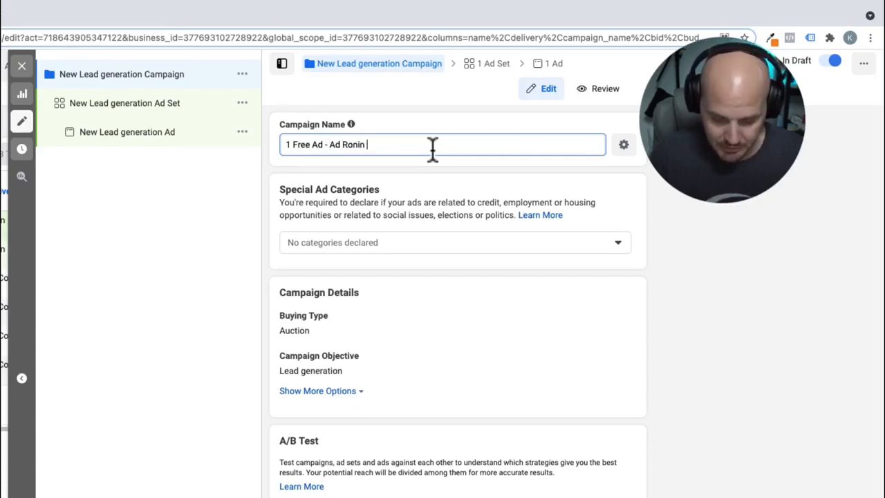
text(Video)
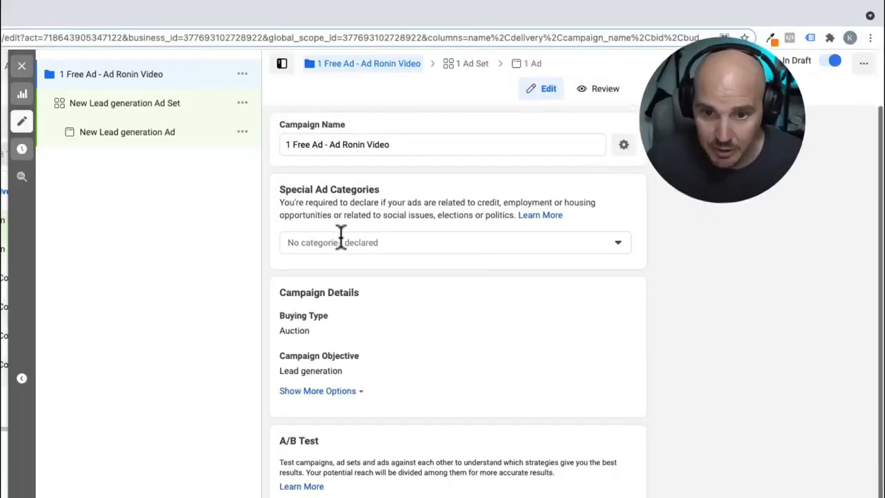
mouse_move(324, 263)
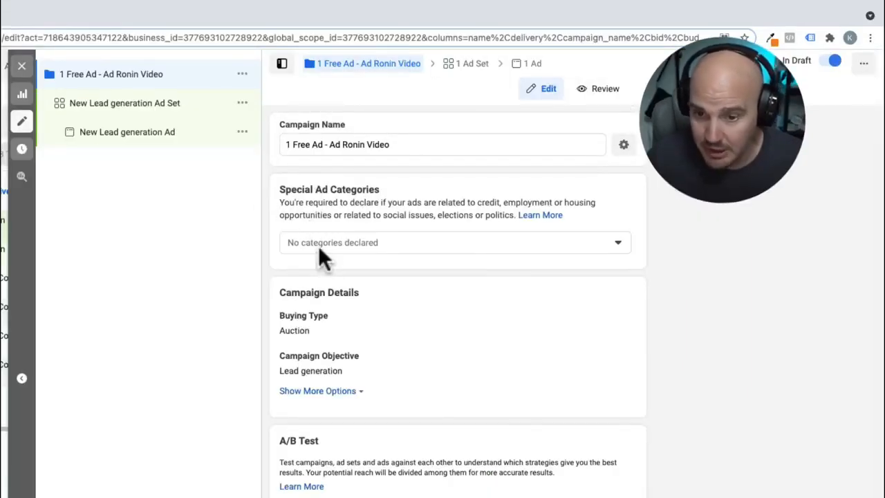
mouse_move(459, 256)
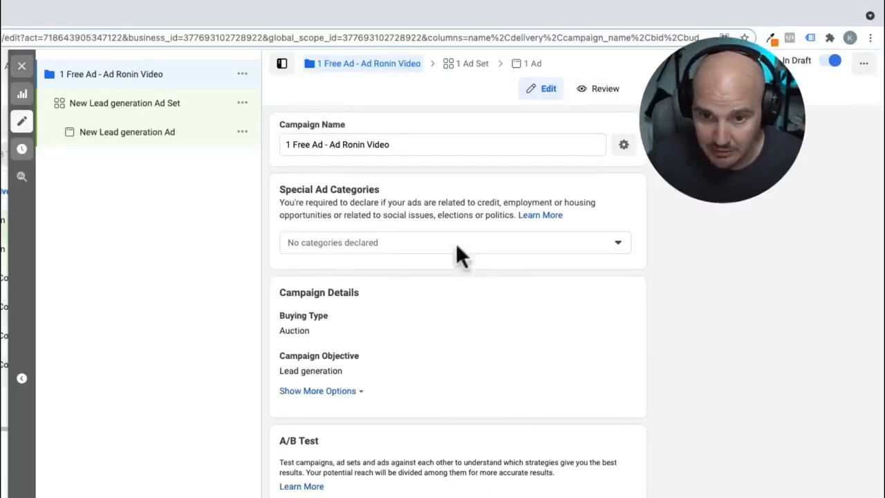
mouse_move(486, 259)
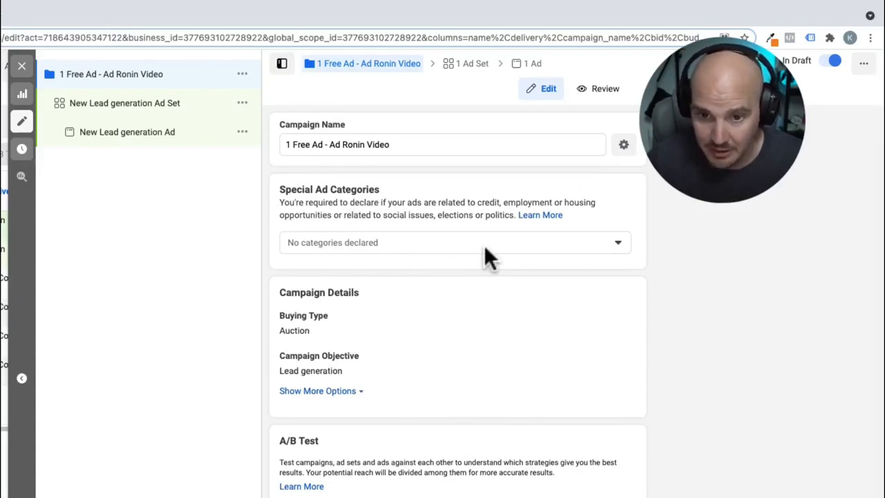
click(455, 242)
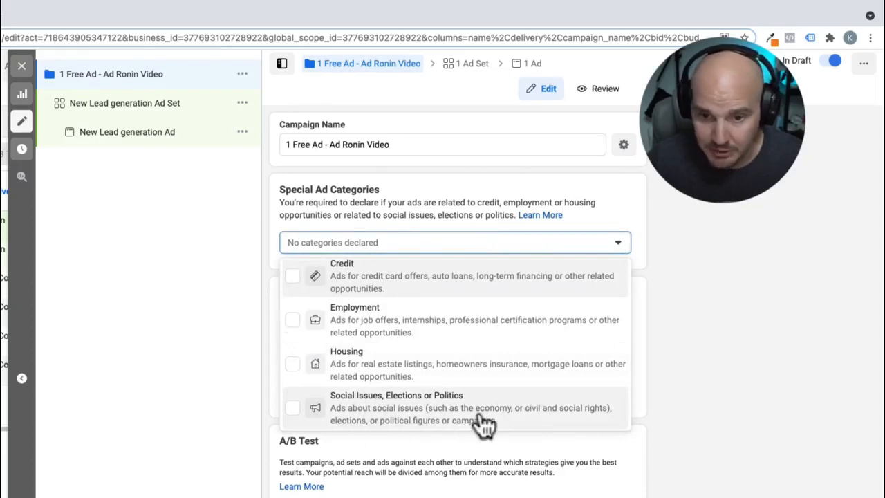
mouse_move(602, 235)
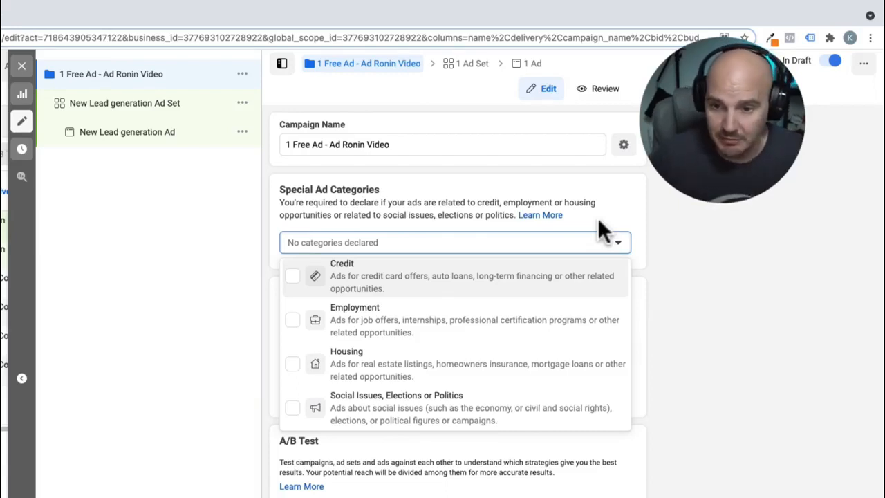
mouse_move(390, 373)
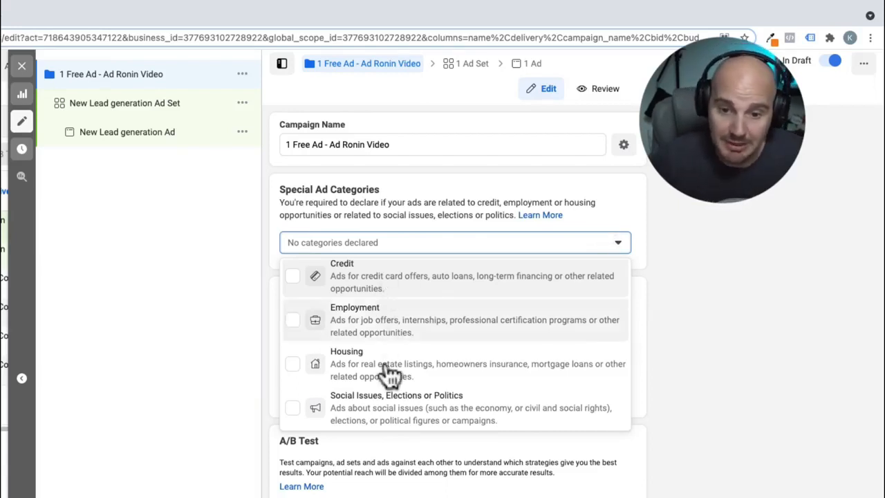
mouse_move(401, 284)
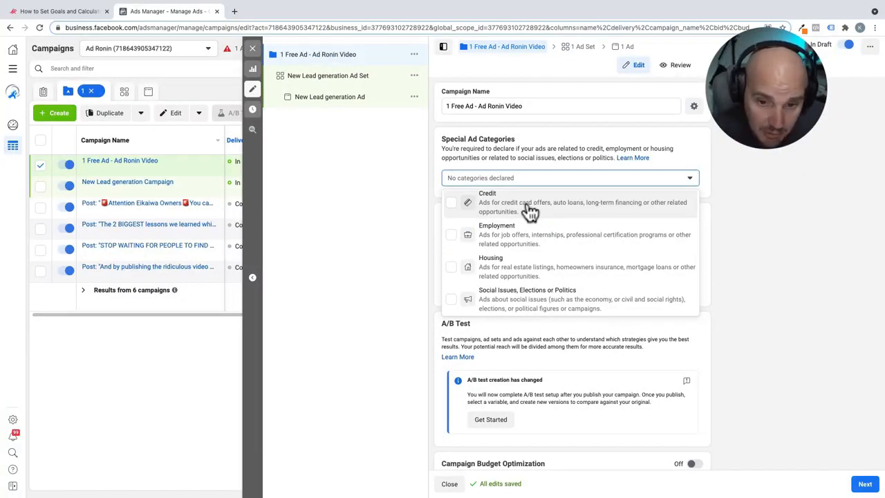
mouse_move(495, 252)
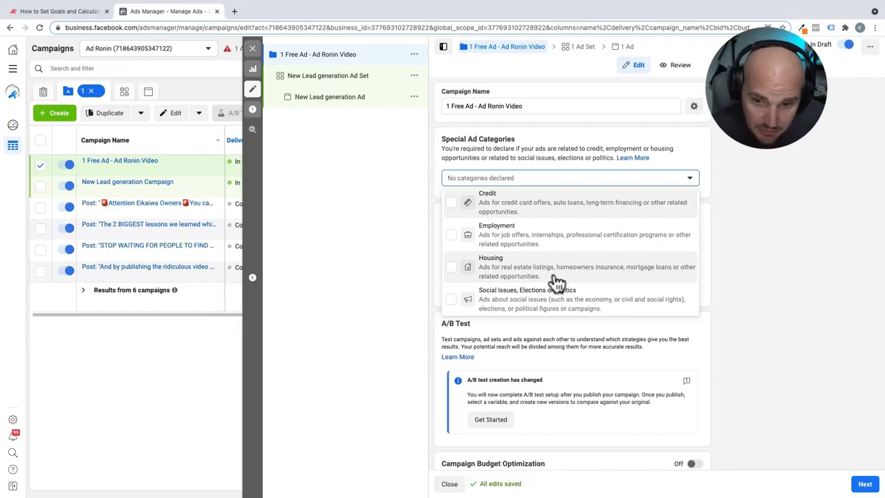
mouse_move(713, 199)
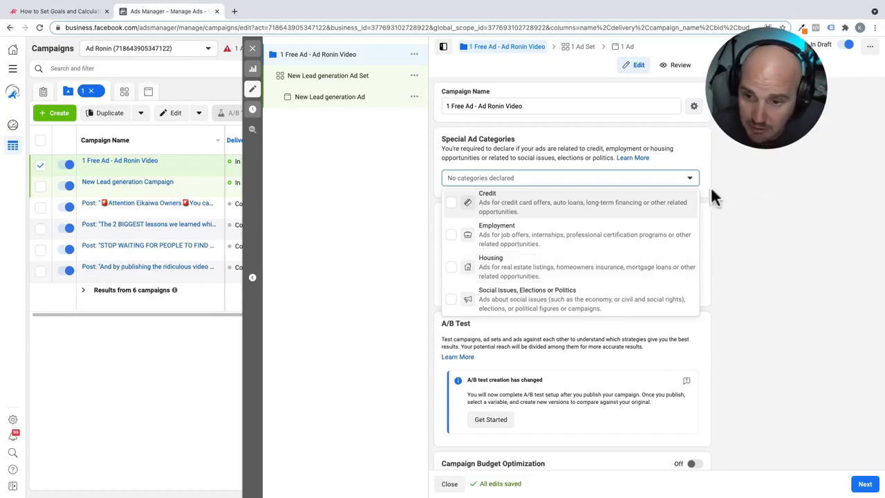
click(568, 177)
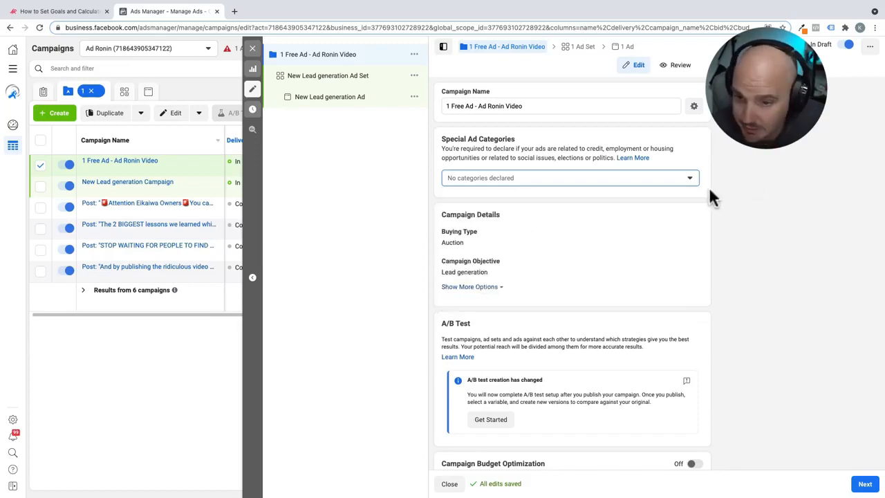
mouse_move(629, 277)
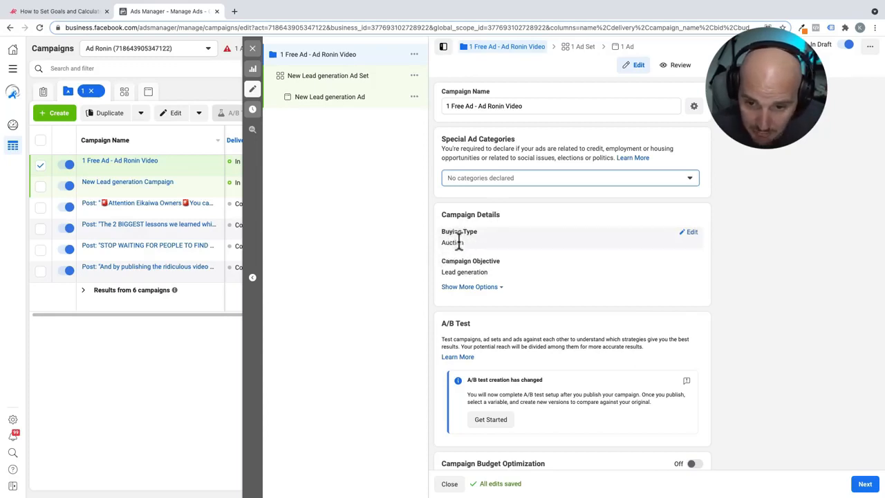
mouse_move(515, 256)
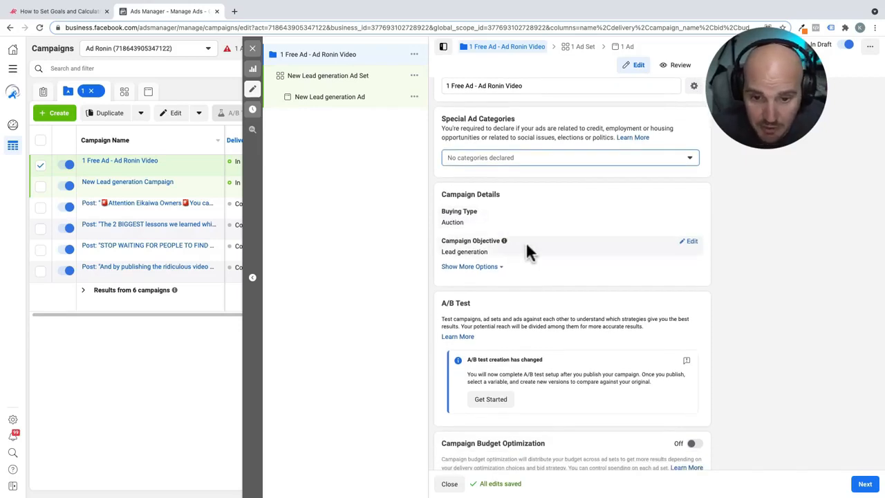
mouse_move(522, 257)
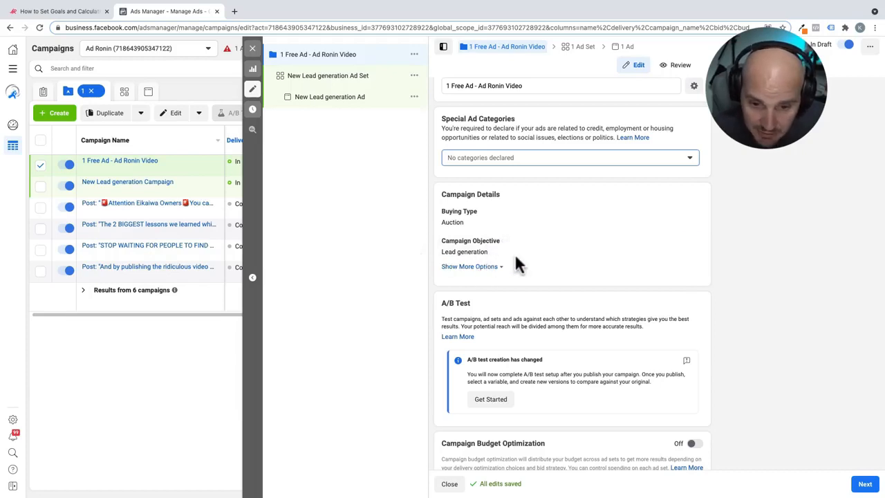
- Enable campaign budget optimization with a $20.00 CAD daily budget and move on to the ad set
scroll(down, 3)
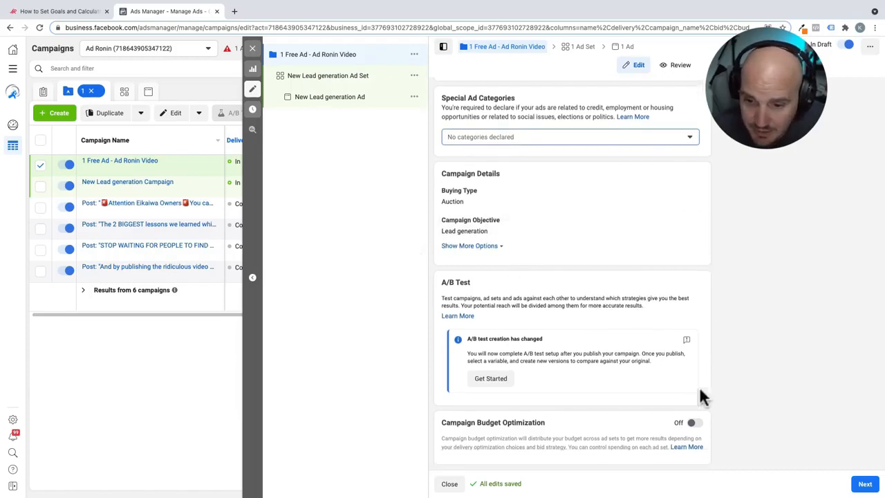
mouse_move(850, 166)
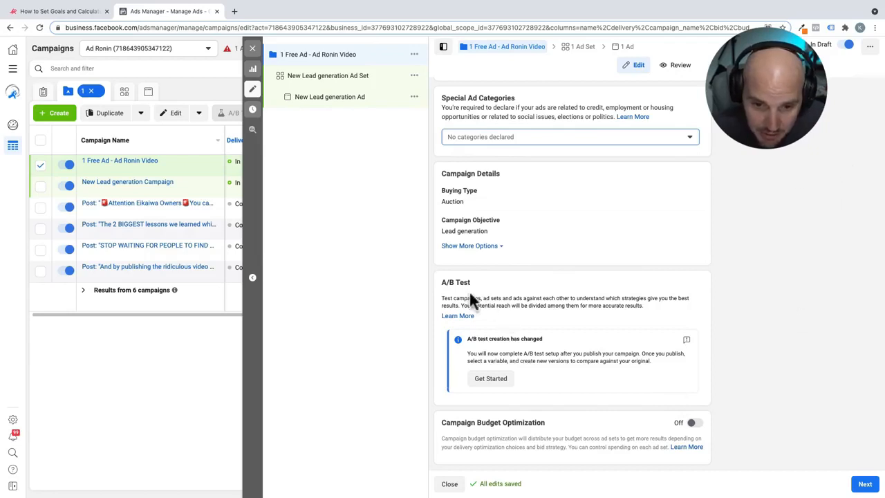
mouse_move(712, 425)
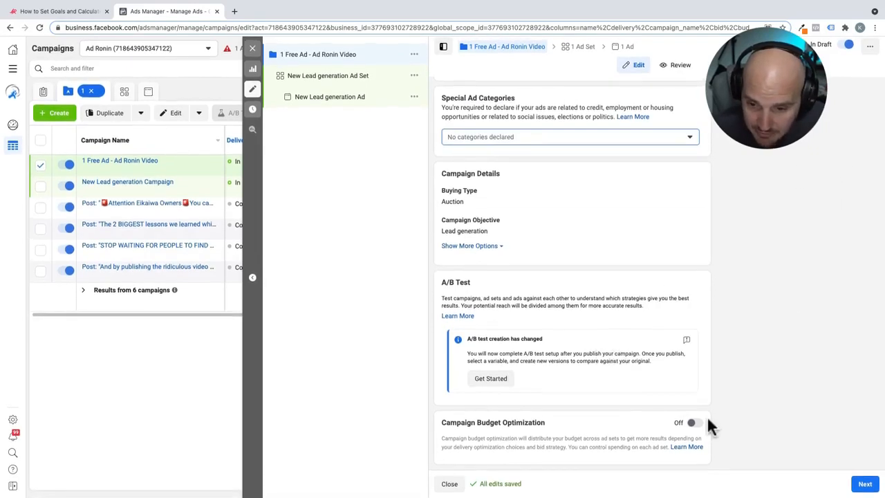
click(691, 423)
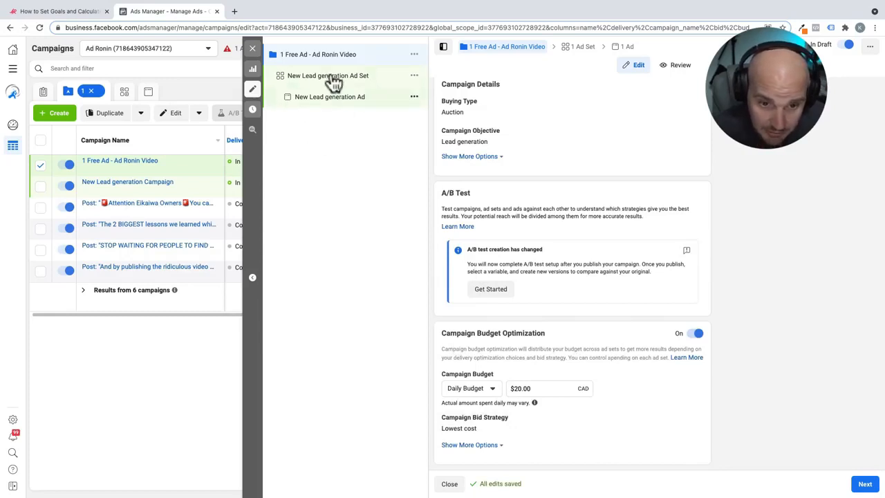
mouse_move(335, 104)
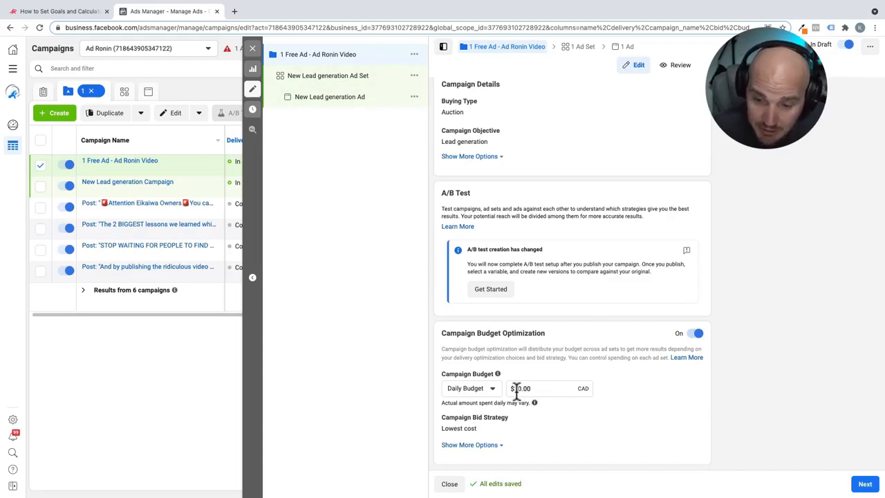
text(20.00)
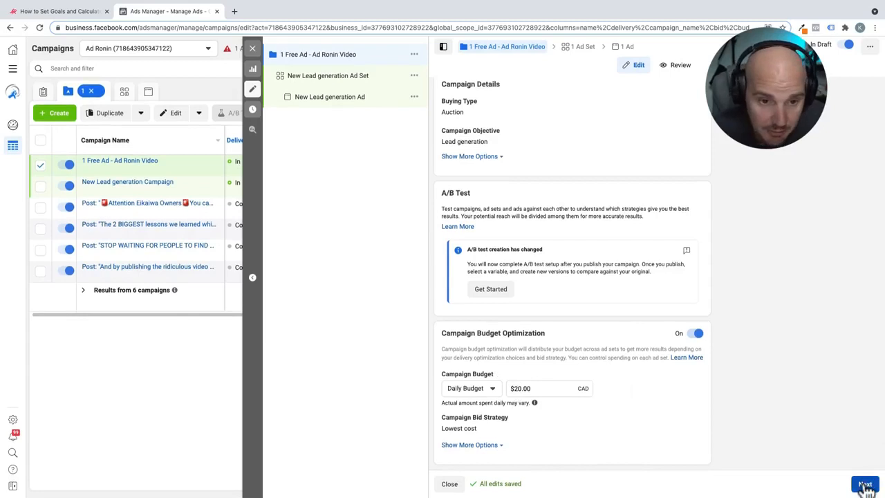
click(865, 484)
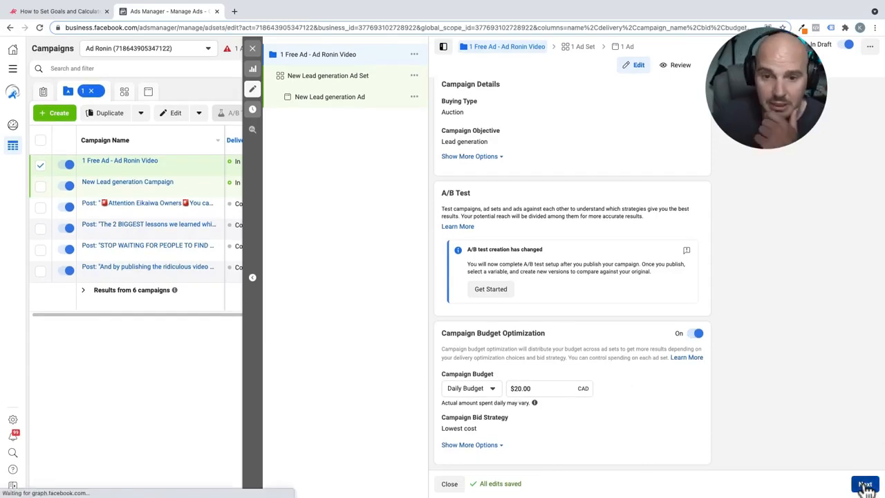
- Name the ad set 'Digital Marketers in Canada' as a first attempt
click(865, 484)
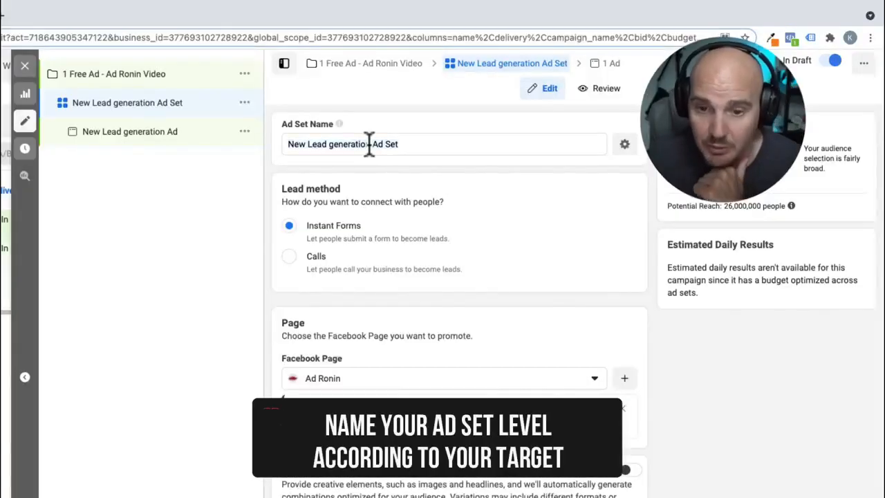
click(443, 144)
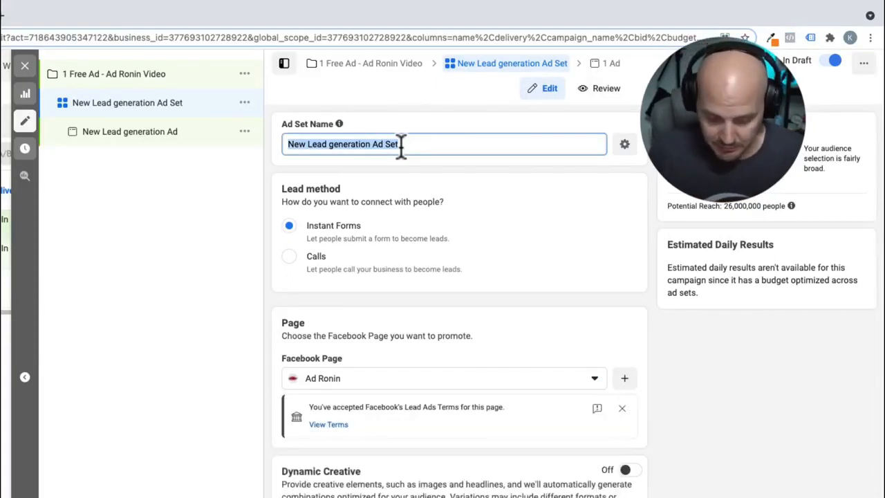
text(Di)
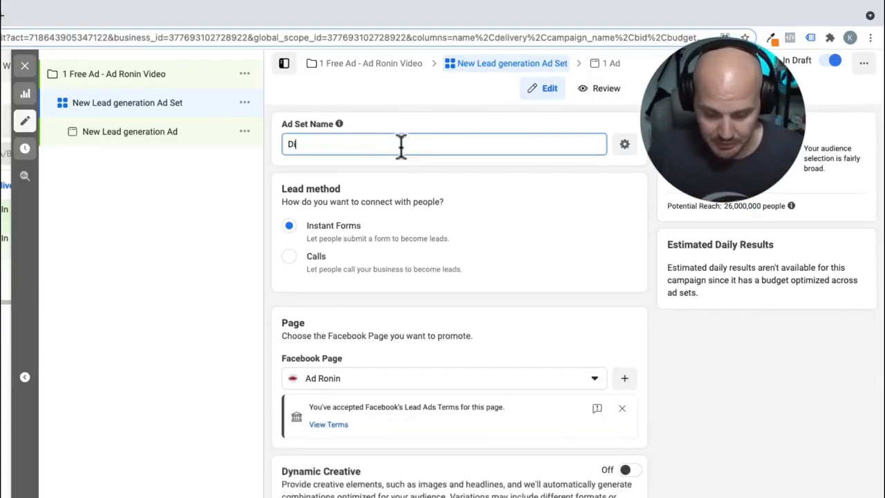
text(igital AMrk)
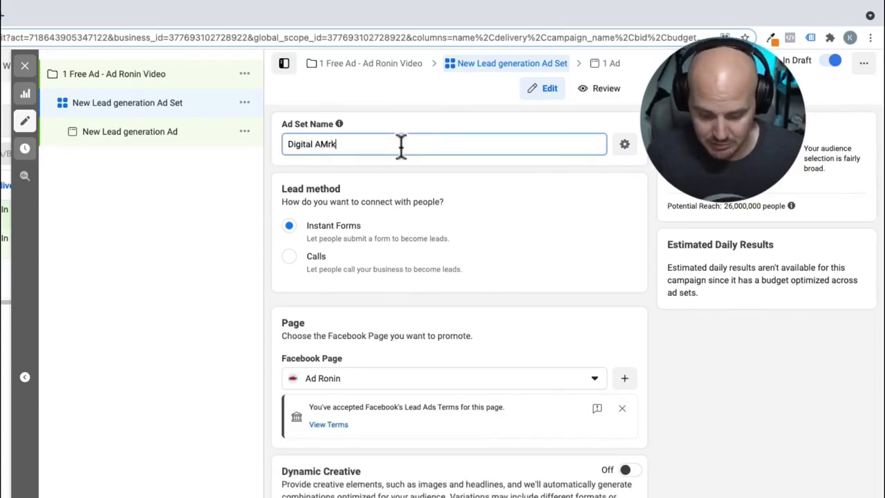
text(et)
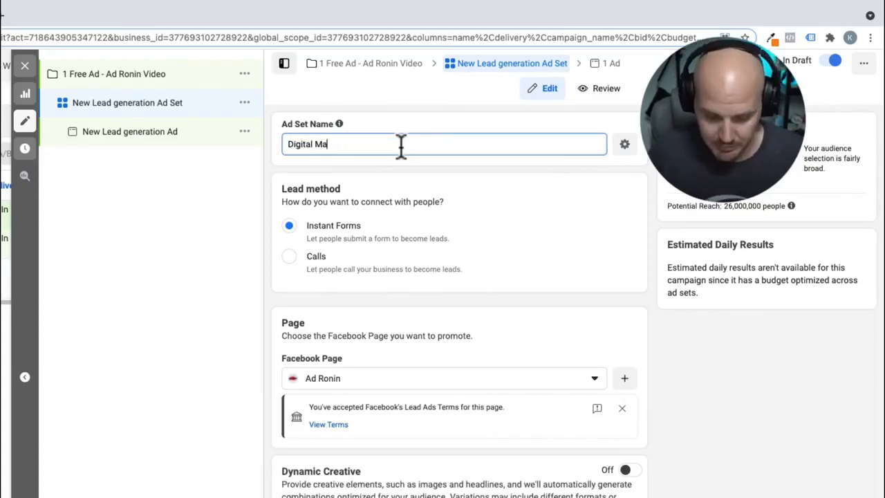
text(rketer)
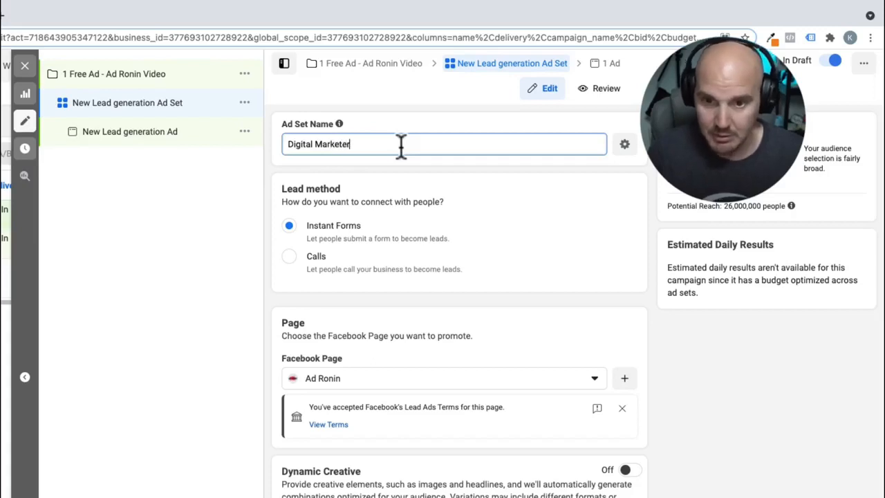
text(s in)
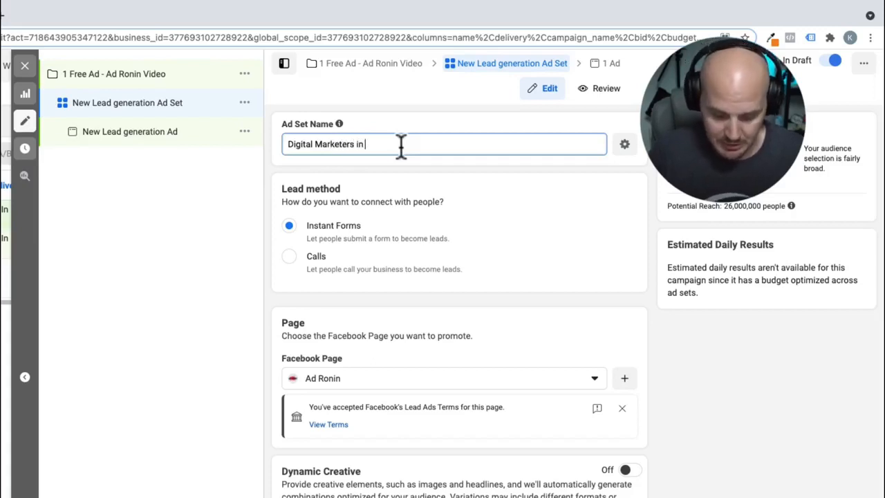
text(Canada)
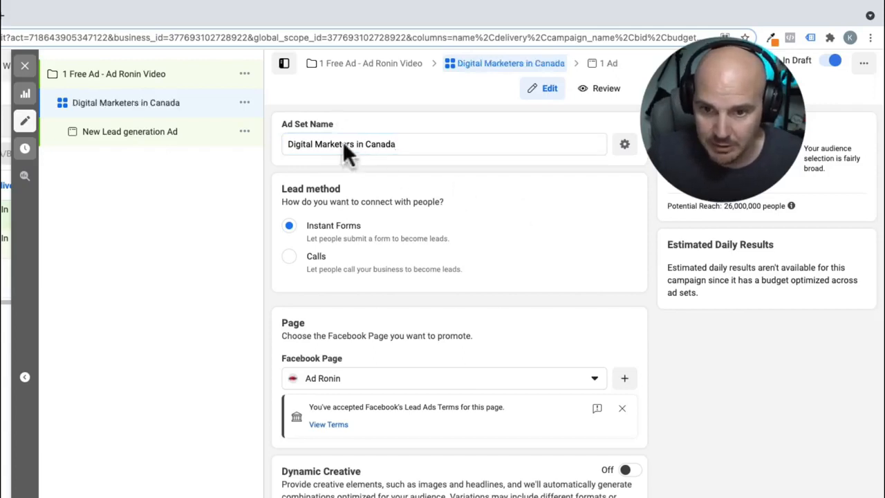
- Replace the ad set name with 'Business Owners in Ontario'
click(442, 144)
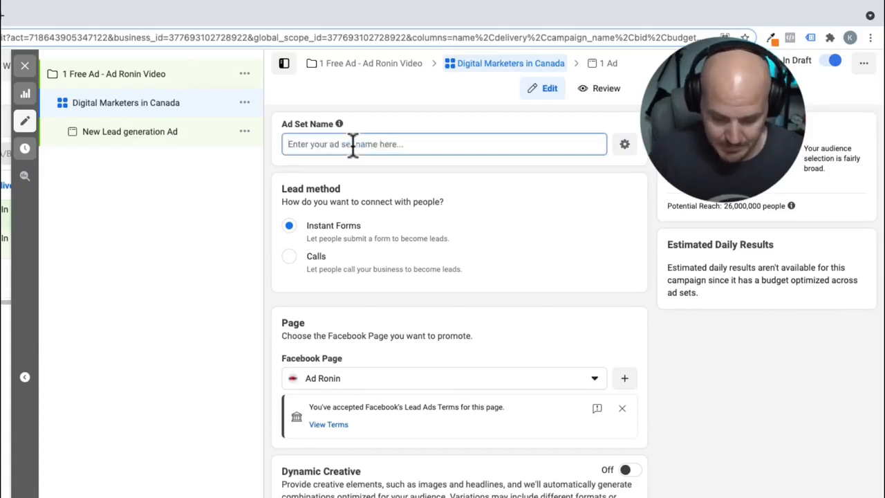
text(Busine)
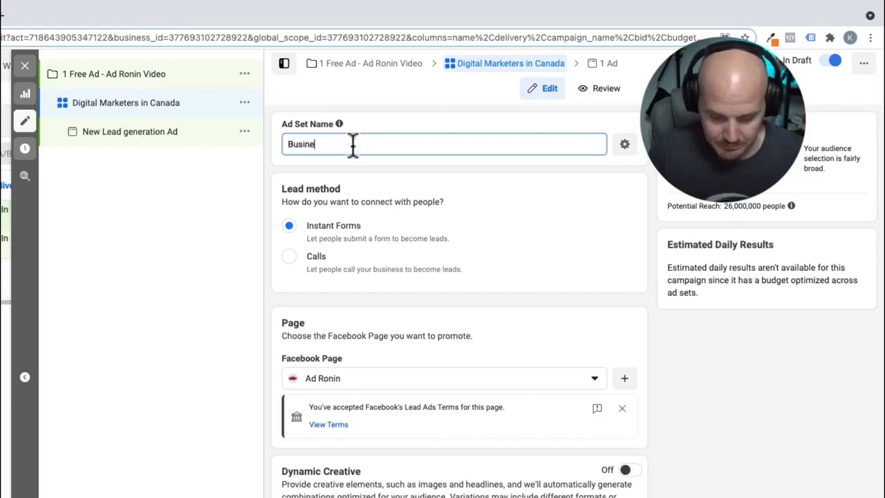
text(ss Owner)
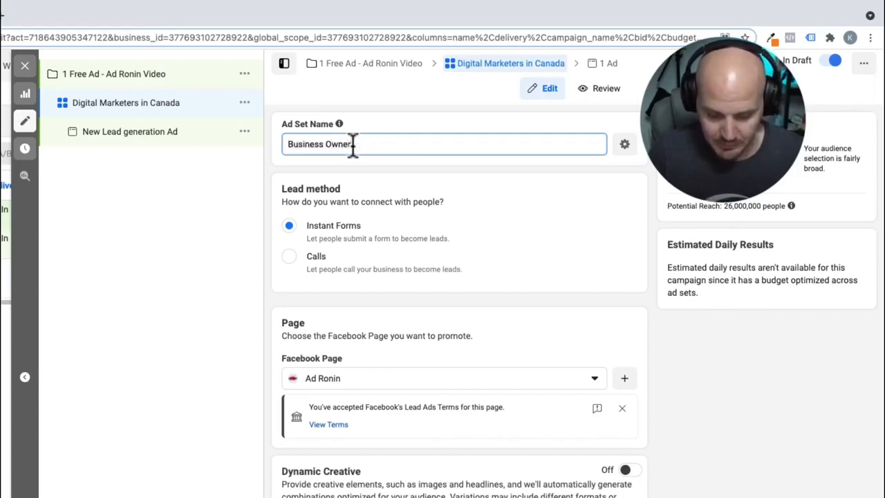
text(in Ontario)
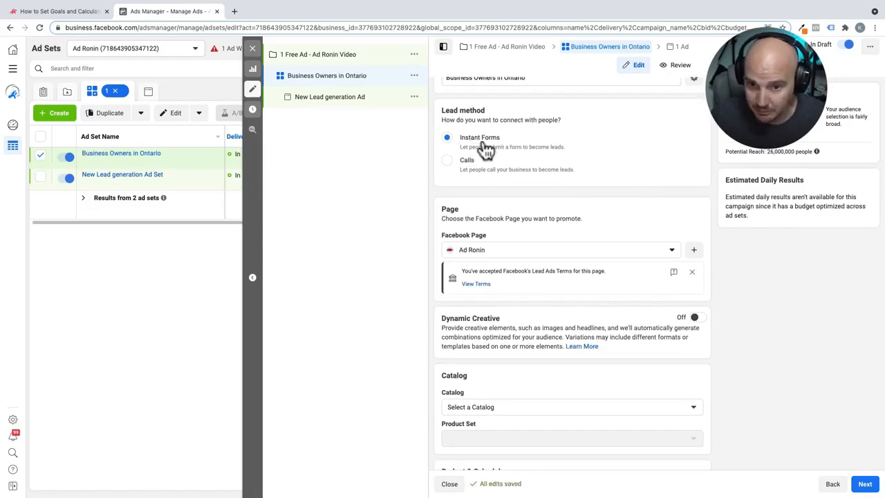
mouse_move(464, 168)
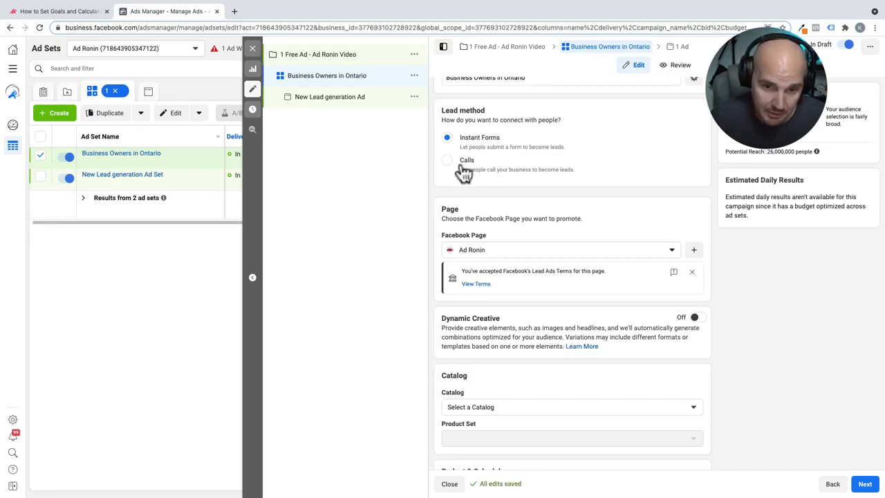
scroll(up, 3)
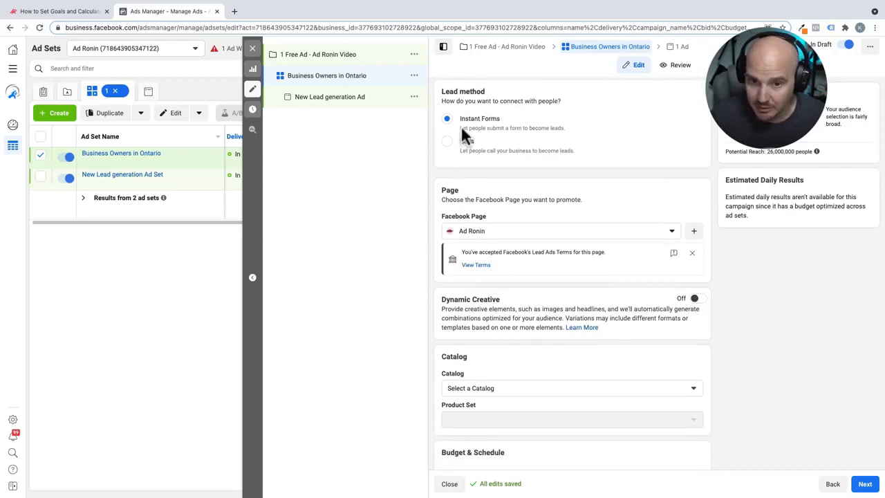
mouse_move(481, 131)
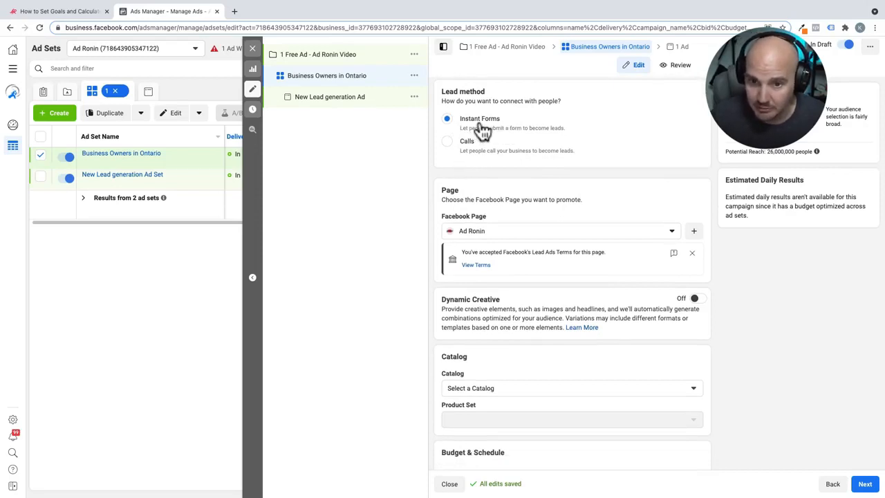
scroll(down, 3)
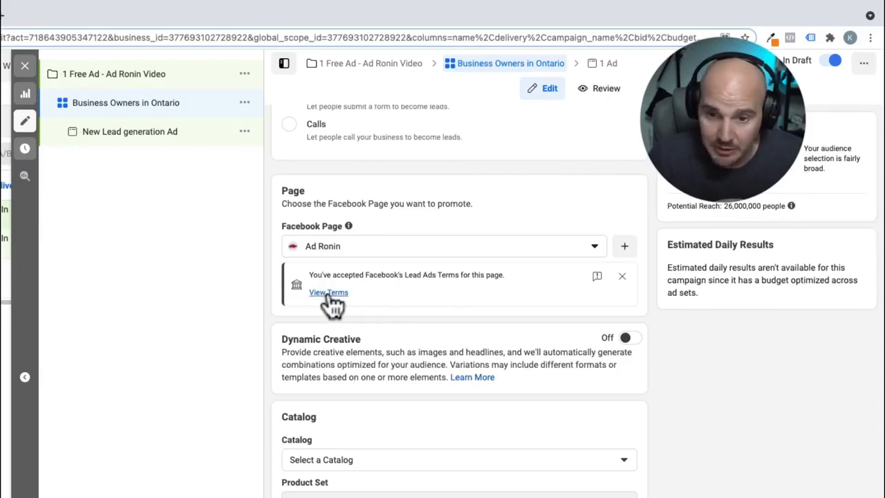
mouse_move(354, 303)
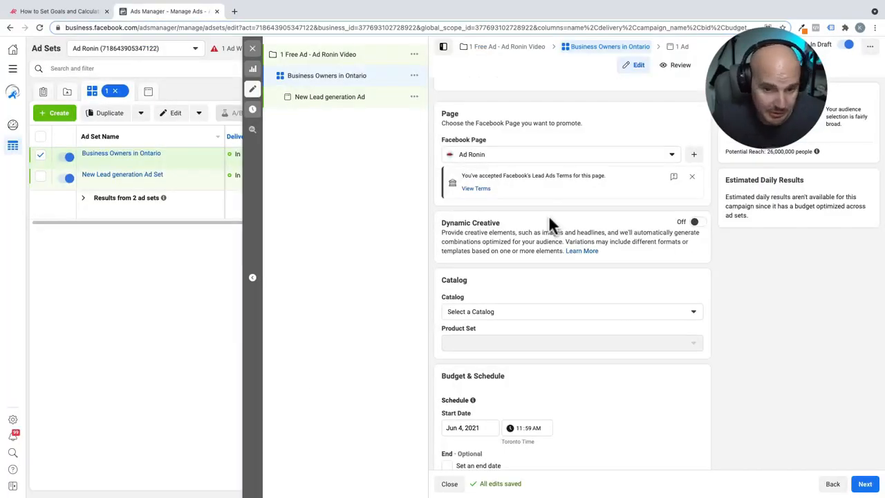
scroll(down, 3)
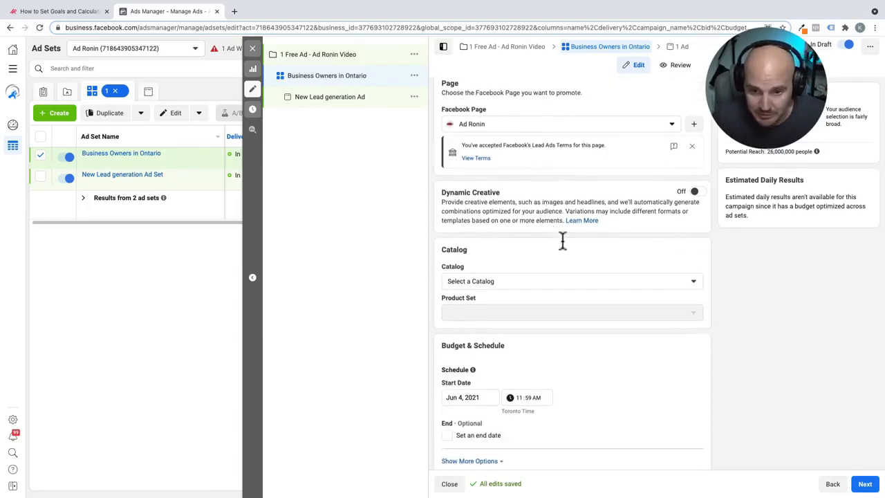
scroll(down, 3)
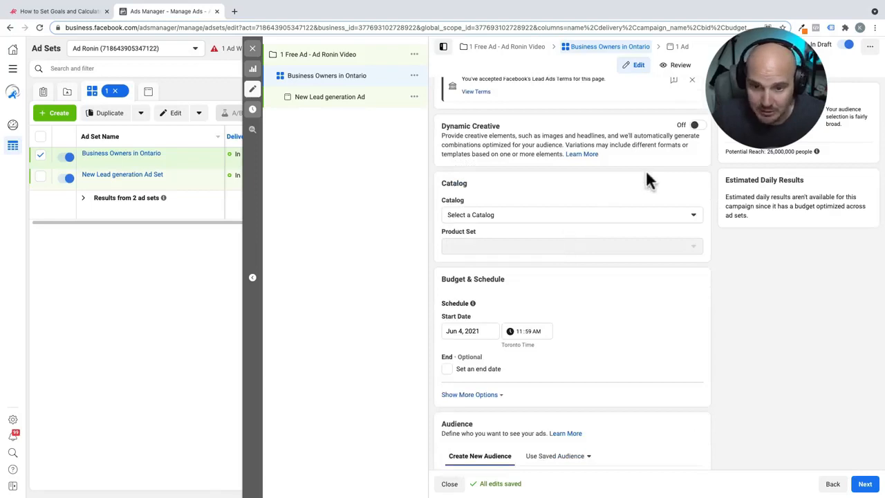
mouse_move(652, 187)
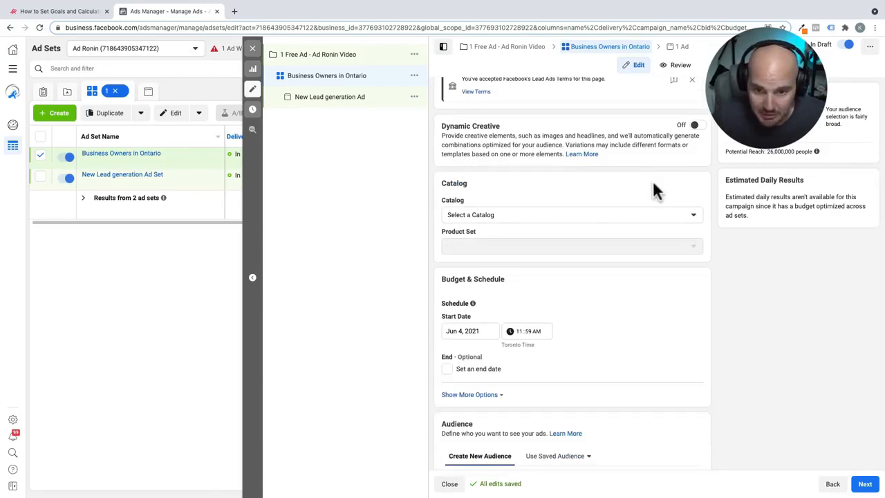
mouse_move(683, 241)
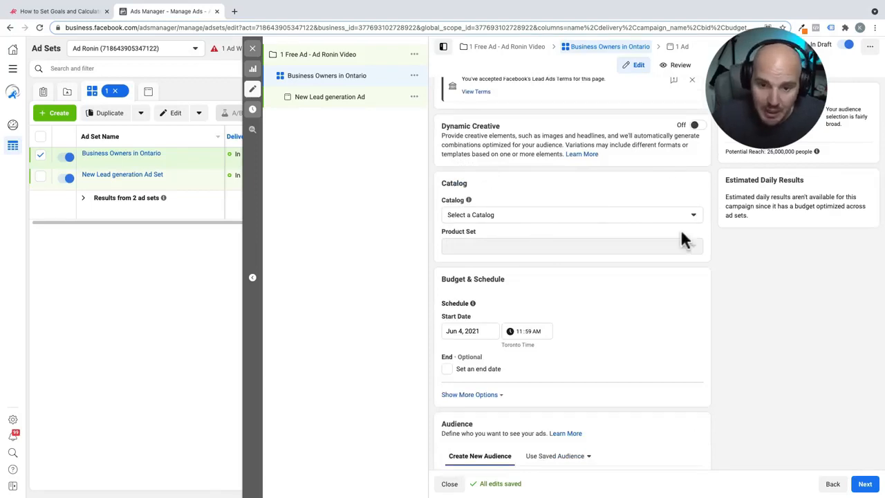
scroll(down, 3)
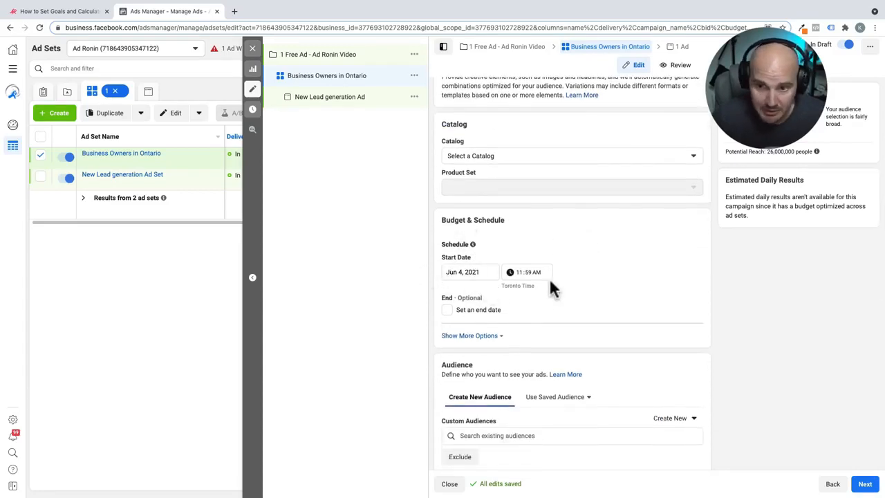
scroll(down, 3)
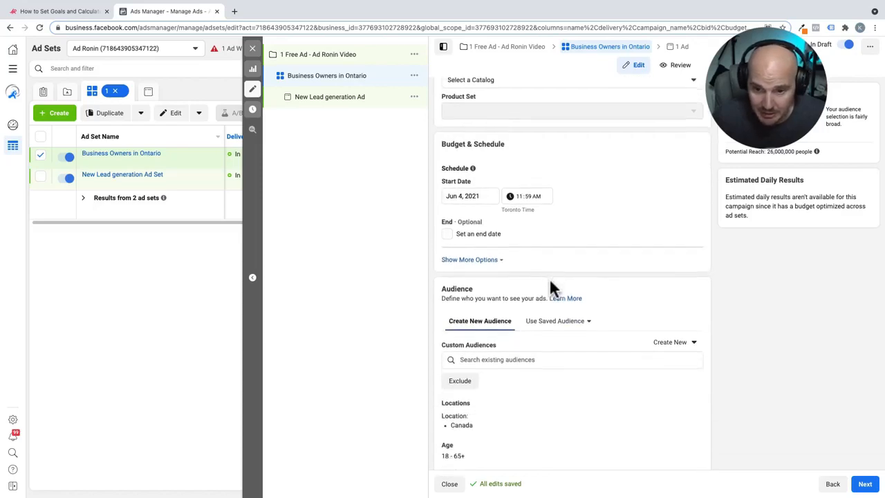
scroll(down, 3)
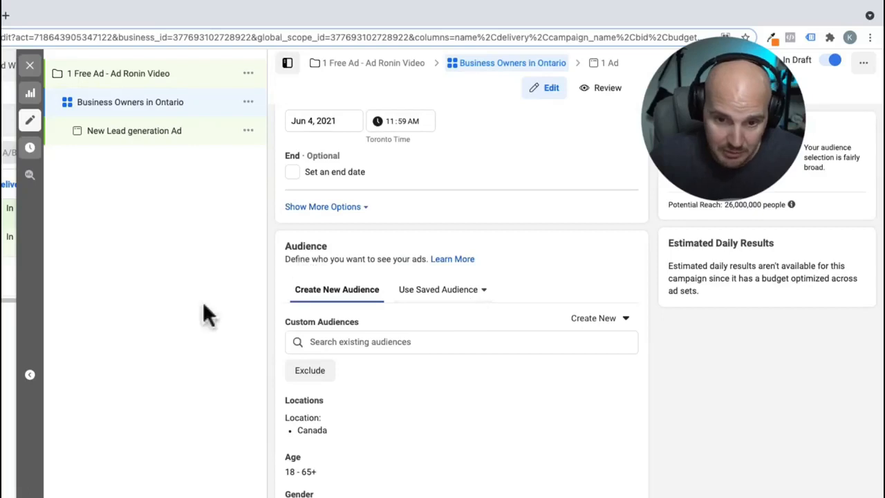
- Change the audience location from Canada to Ontario, limited to people living in this location
scroll(down, 3)
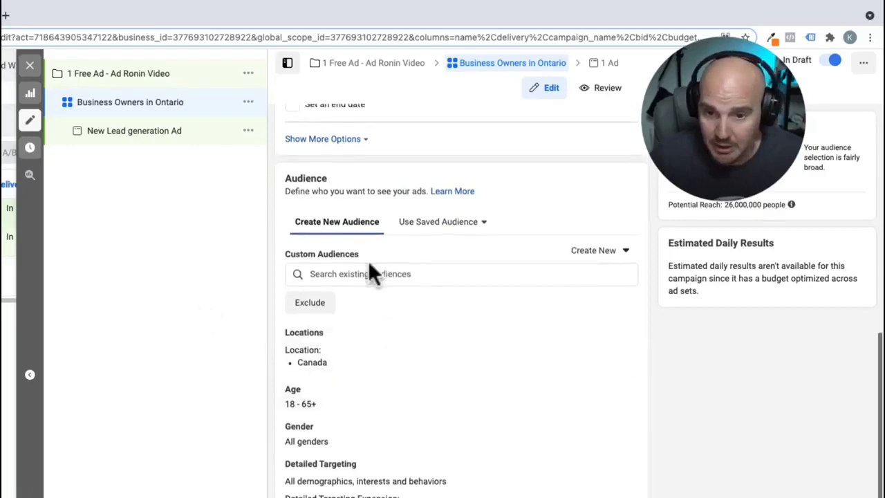
mouse_move(620, 343)
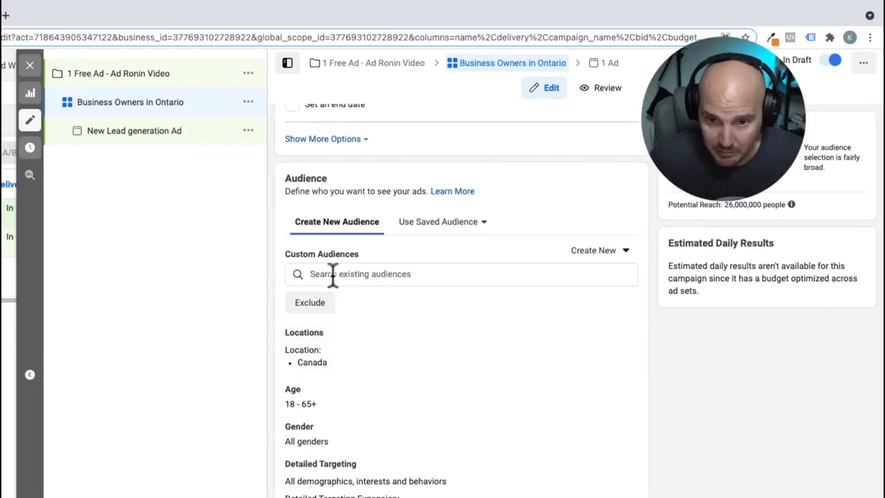
mouse_move(431, 274)
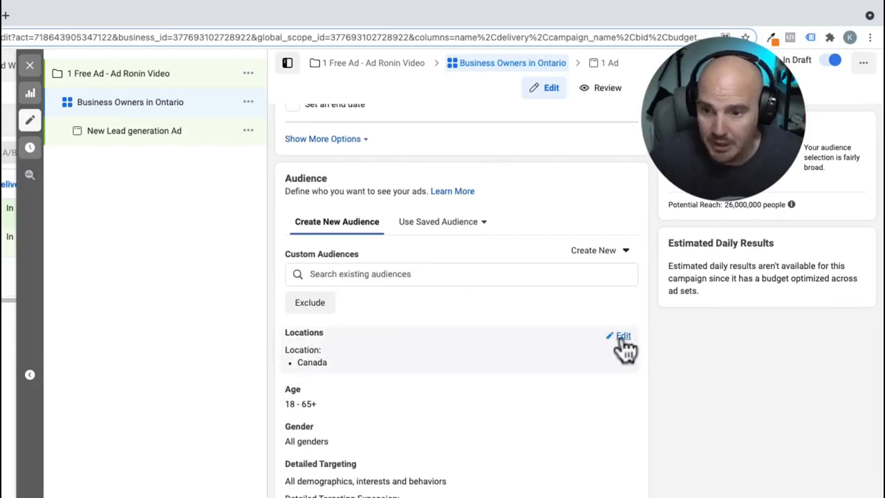
click(622, 336)
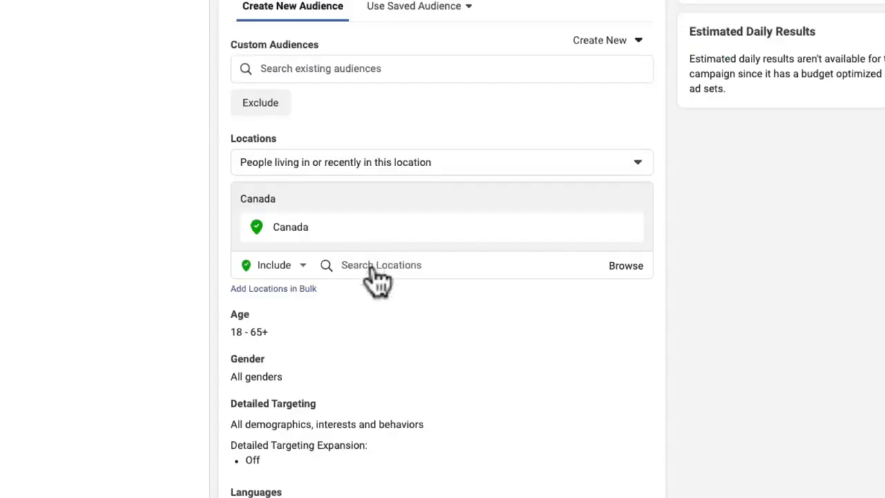
click(380, 265)
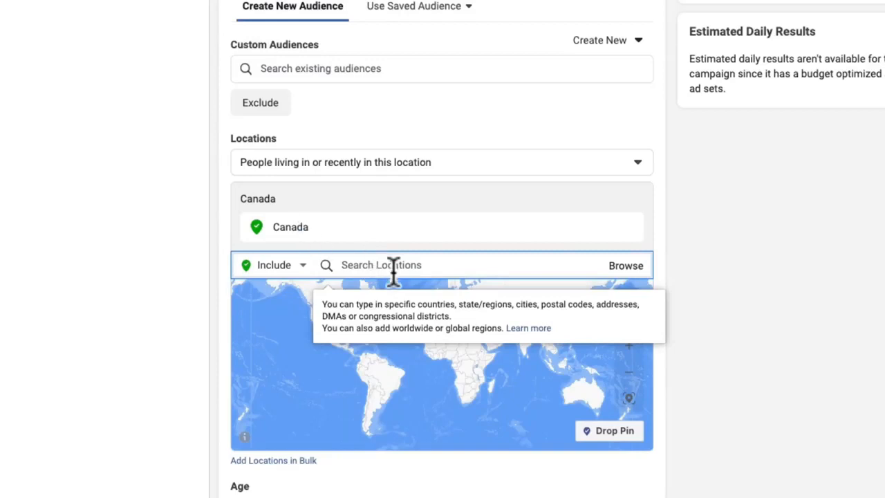
text(ontario)
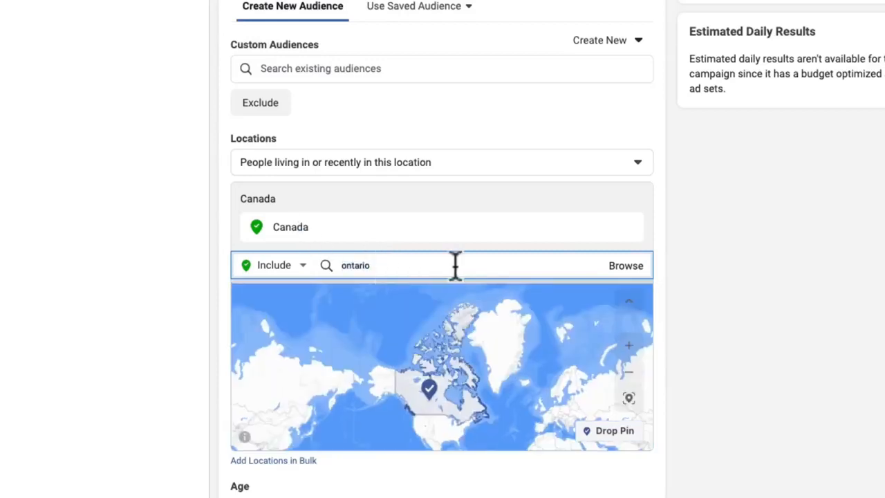
click(380, 266)
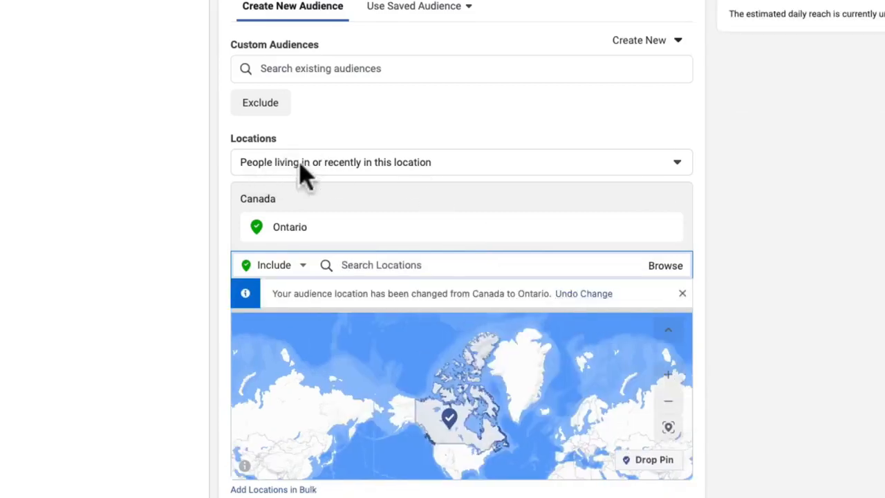
click(461, 162)
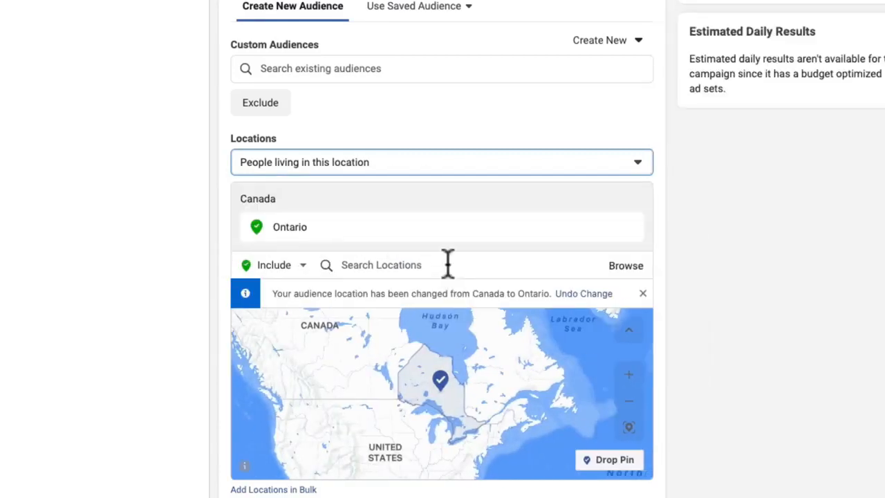
mouse_move(459, 169)
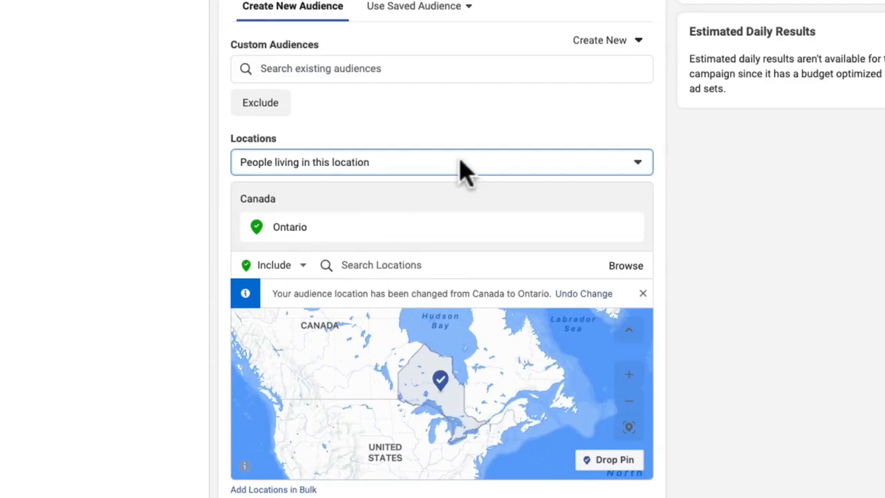
mouse_move(477, 155)
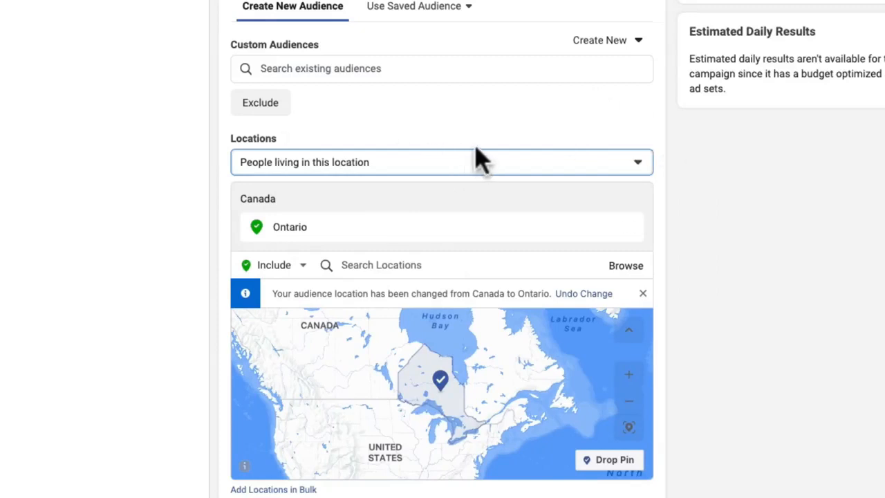
mouse_move(595, 135)
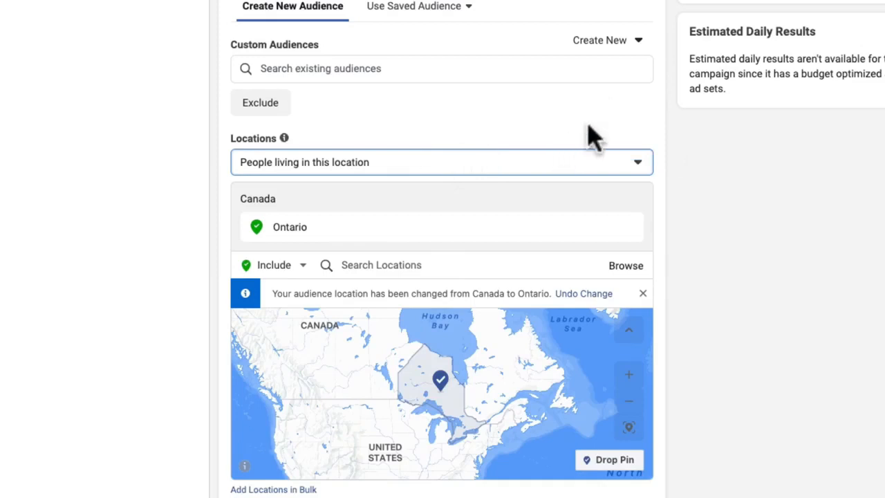
scroll(down, 3)
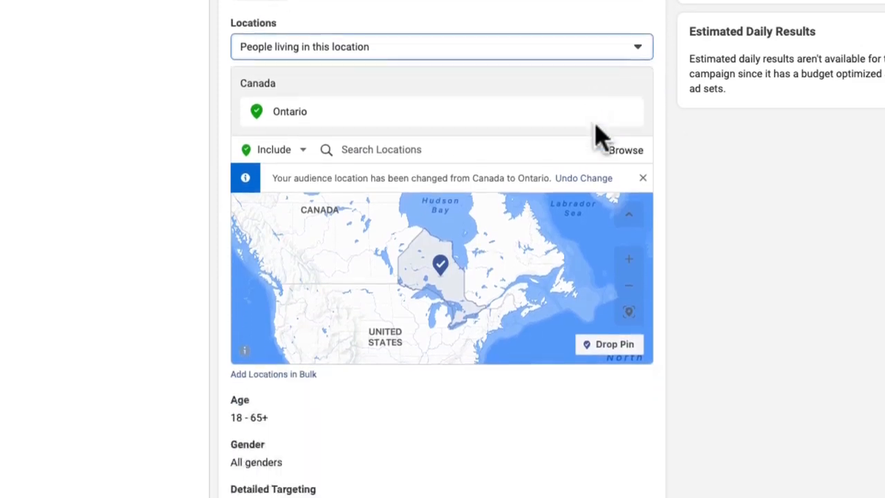
scroll(down, 3)
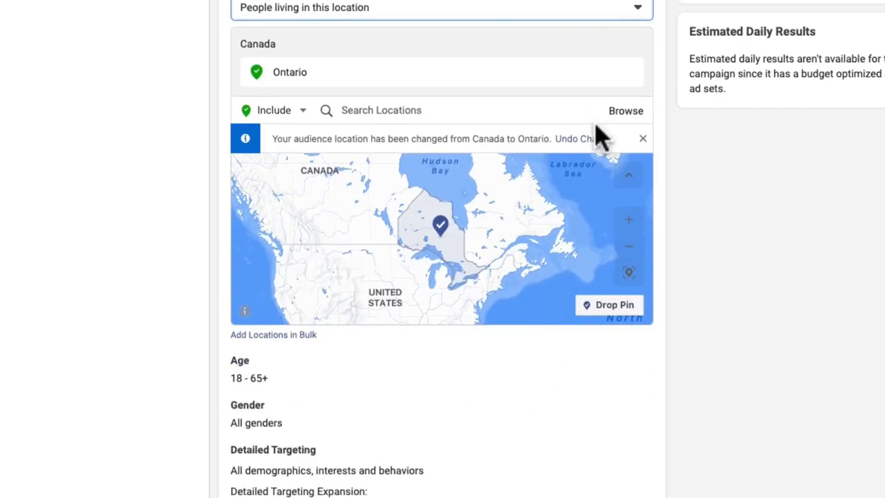
mouse_move(553, 141)
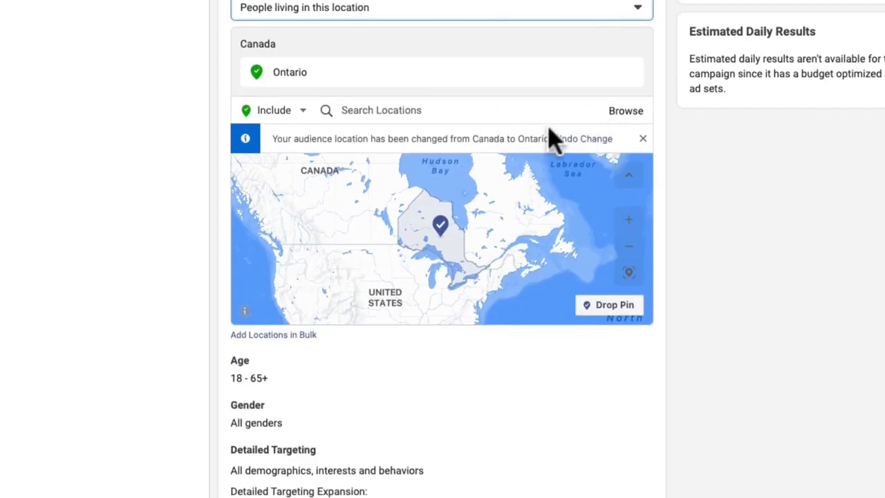
mouse_move(470, 168)
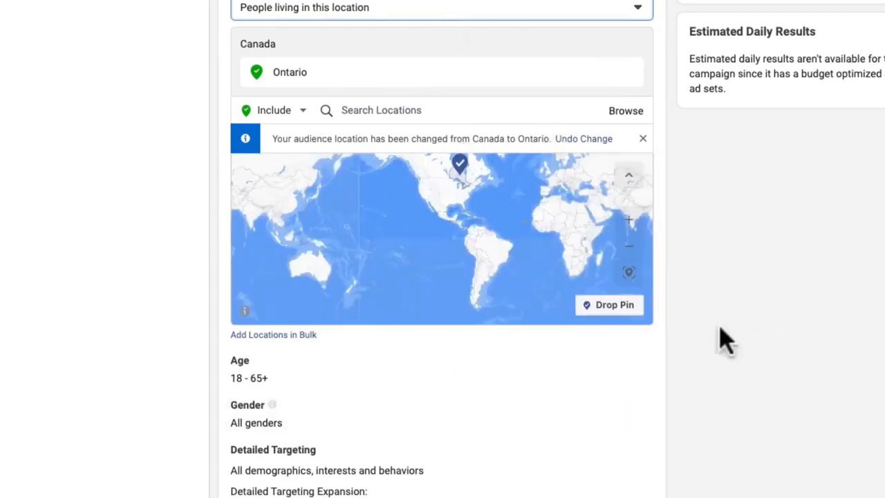
- Set the minimum audience age to 30, after first trying 25
scroll(down, 3)
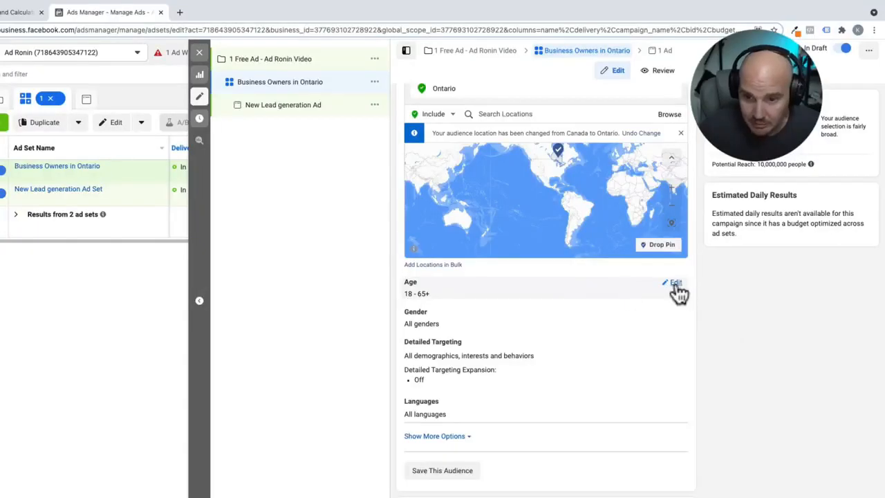
click(426, 297)
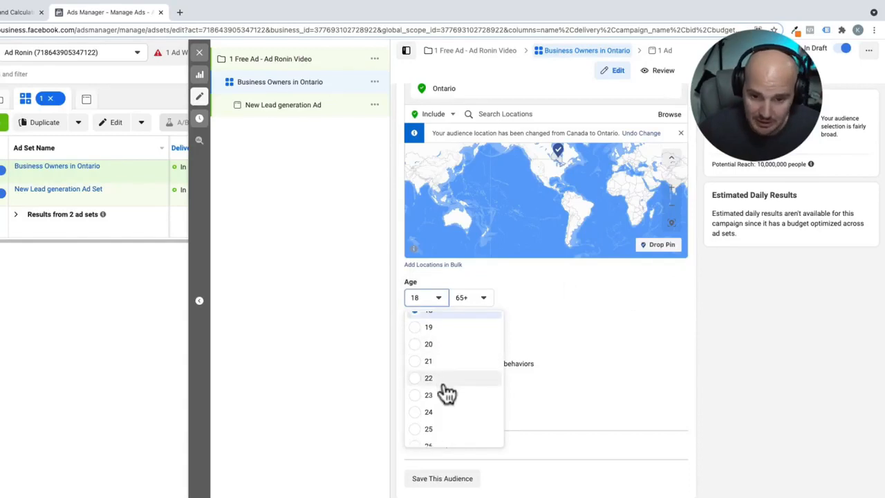
scroll(down, 3)
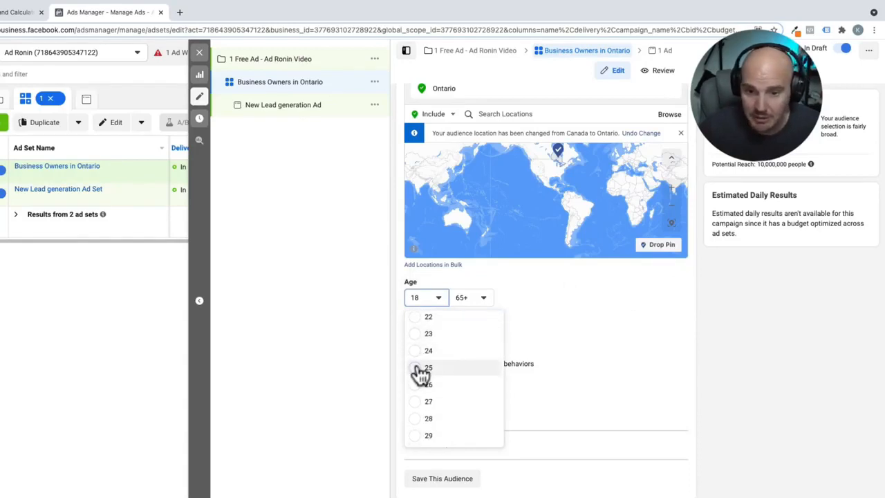
click(428, 368)
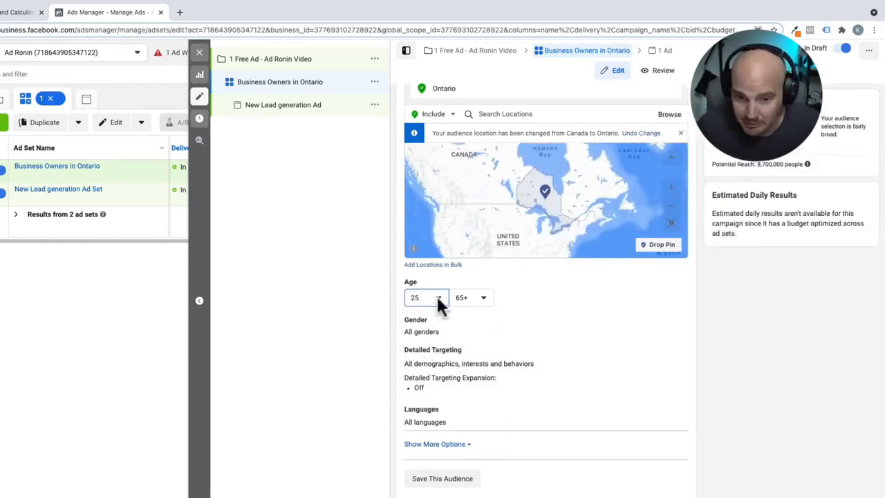
click(426, 297)
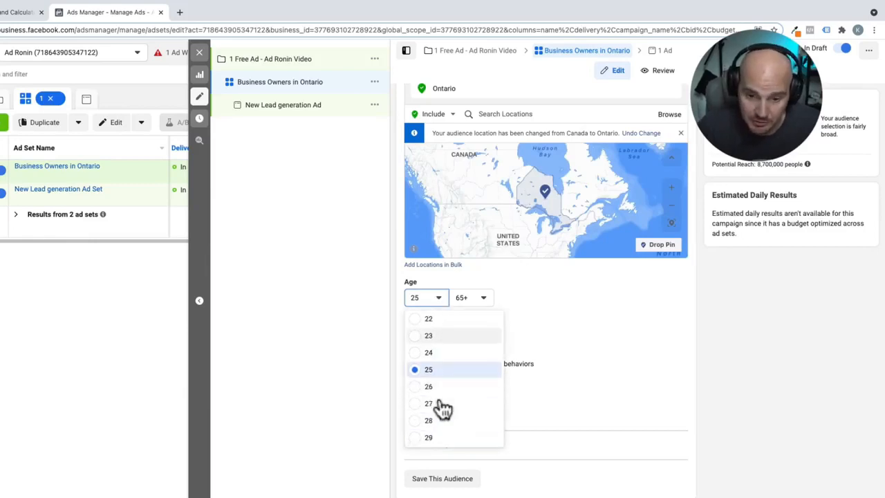
scroll(down, 3)
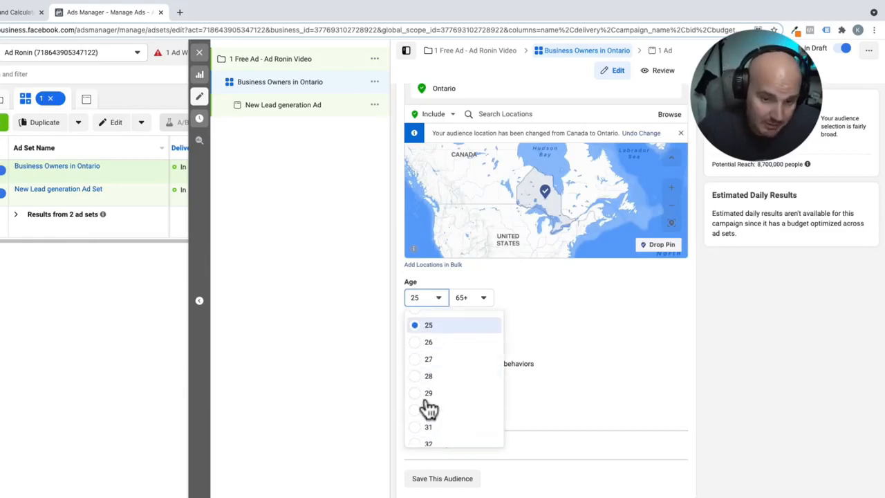
mouse_move(428, 410)
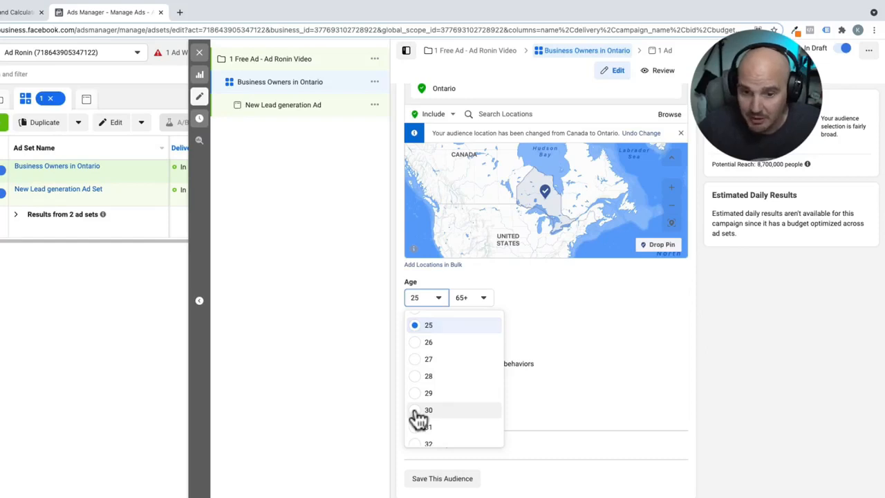
click(429, 409)
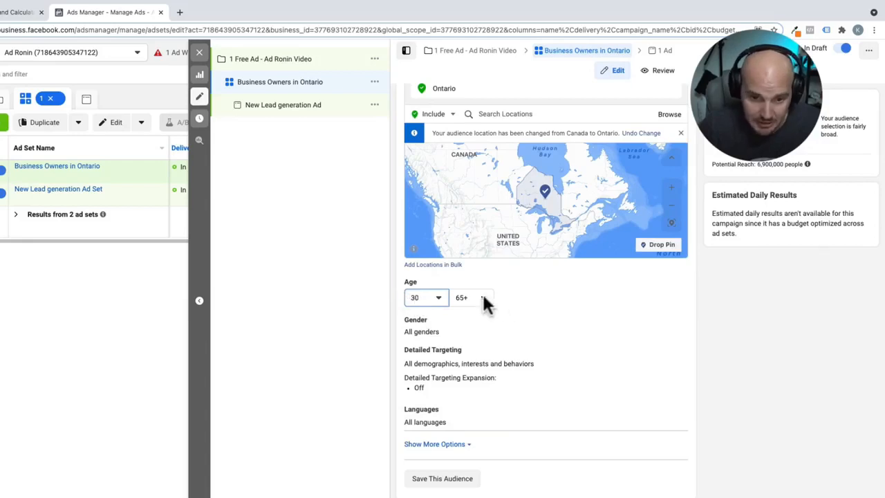
- Set the maximum audience age to 64
click(470, 297)
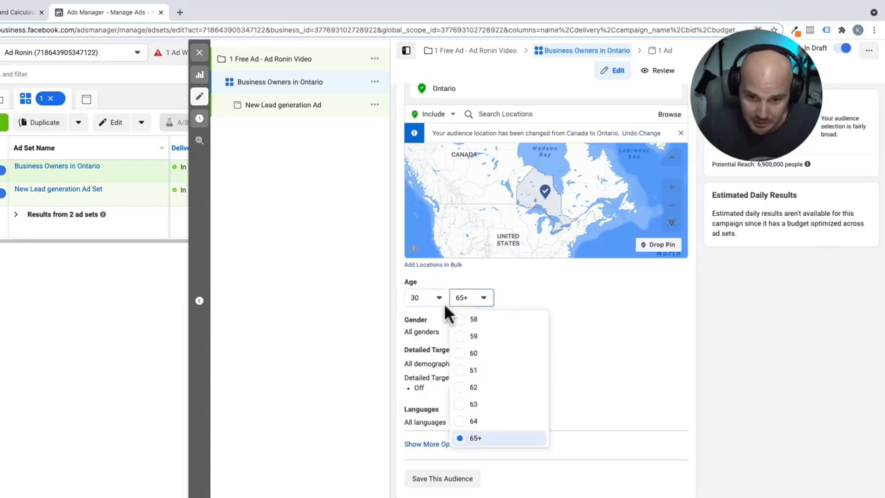
mouse_move(500, 449)
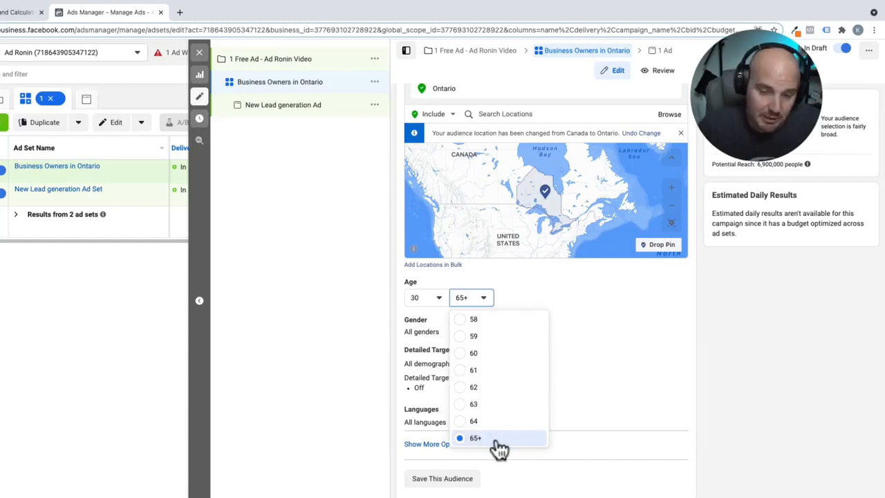
mouse_move(476, 442)
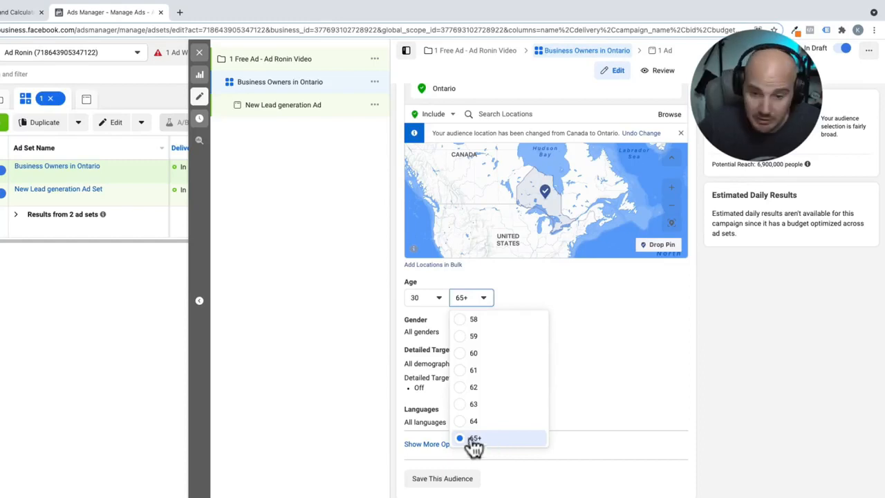
mouse_move(477, 420)
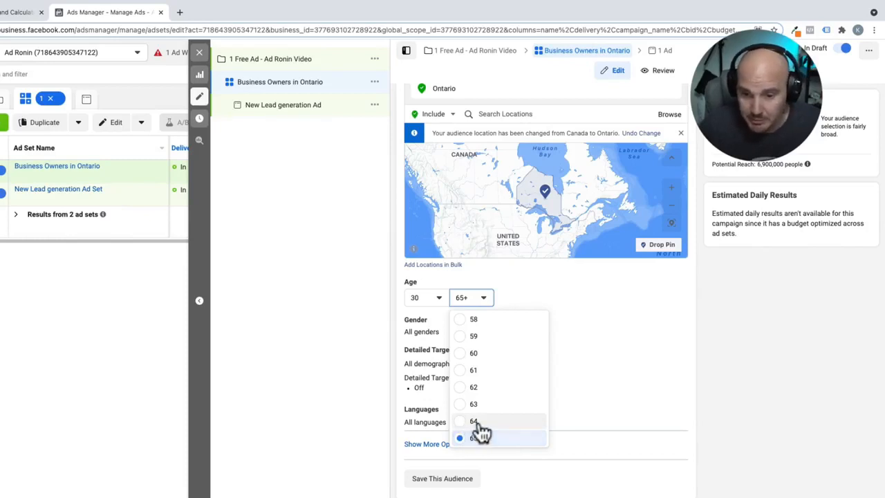
click(473, 420)
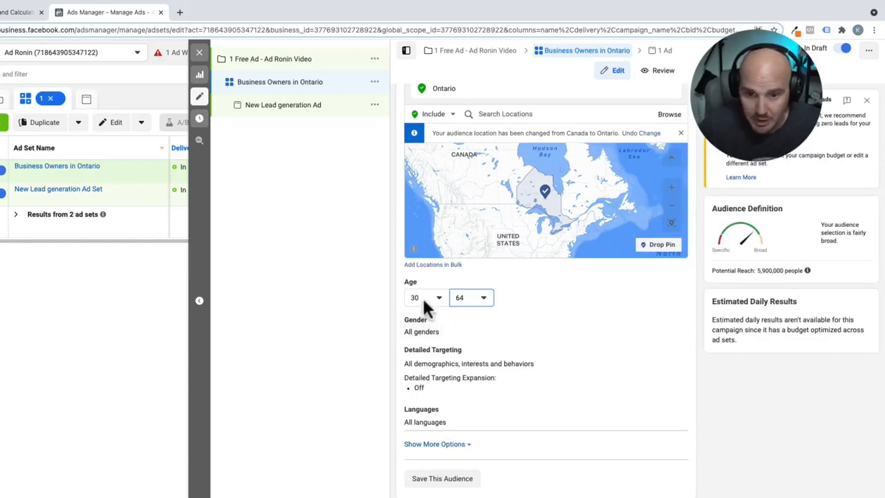
mouse_move(470, 307)
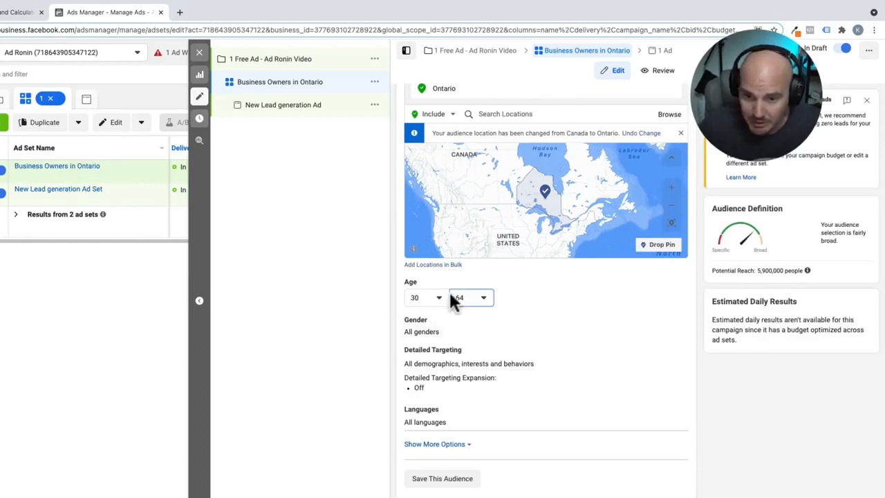
mouse_move(463, 304)
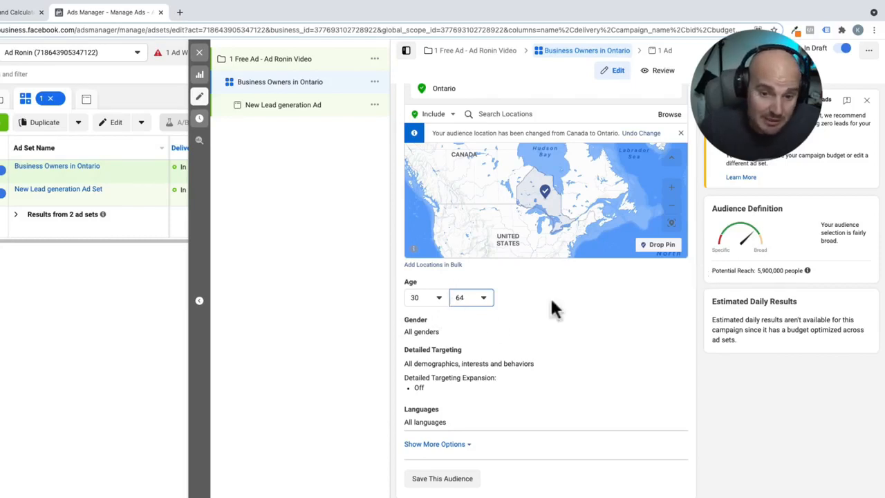
mouse_move(495, 326)
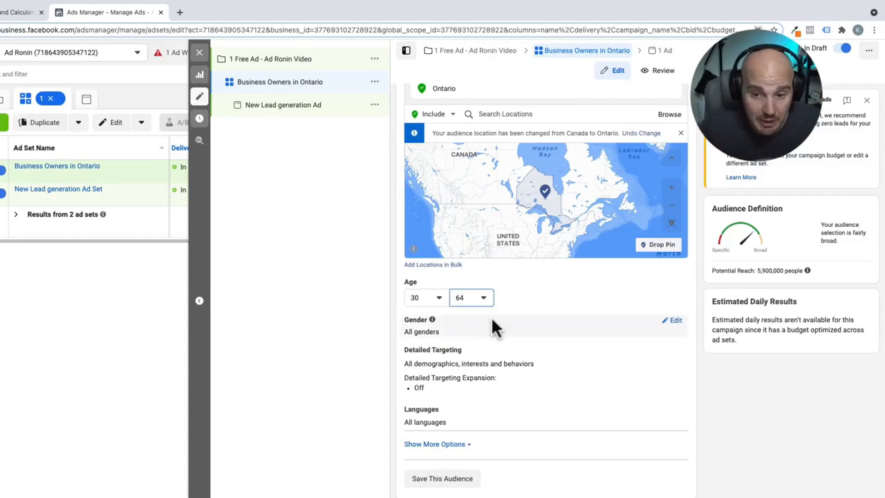
mouse_move(605, 319)
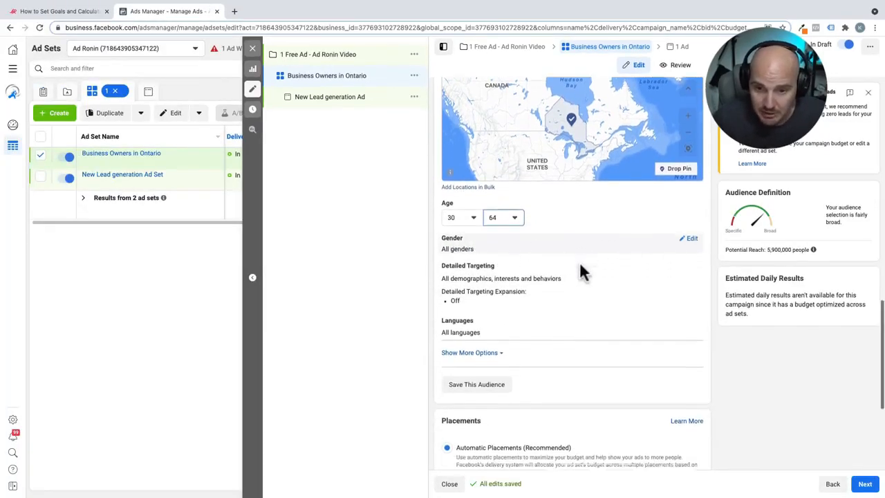
scroll(down, 3)
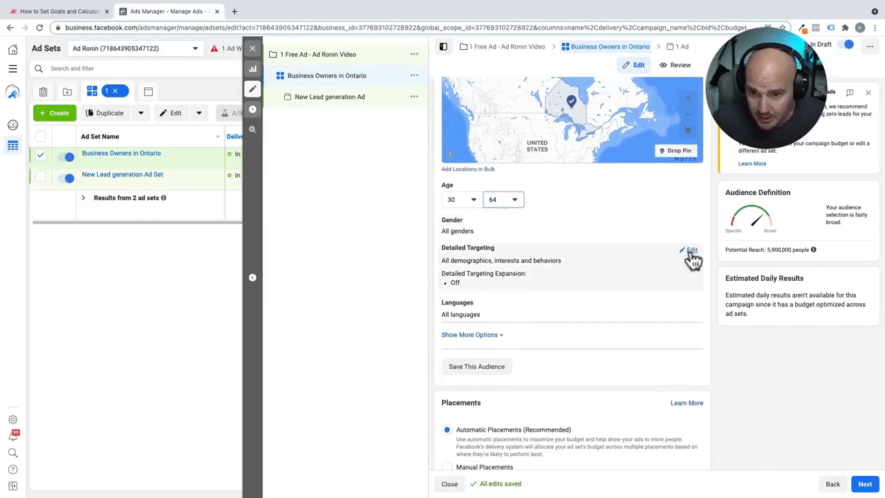
- Search detailed targeting for 'business owners' and add the Small business owners behaviour
click(691, 249)
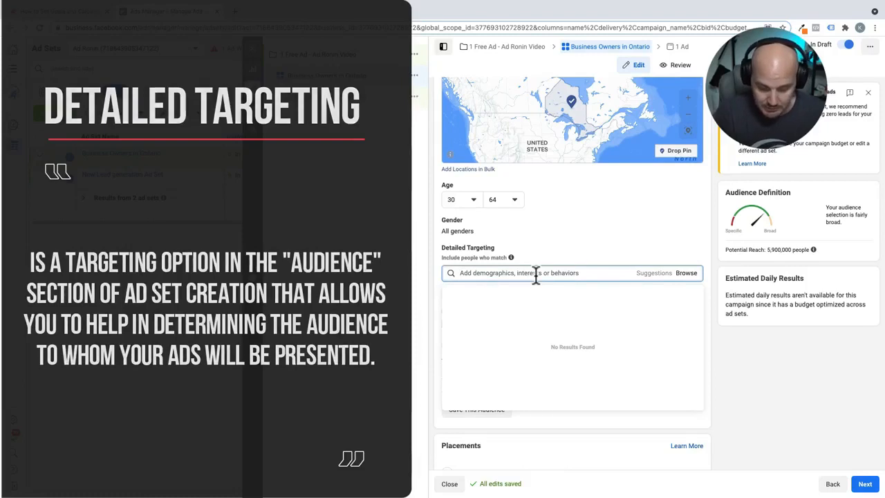
text(business owners)
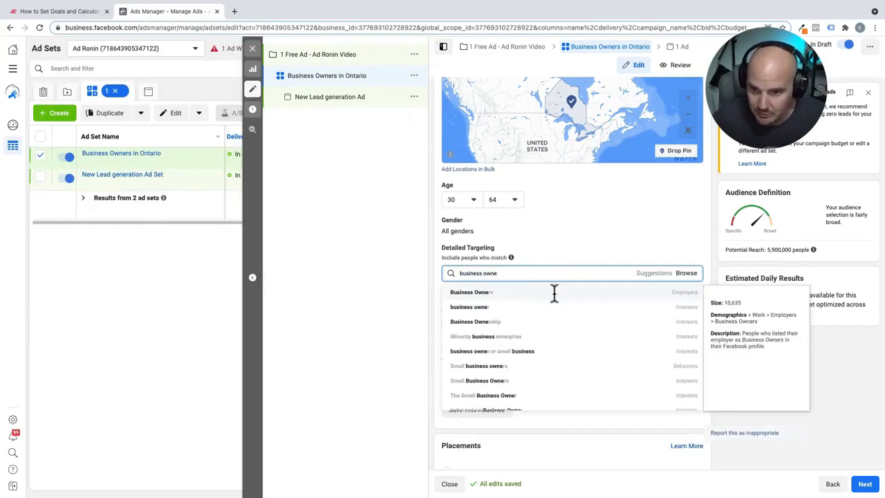
mouse_move(564, 299)
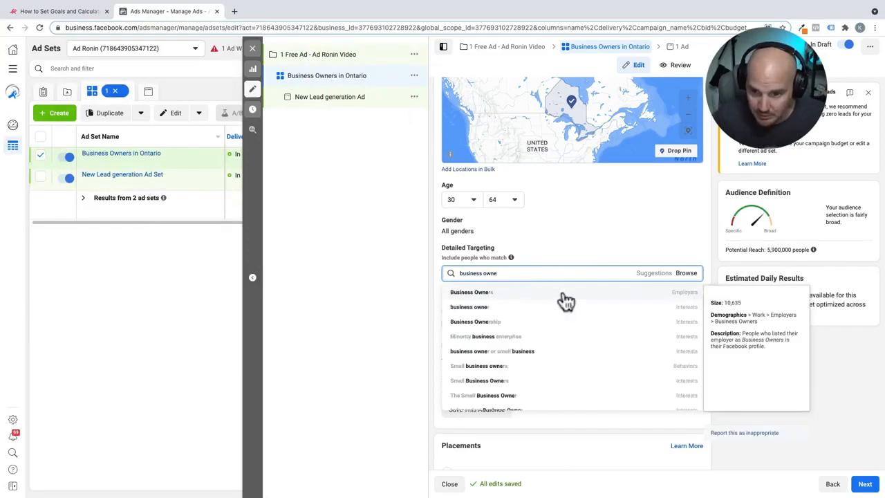
scroll(down, 3)
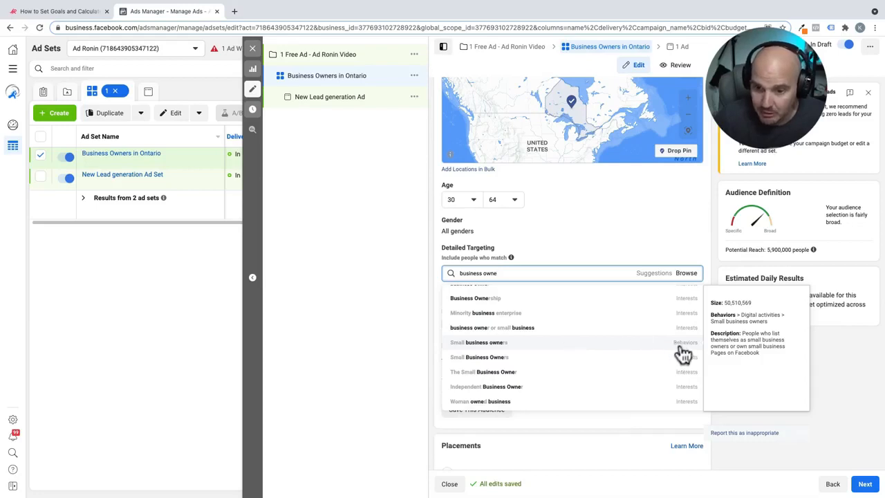
mouse_move(669, 351)
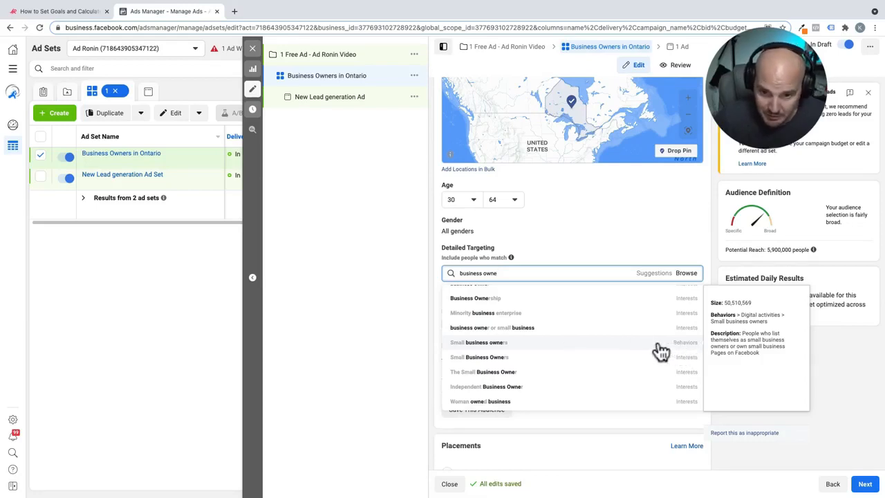
click(478, 343)
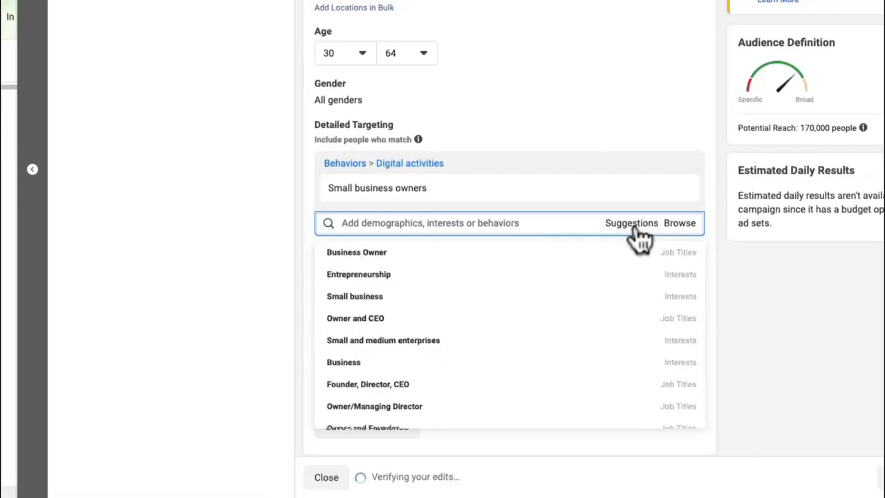
mouse_move(688, 265)
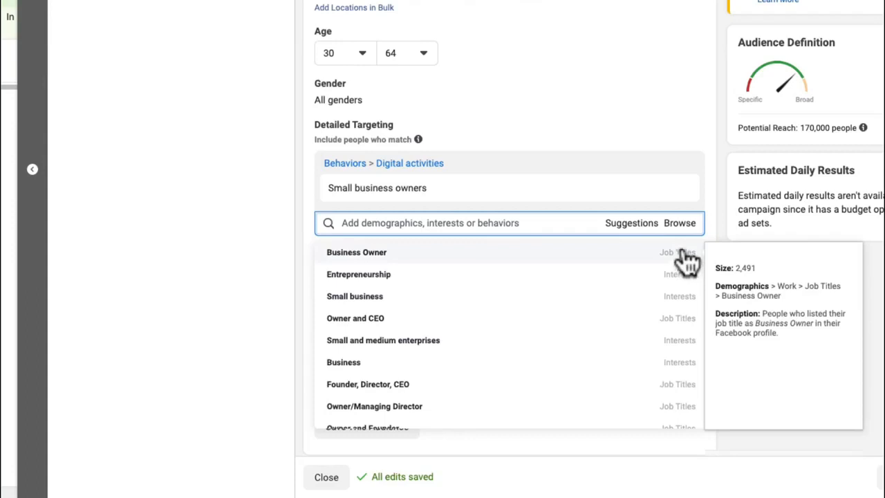
- Add the job titles Business Owner, Owner/Manager/CEO, Founder, Director, CEO and Owner/Managing Director from the suggestions
click(357, 252)
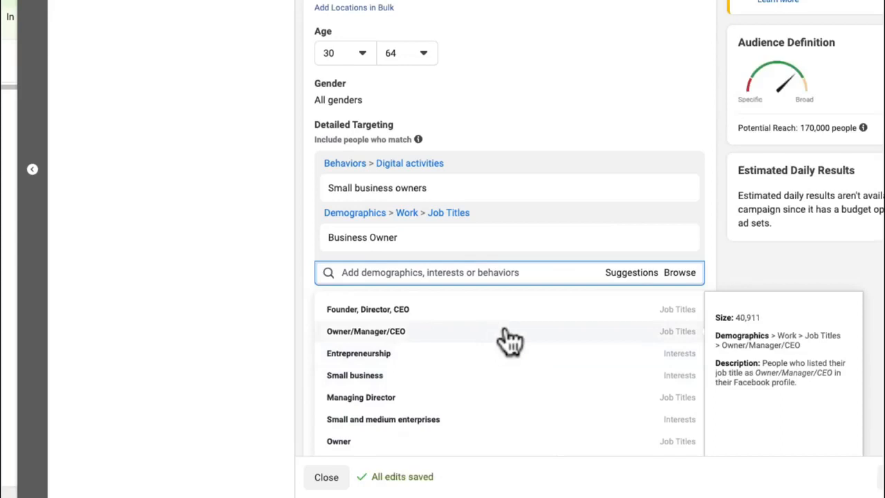
click(365, 332)
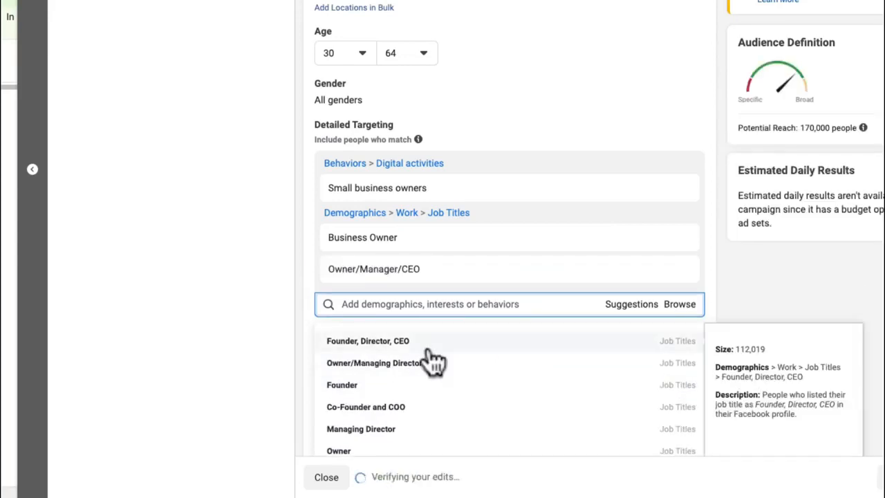
mouse_move(536, 342)
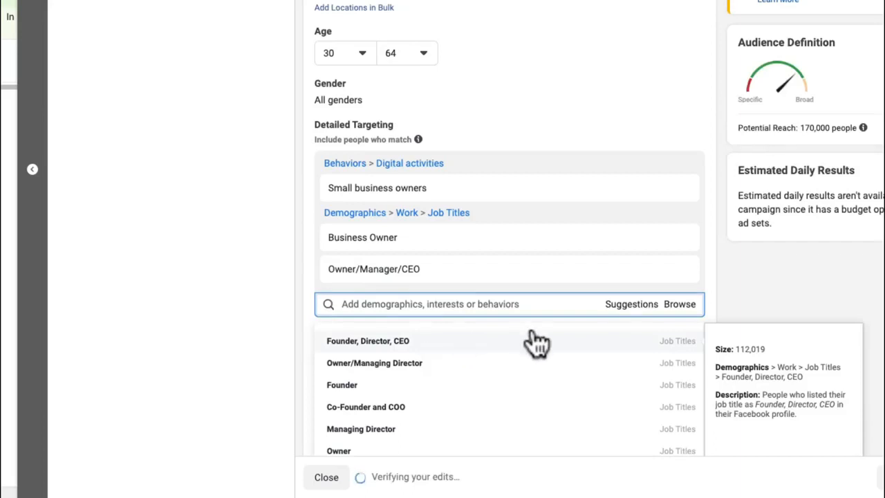
click(368, 340)
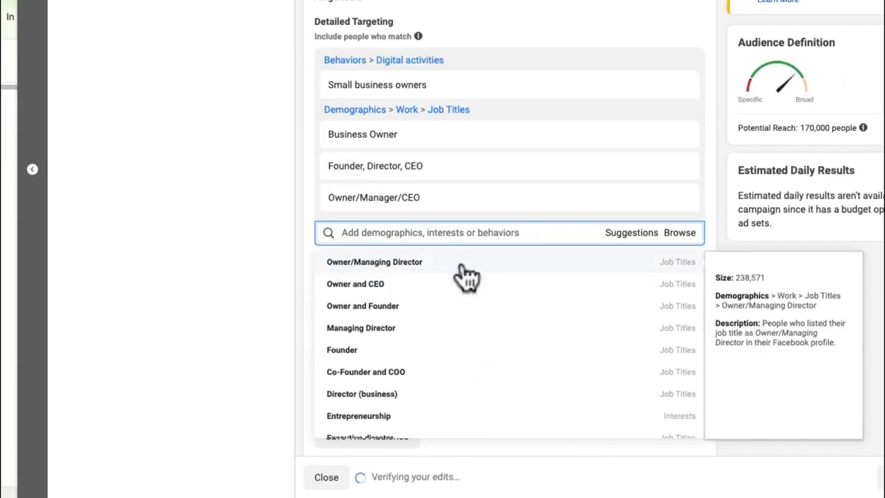
click(373, 261)
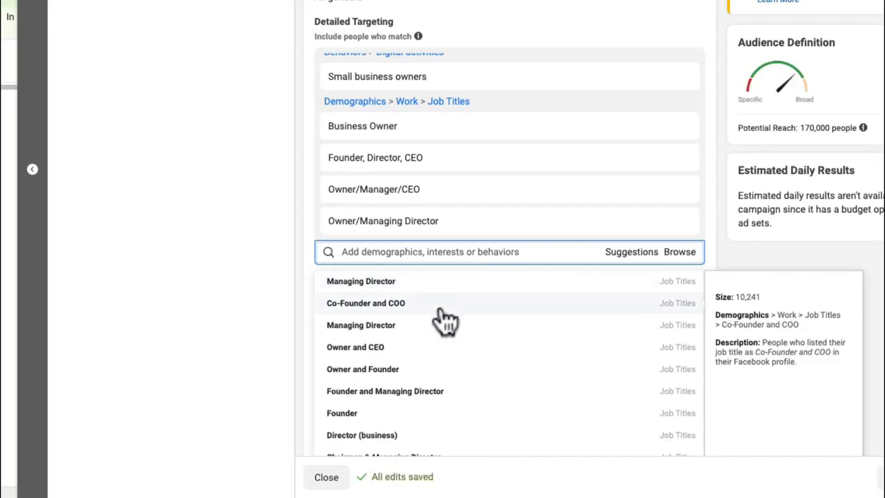
scroll(down, 3)
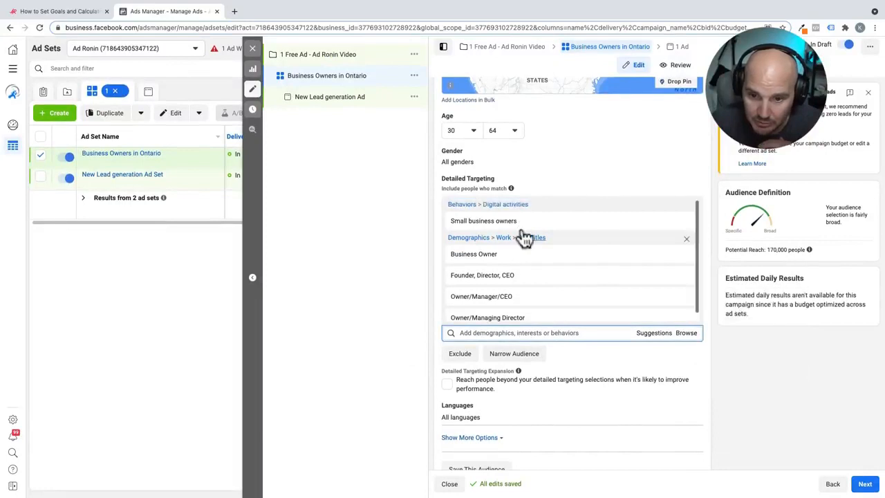
mouse_move(587, 226)
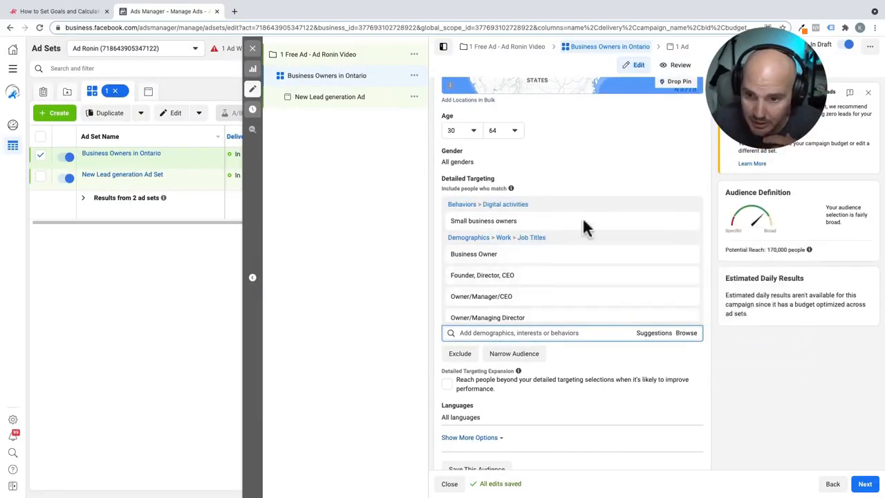
mouse_move(801, 442)
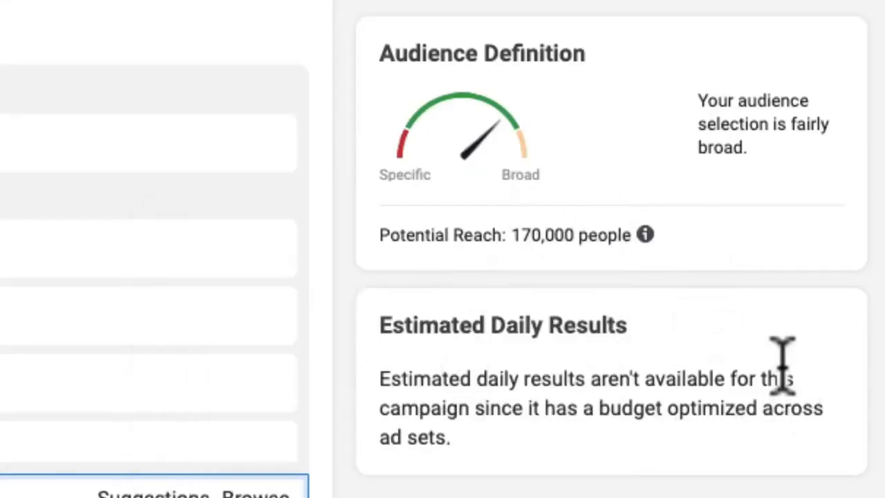
mouse_move(249, 249)
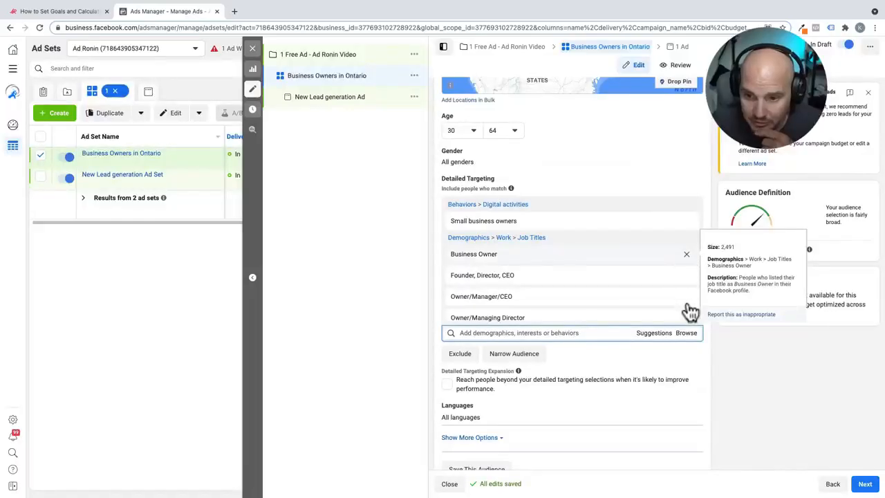
- Remove all four job titles so only Small business owners remains in detailed targeting
click(686, 255)
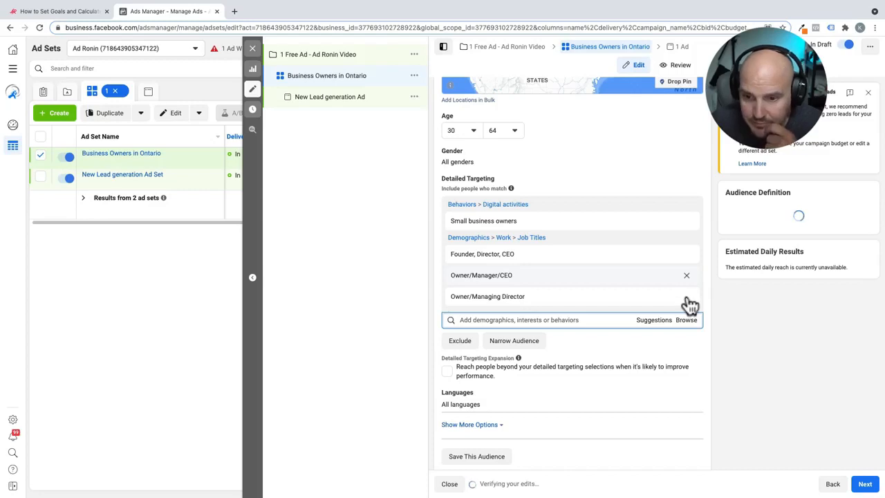
click(685, 275)
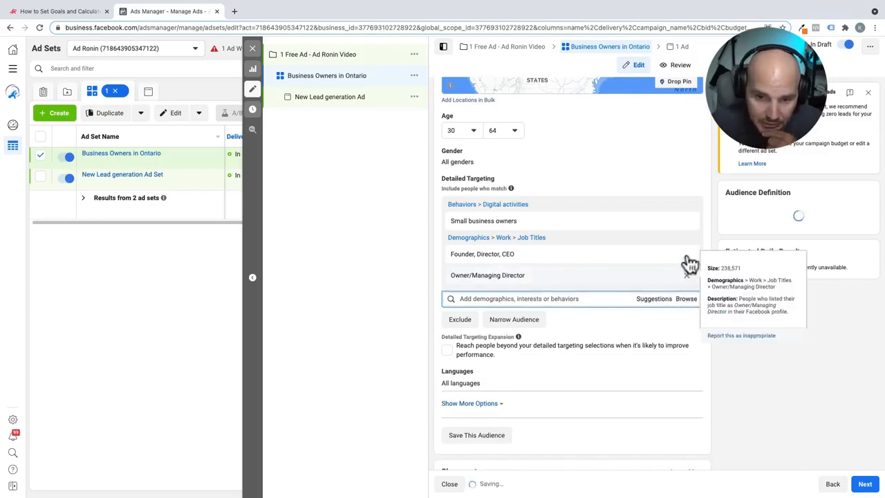
click(686, 275)
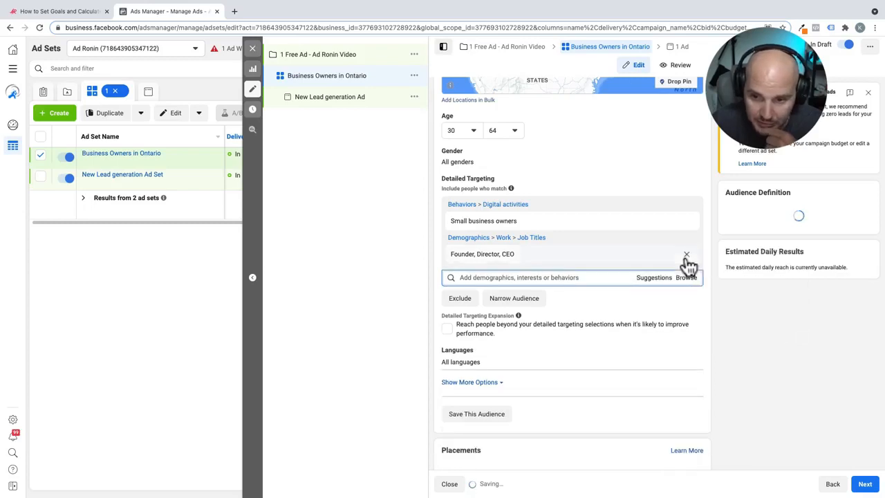
mouse_move(692, 266)
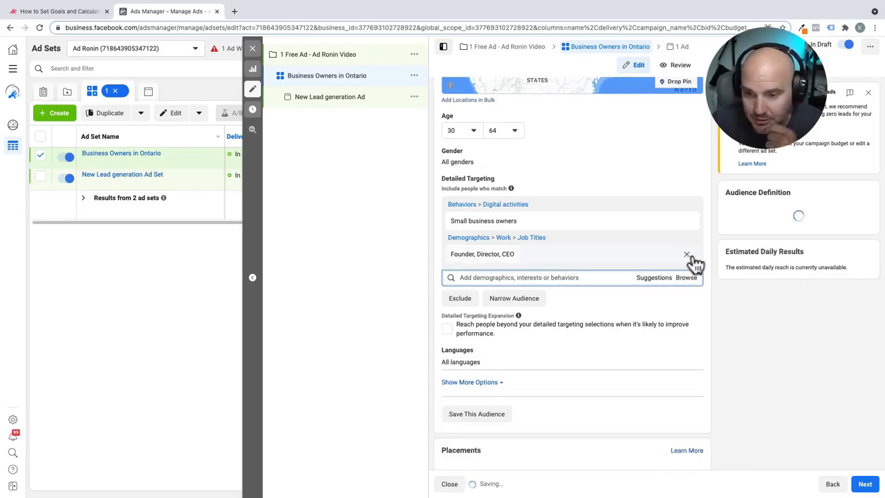
click(685, 254)
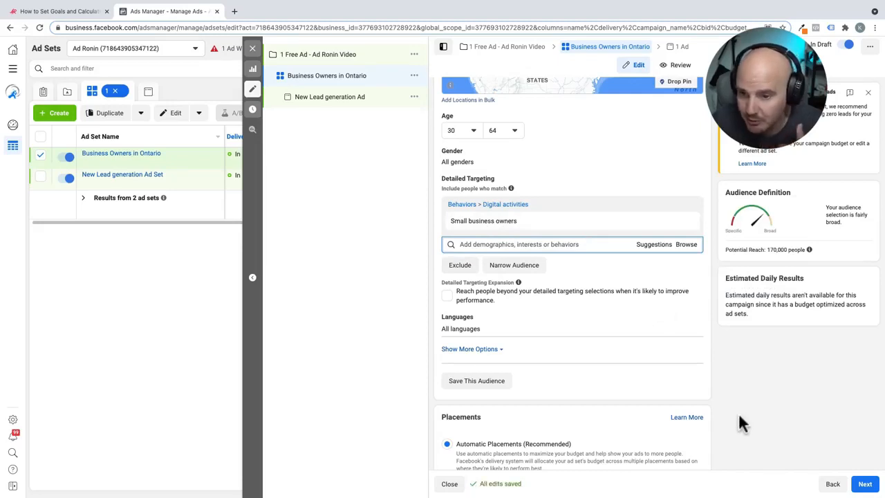
mouse_move(822, 275)
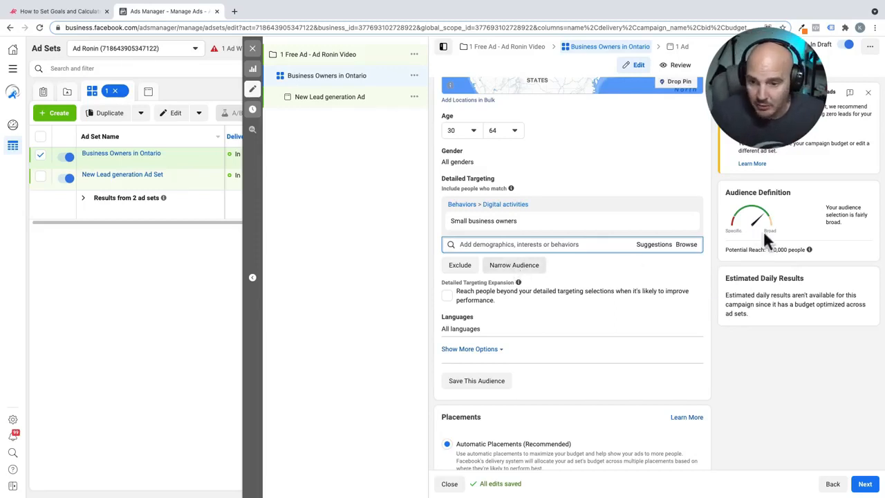
- Narrow further so the audience must also match the Facebook Page admins behaviour
click(514, 265)
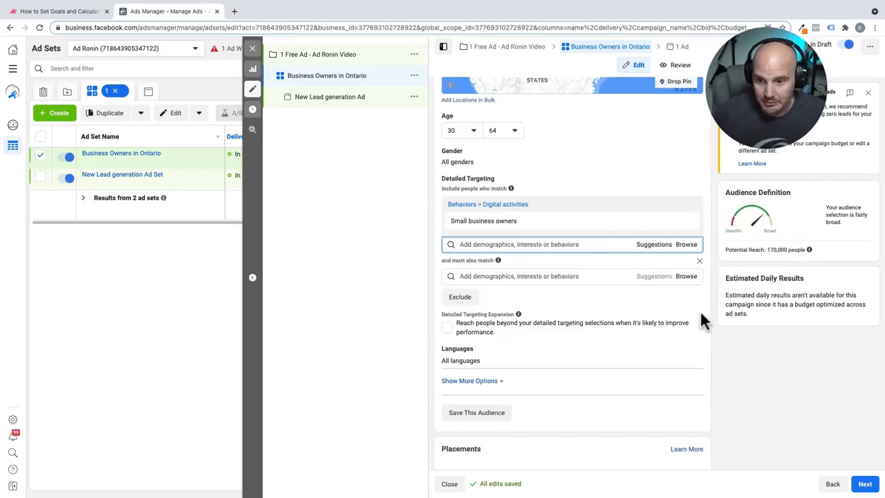
click(550, 276)
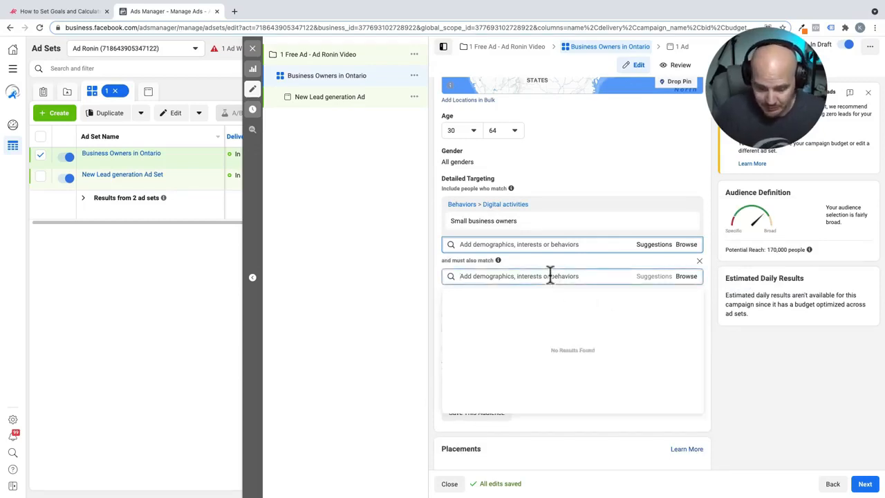
text(facebook)
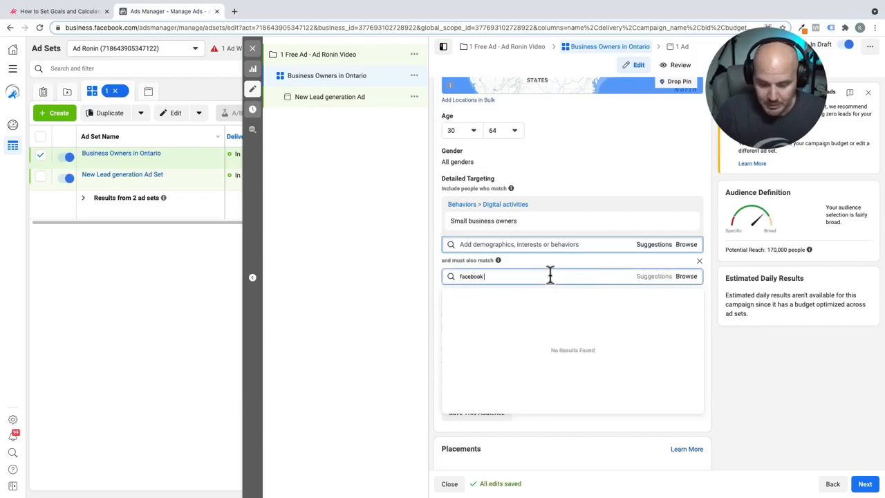
text(page)
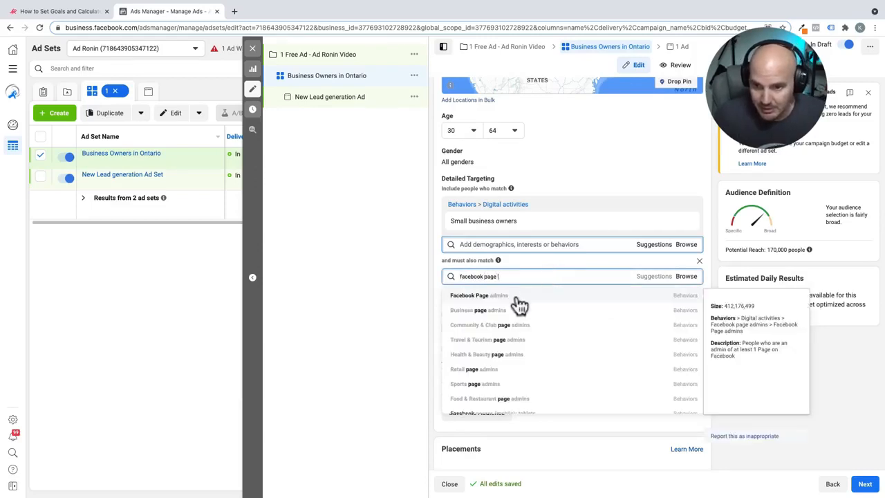
click(468, 295)
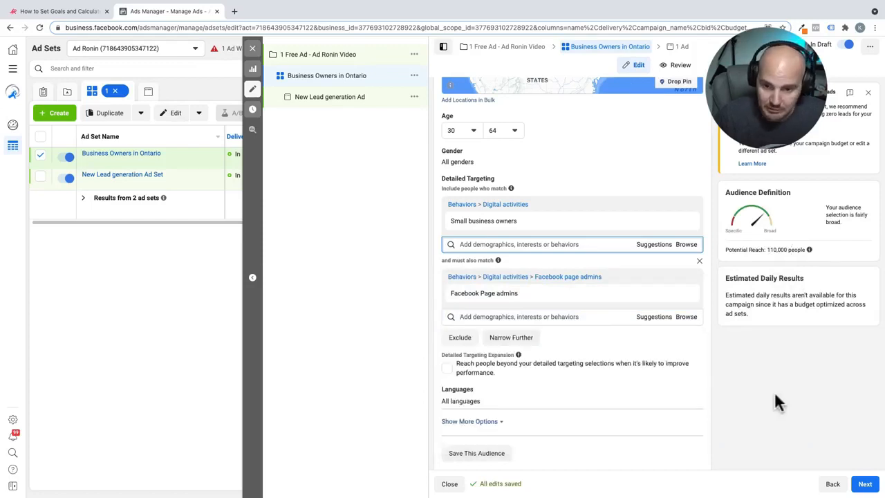
mouse_move(587, 293)
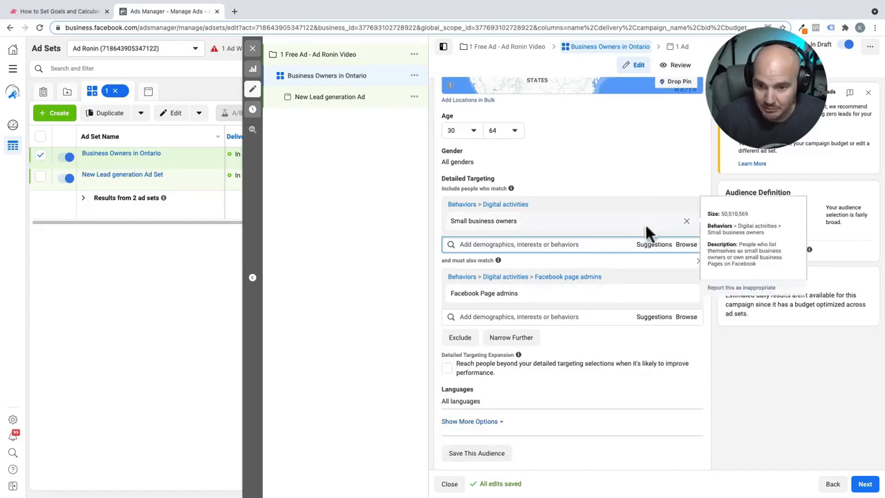
mouse_move(560, 315)
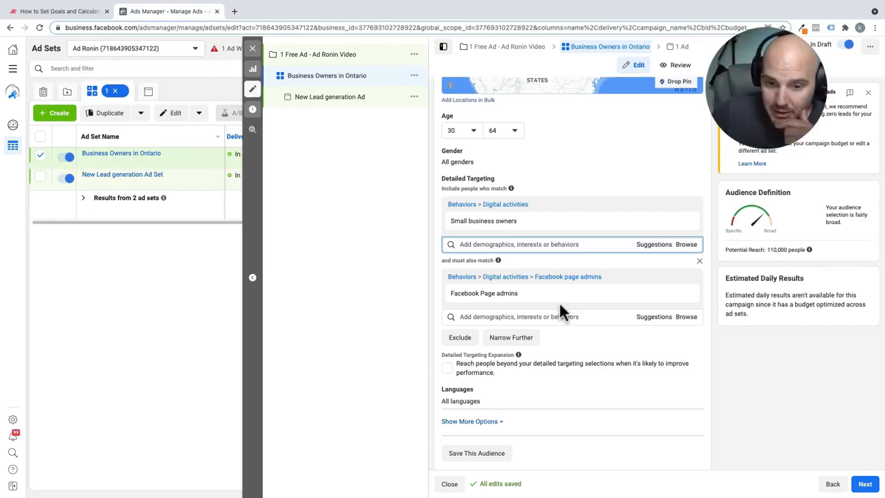
- Switch the ad set to manual placements
scroll(down, 3)
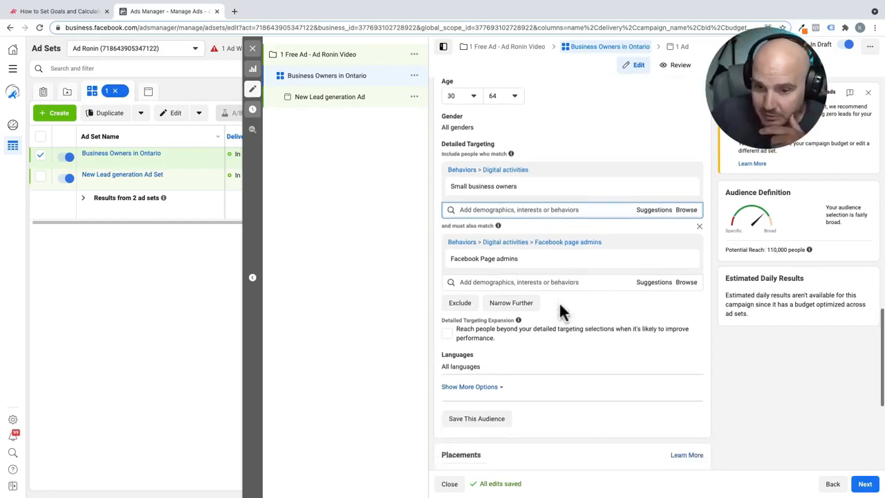
scroll(down, 3)
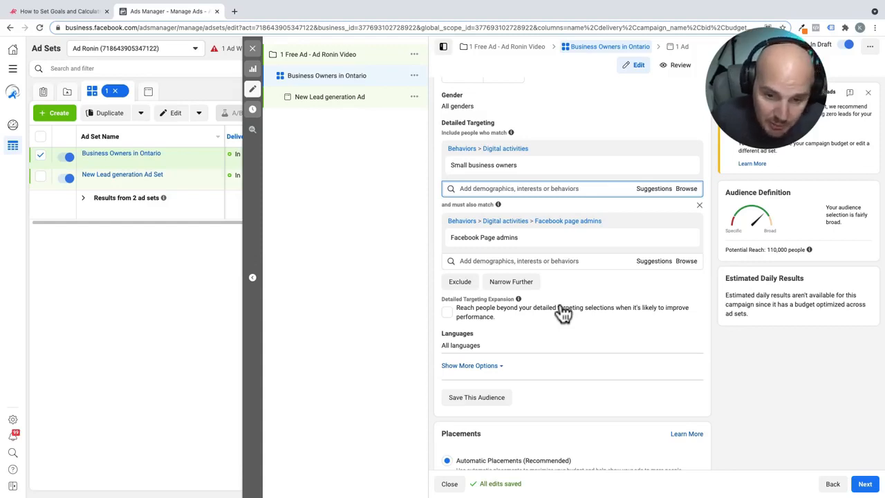
scroll(down, 3)
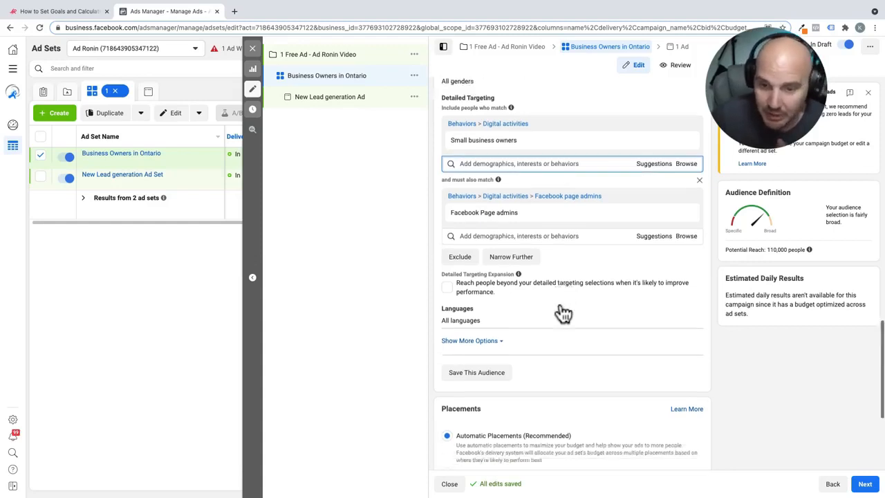
scroll(down, 3)
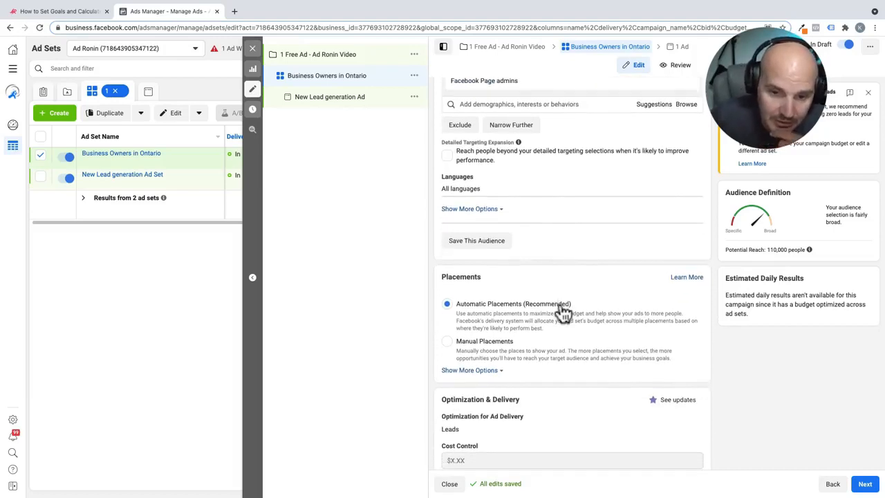
scroll(down, 3)
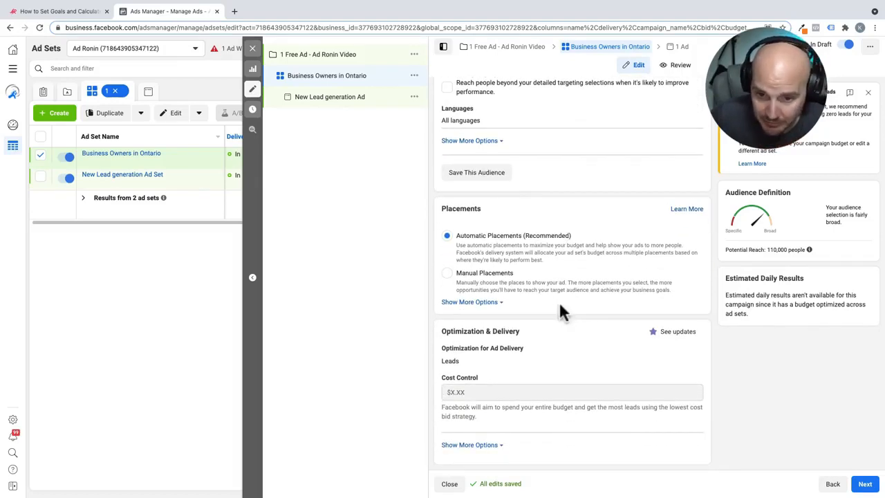
mouse_move(463, 256)
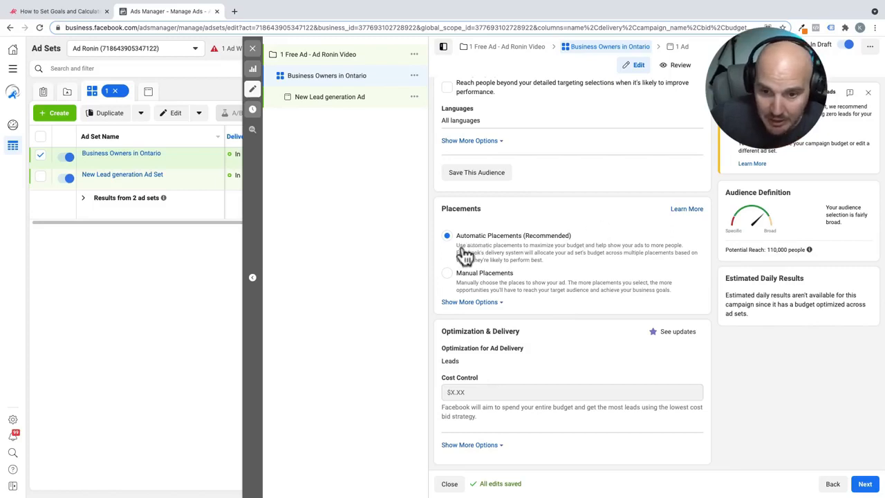
mouse_move(528, 251)
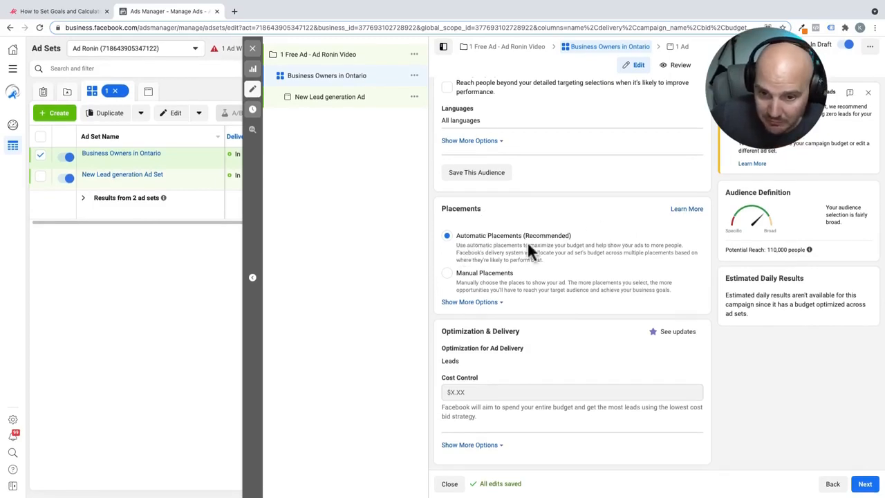
mouse_move(449, 279)
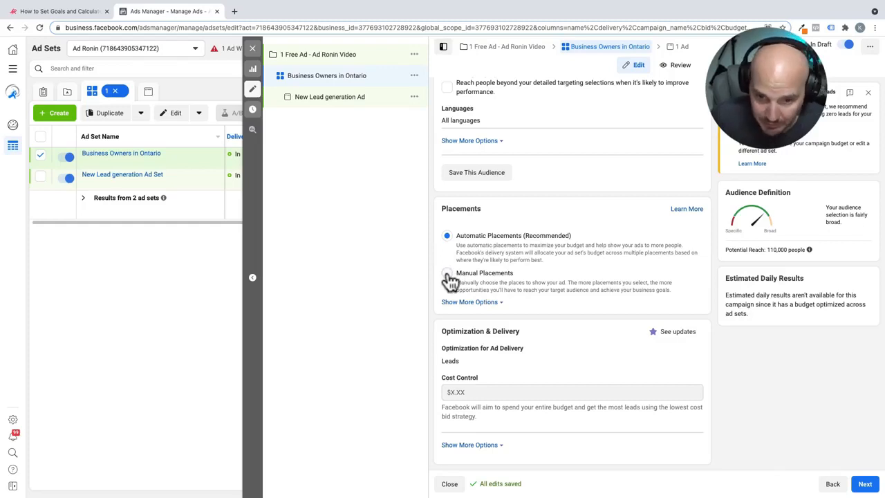
click(446, 274)
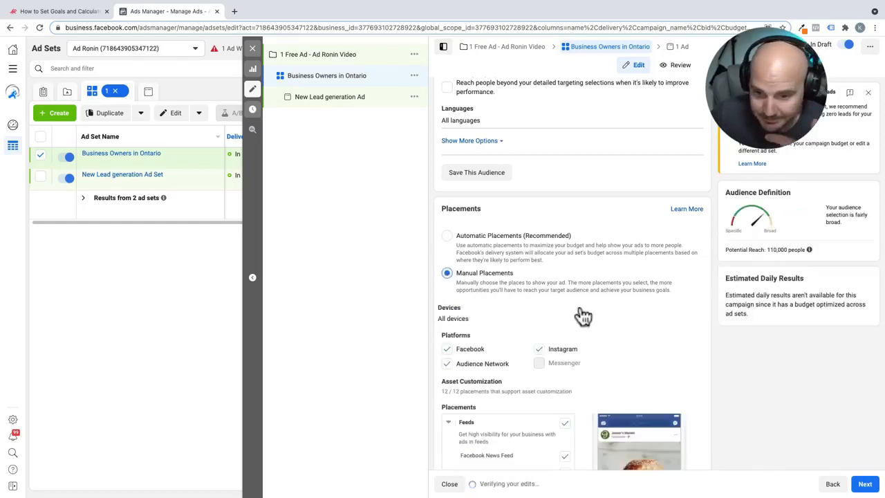
scroll(down, 3)
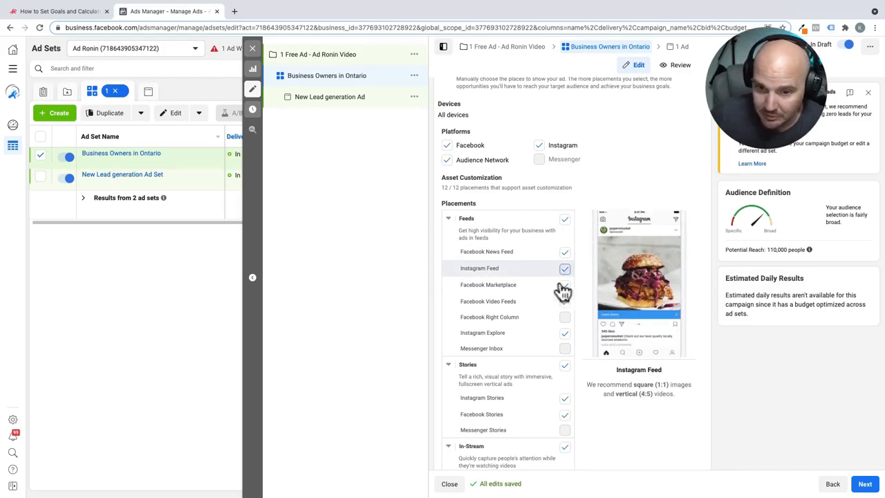
- Uncheck Instagram Feed, Facebook Marketplace and Instagram Explore, keeping the Facebook News Feed
click(564, 268)
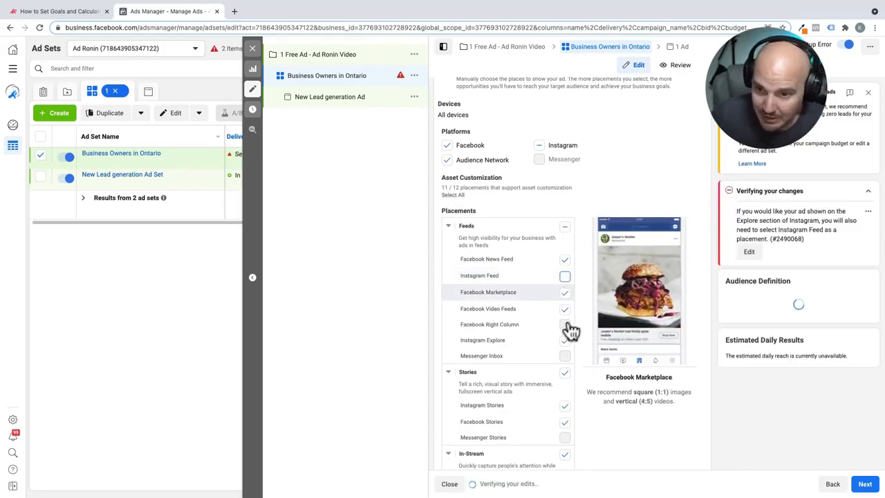
mouse_move(567, 307)
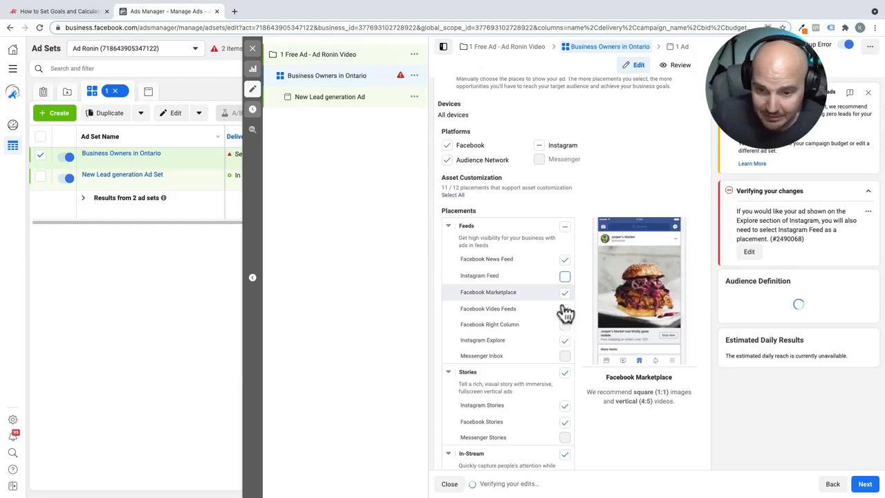
click(564, 291)
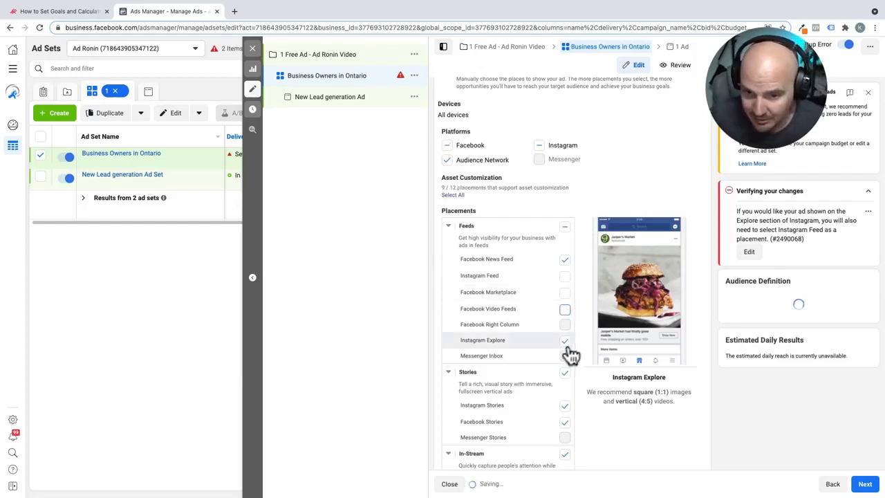
click(564, 340)
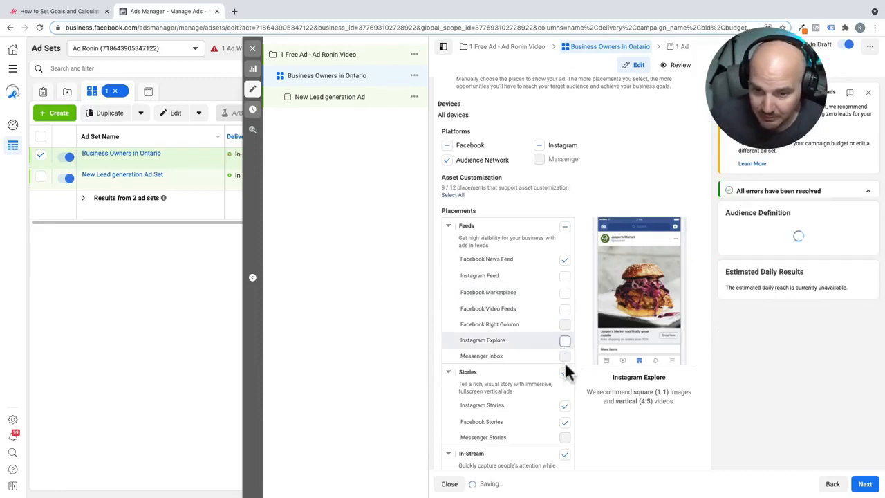
scroll(down, 3)
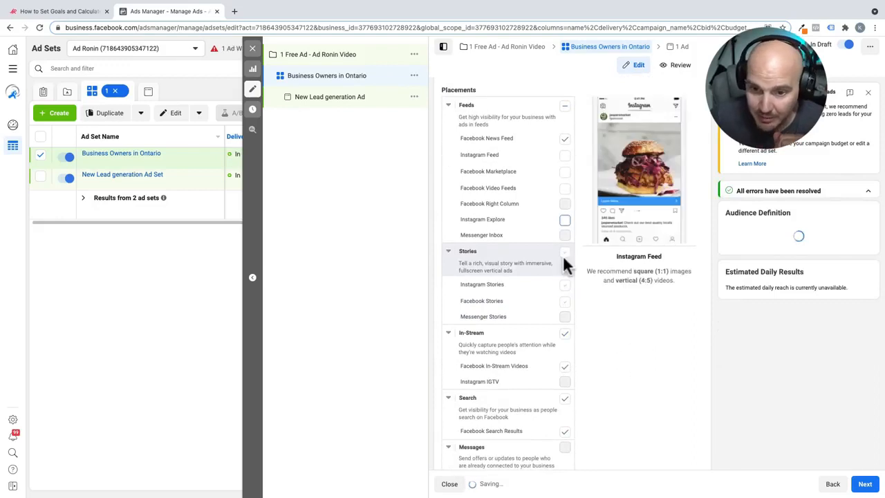
mouse_move(564, 339)
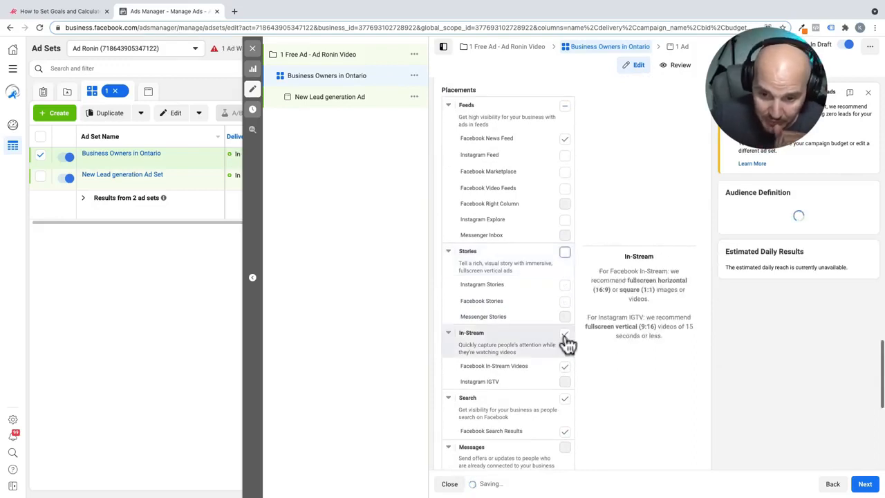
scroll(down, 3)
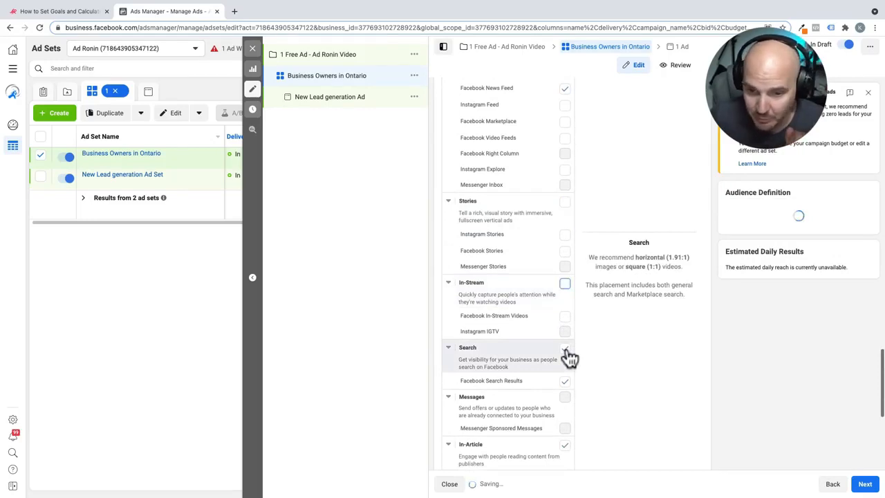
scroll(down, 3)
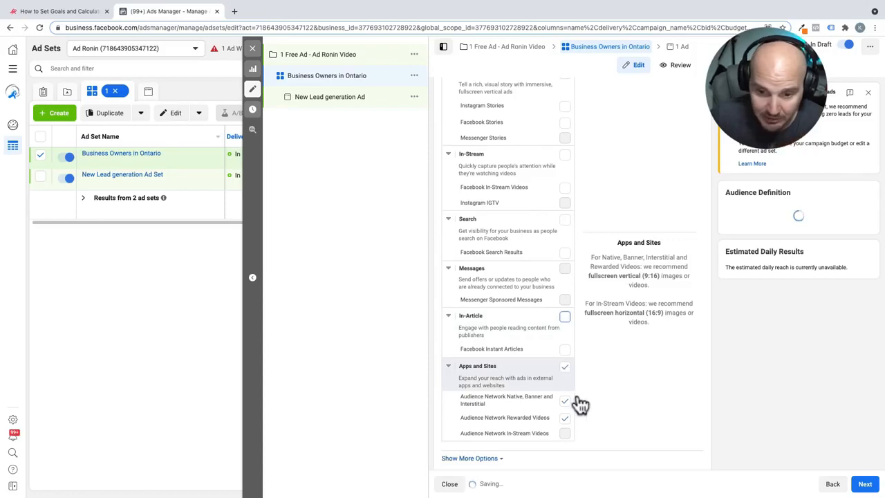
scroll(down, 3)
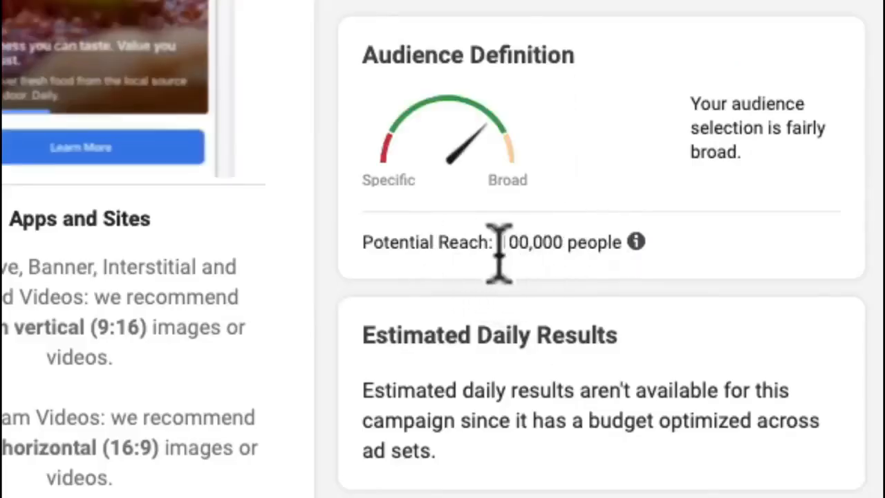
mouse_move(481, 283)
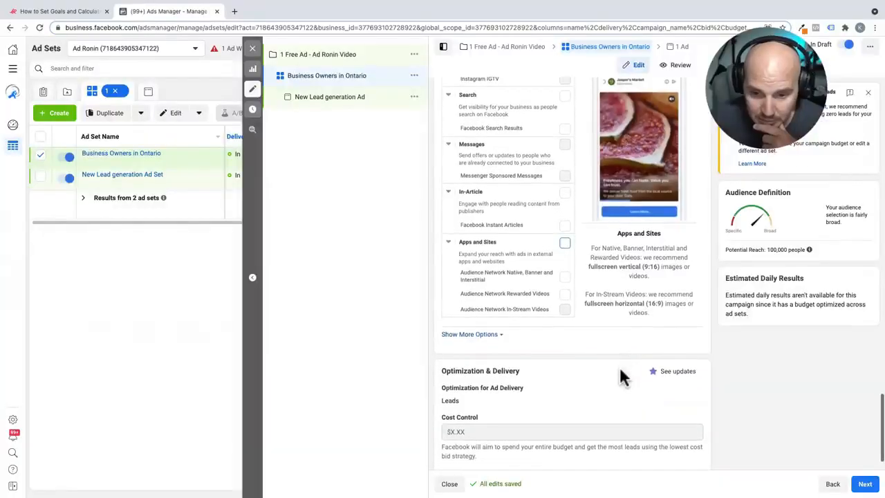
scroll(down, 3)
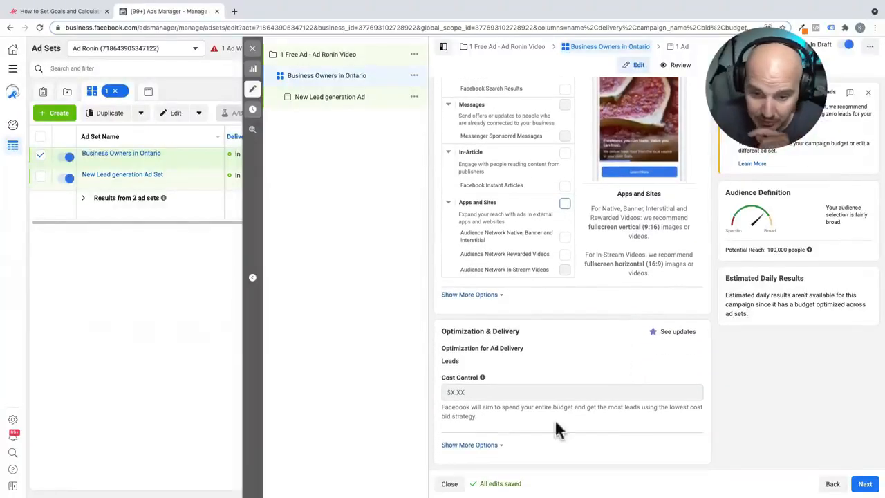
mouse_move(477, 453)
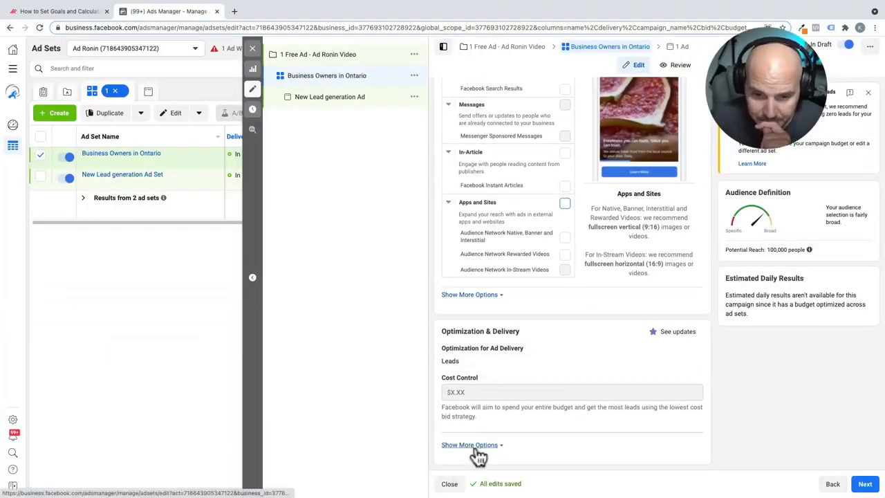
click(470, 446)
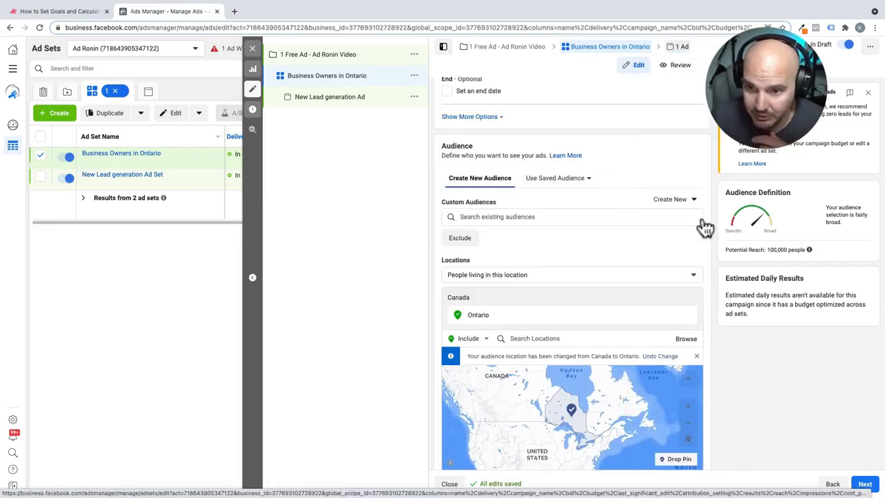
mouse_move(757, 407)
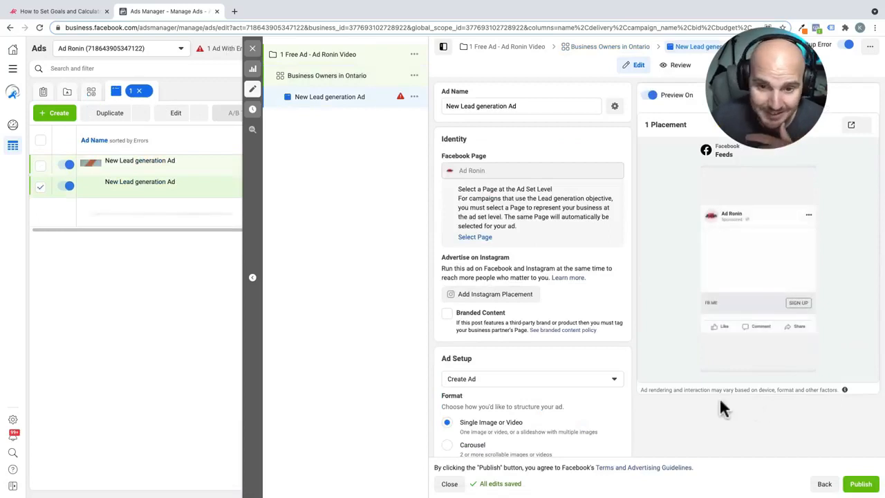
mouse_move(583, 145)
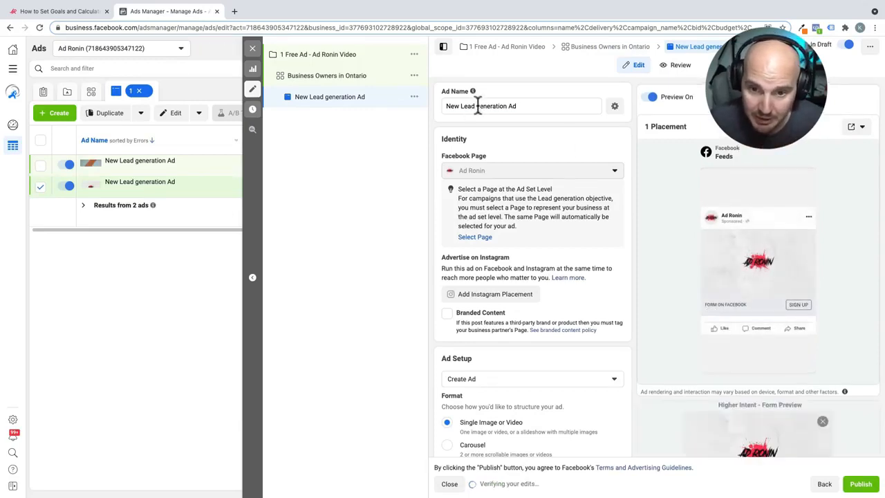
click(522, 105)
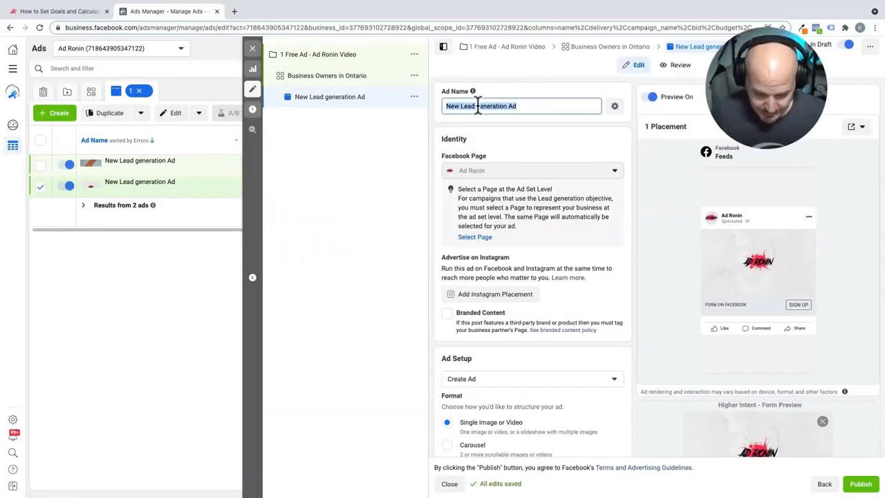
text(#0 million)
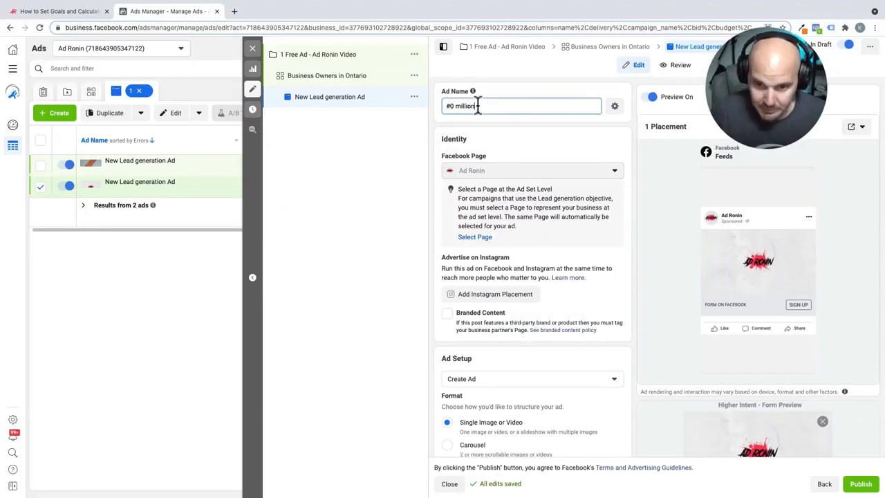
key(Backspace)
text(3)
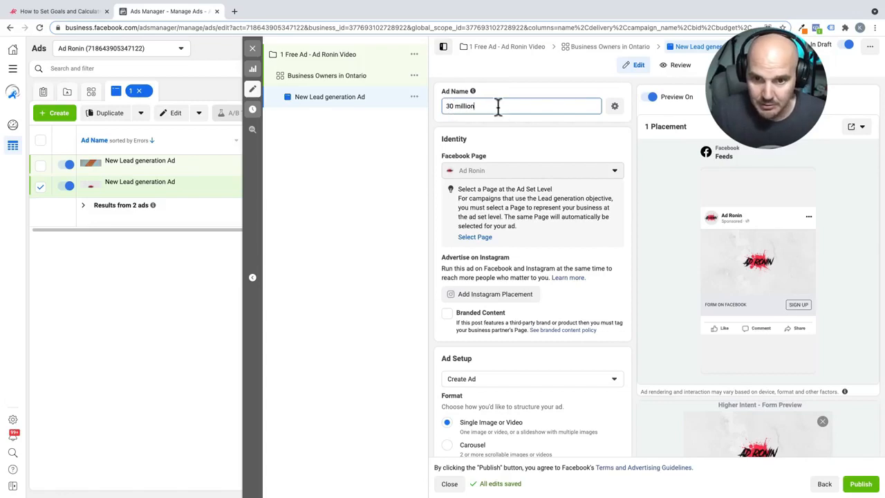
text(- v)
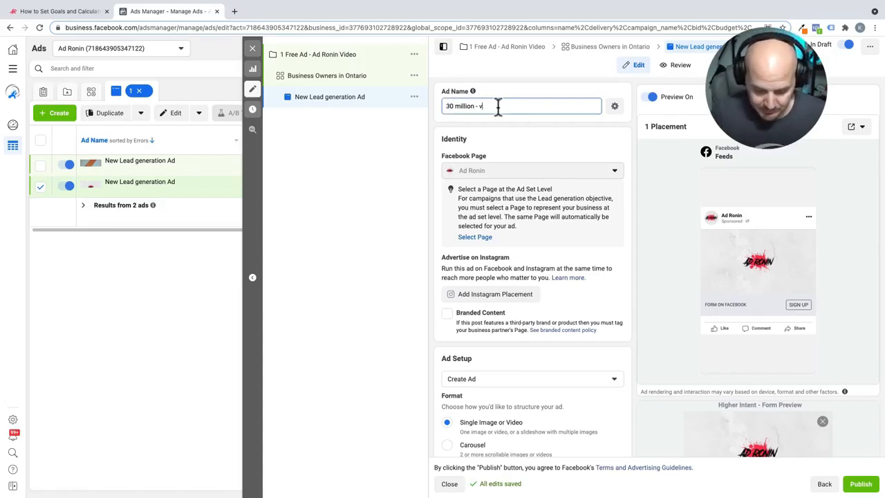
text(ideo)
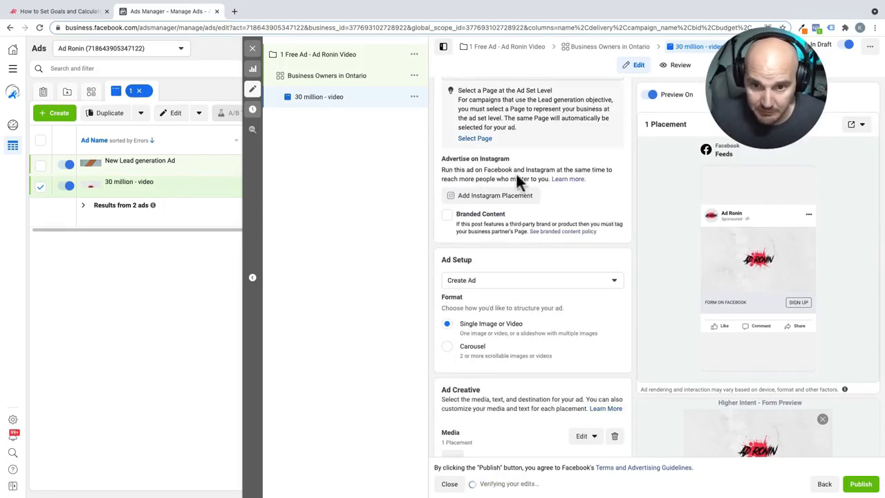
scroll(up, 3)
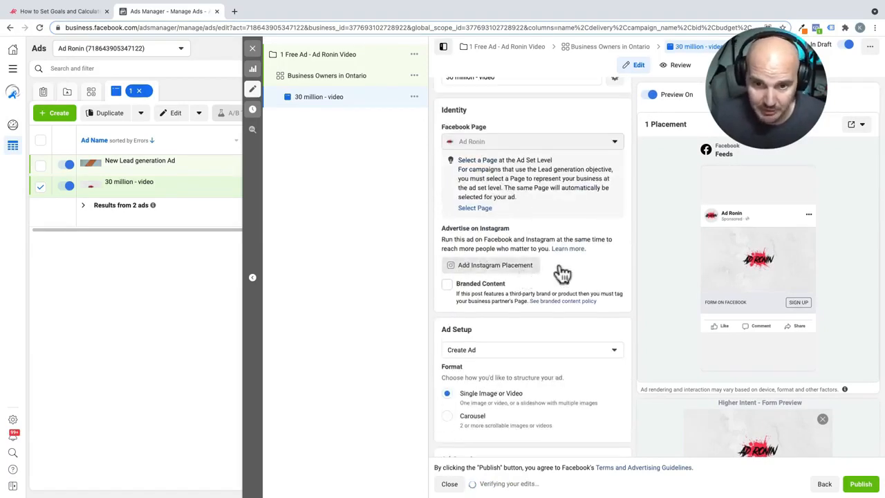
scroll(up, 3)
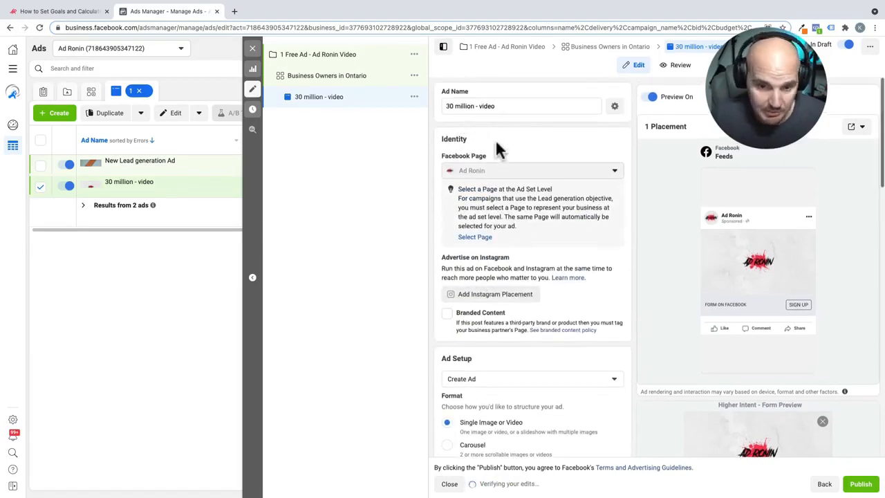
scroll(down, 3)
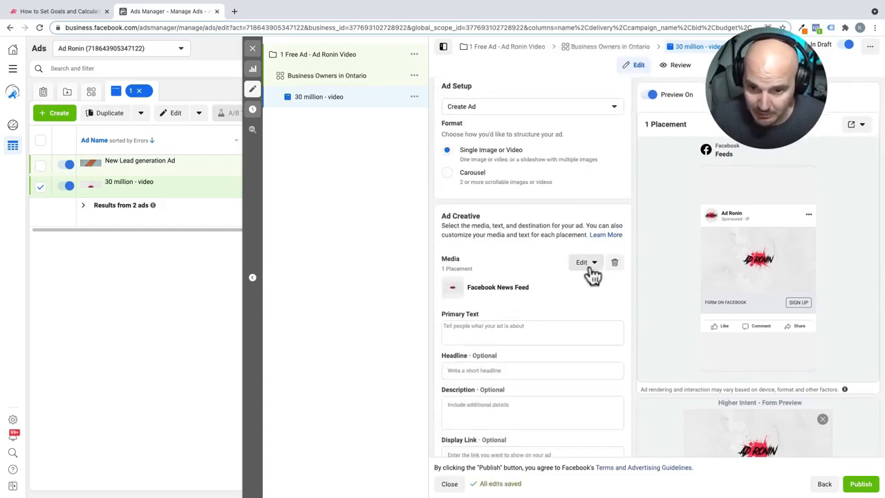
- Replace the ad's media with the square monkeys video via Edit > Change Media
click(586, 263)
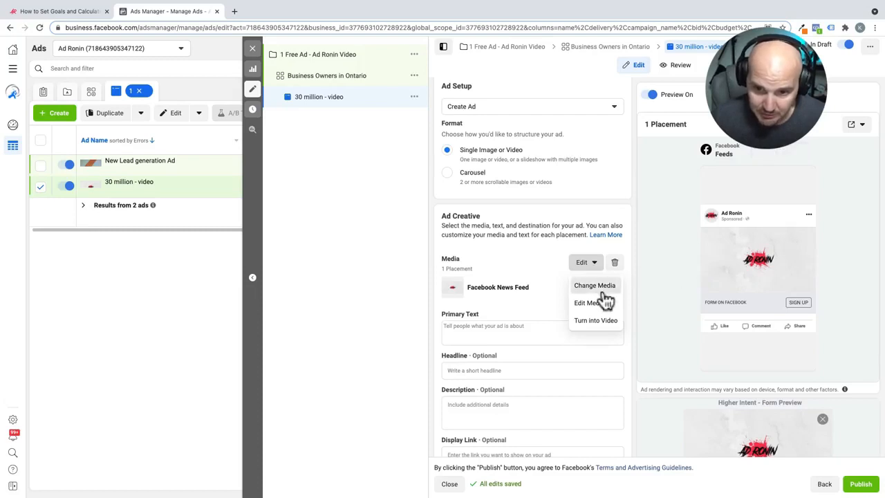
click(594, 285)
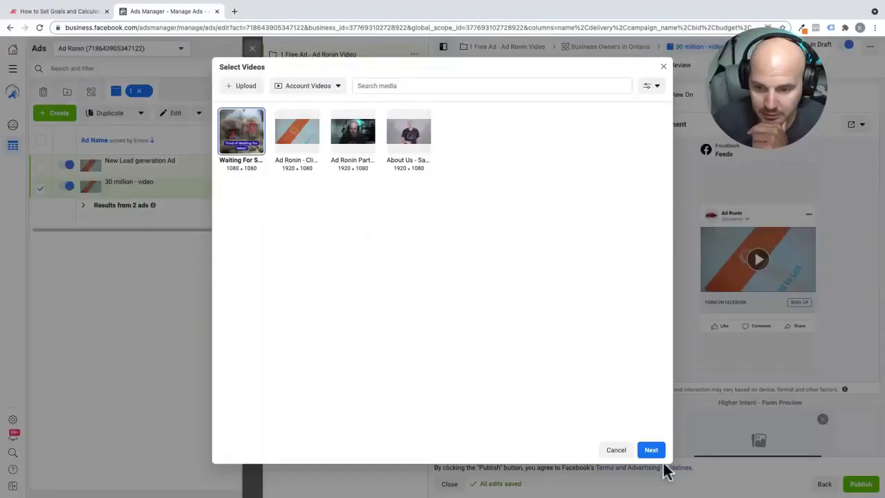
click(650, 449)
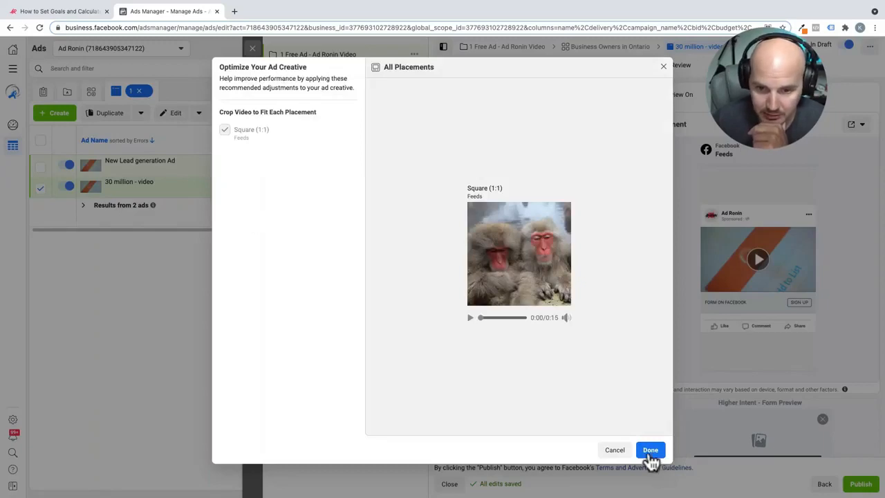
mouse_move(647, 491)
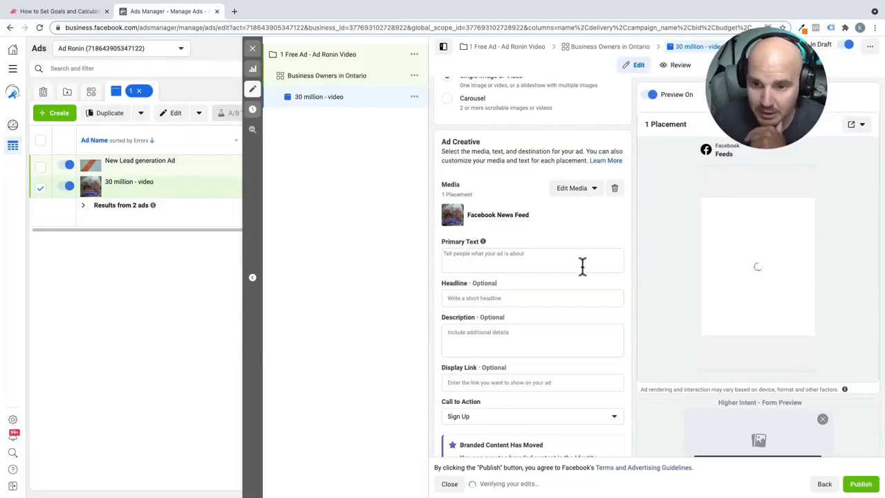
- Write ***Call Out Customers*** and Agitate in Primary Text, correcting the Agitate misspelling
click(532, 260)
text(")
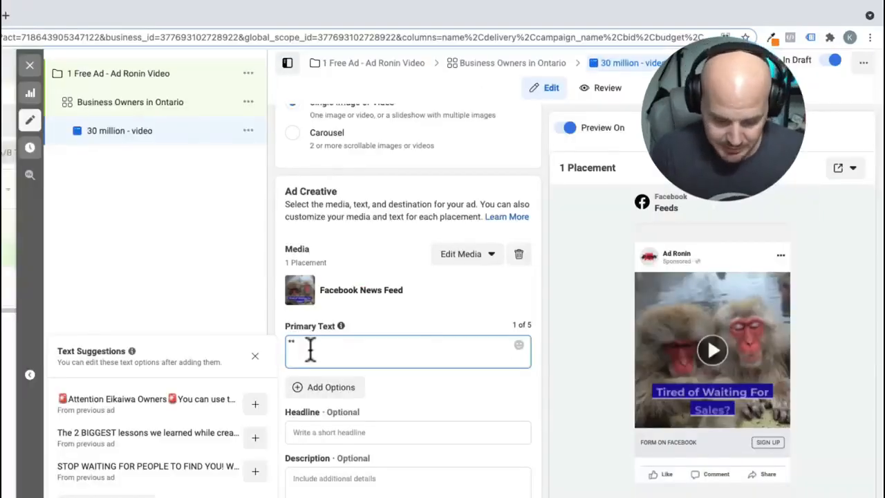
text(*)
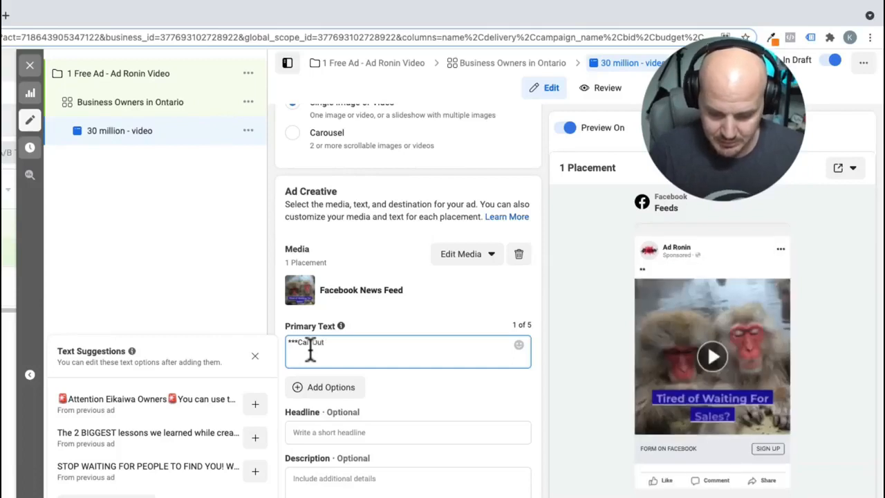
text(C)
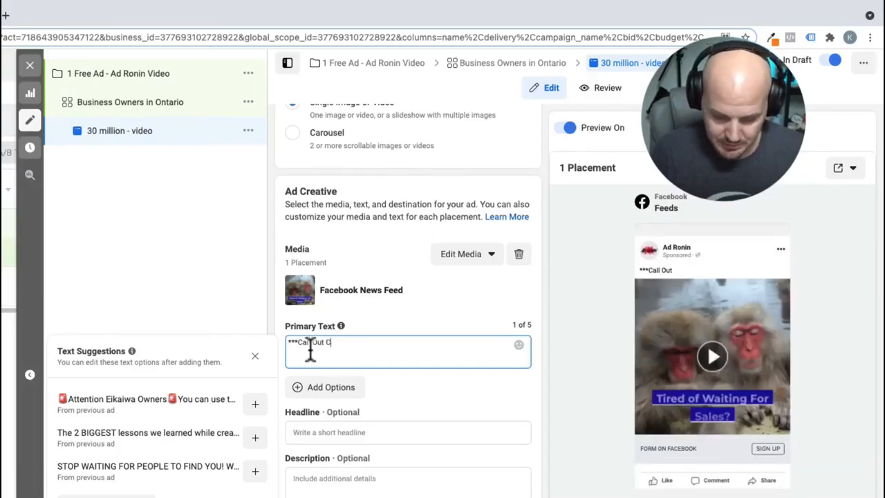
text(ustomers)
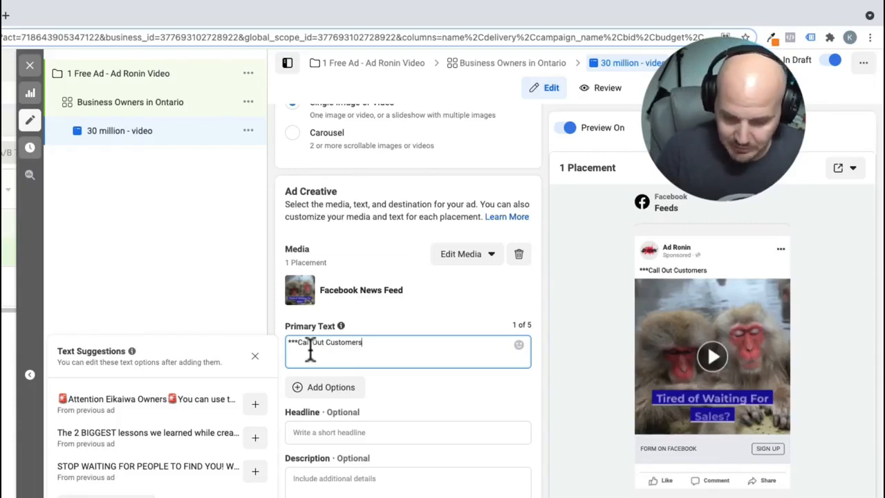
text(***)
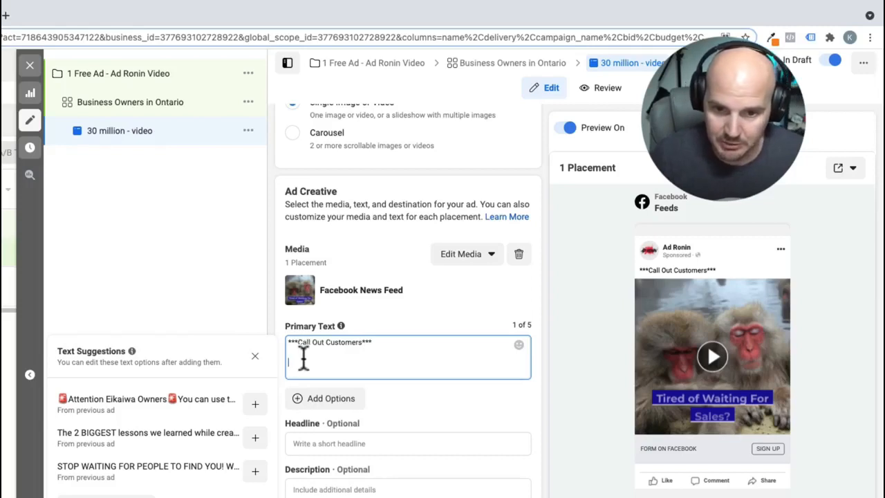
text(Ad)
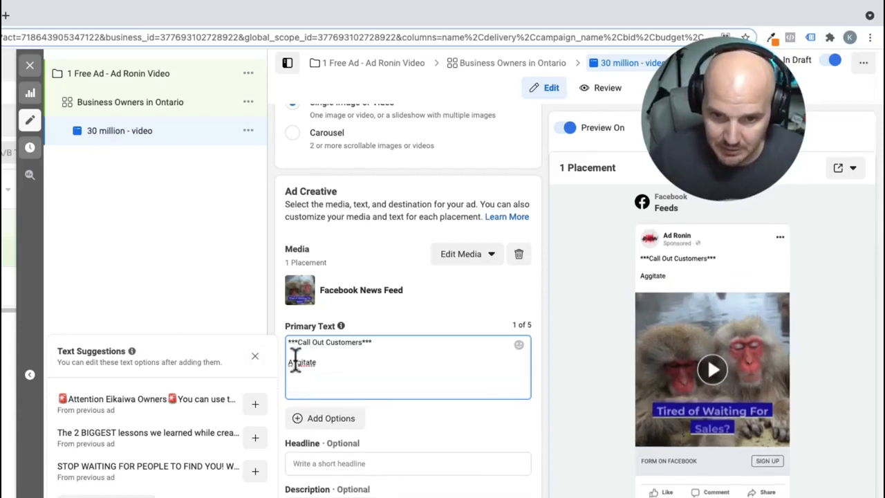
right_click(302, 363)
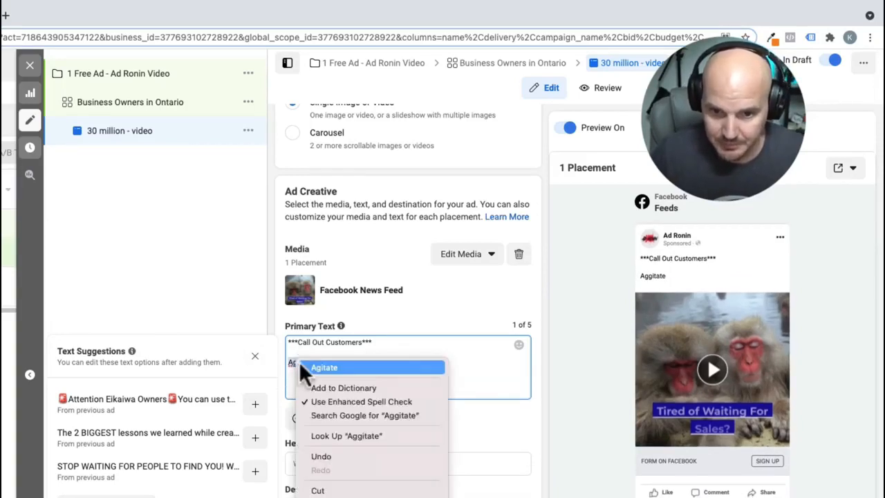
click(324, 368)
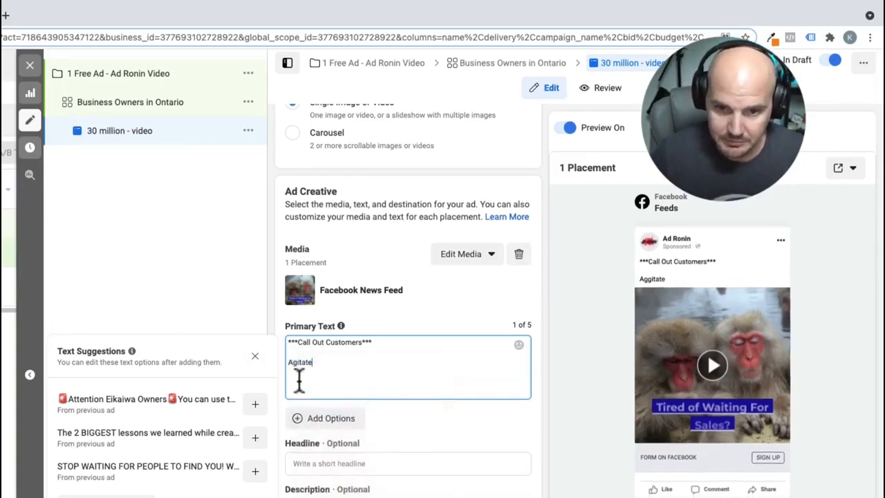
- Add Offer solution and Call To Action lines and dismiss the text suggestions
text(Offer solution)
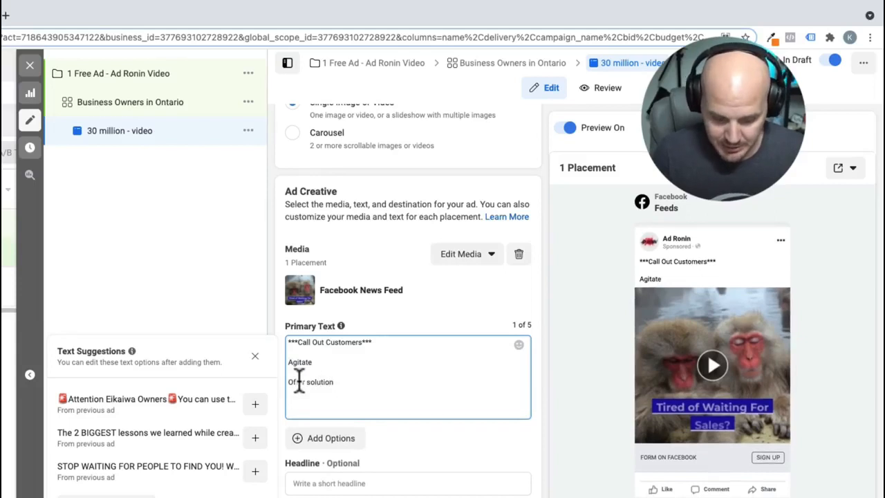
text(Call)
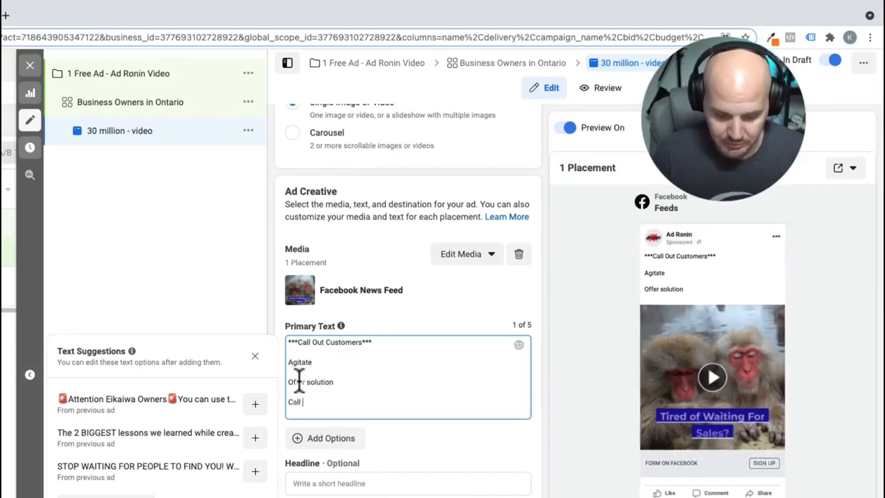
text(To Action)
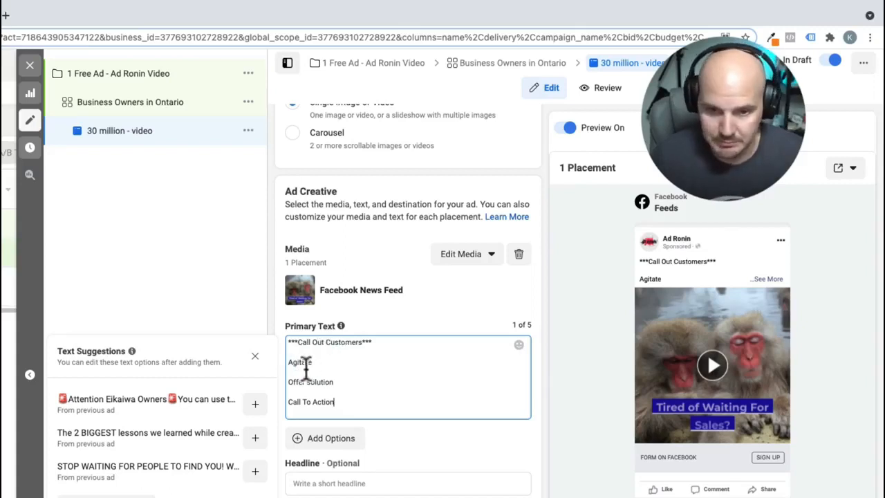
double_click(299, 362)
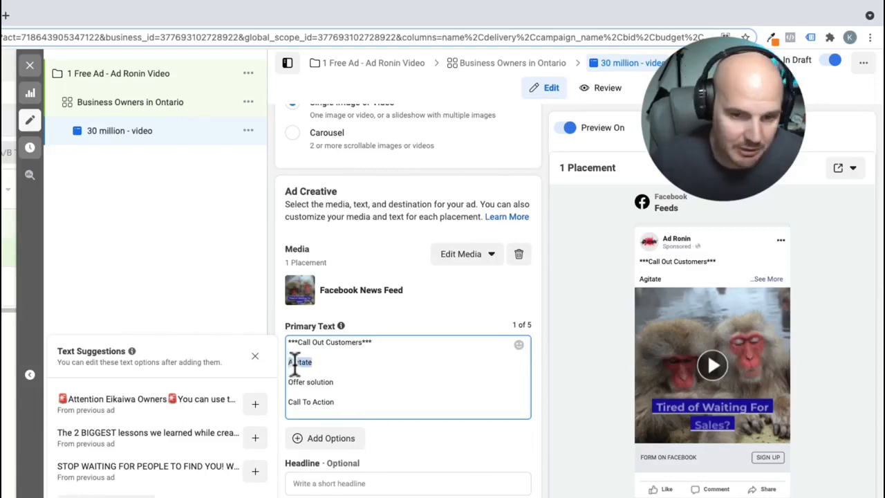
double_click(300, 362)
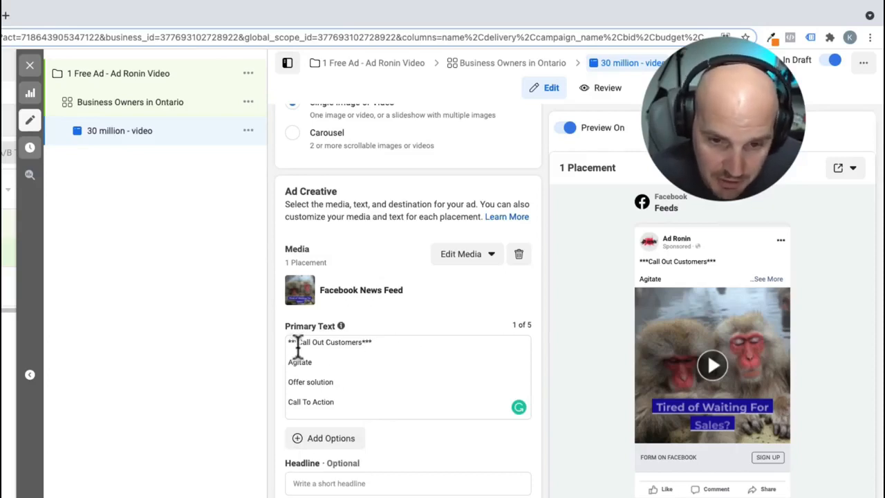
mouse_move(365, 346)
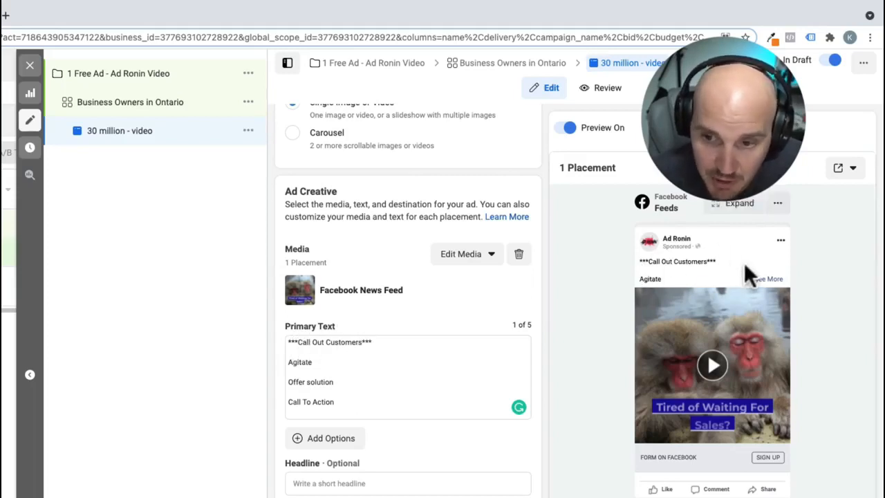
mouse_move(684, 280)
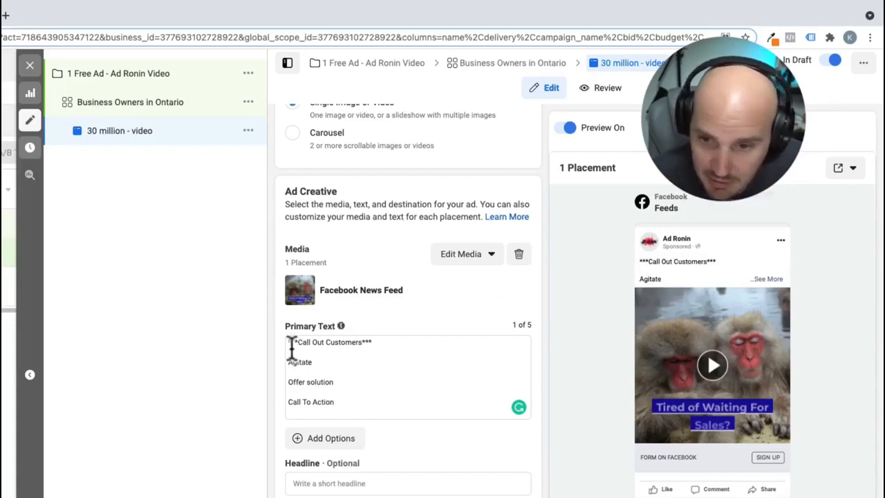
mouse_move(781, 277)
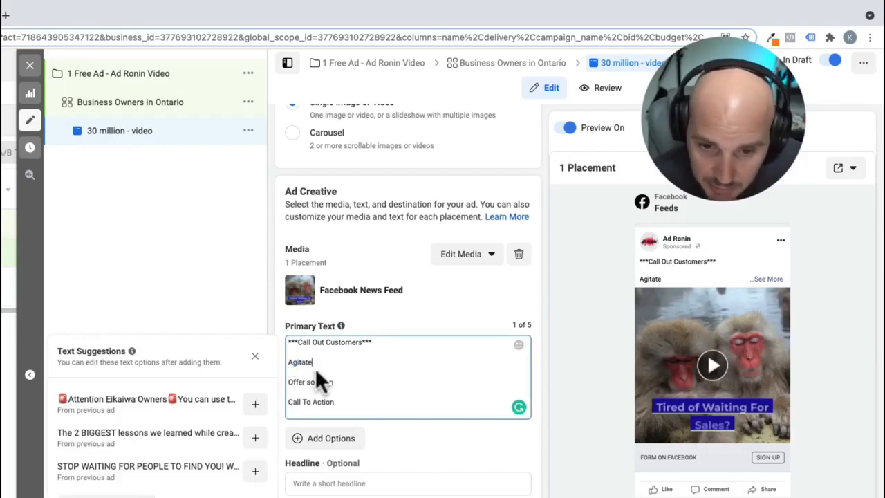
mouse_move(349, 370)
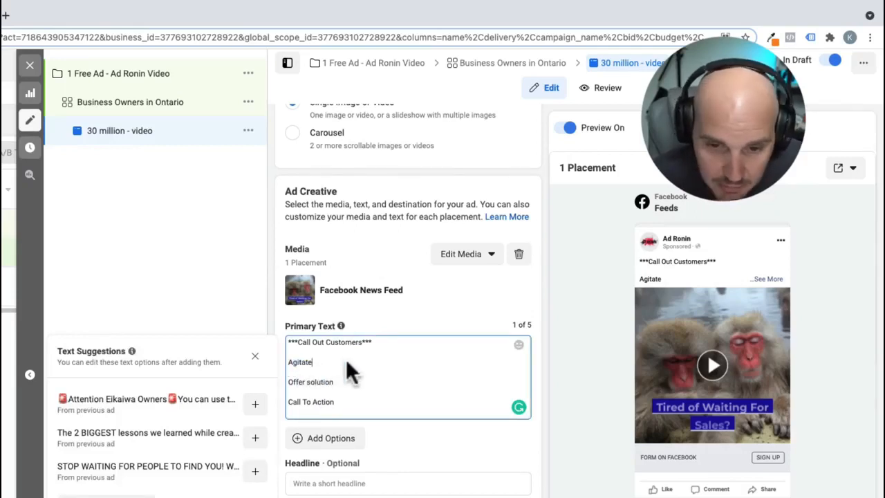
mouse_move(360, 385)
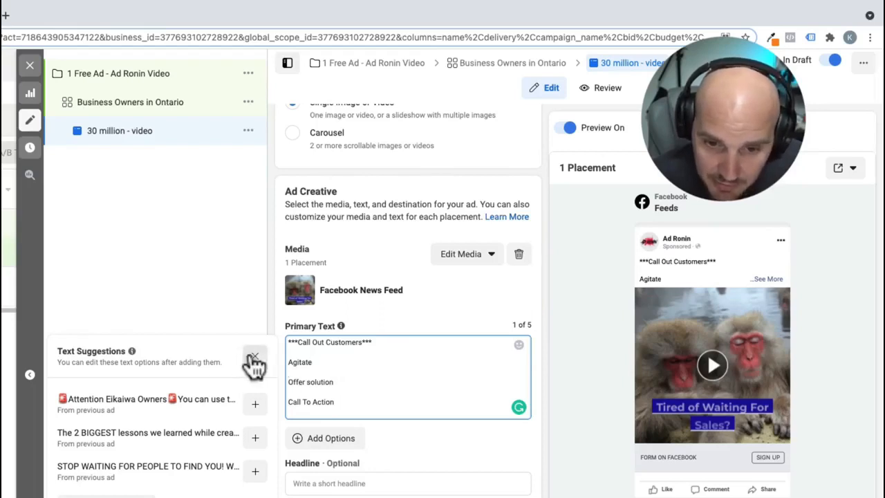
click(255, 358)
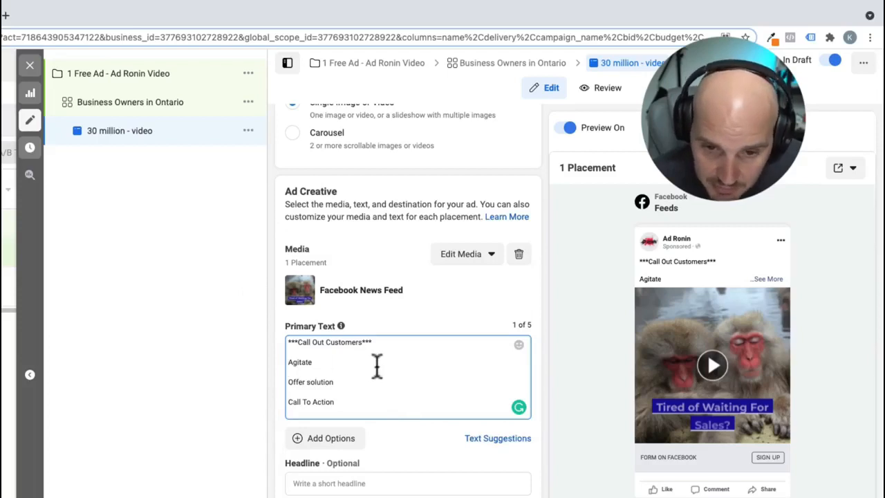
scroll(down, 3)
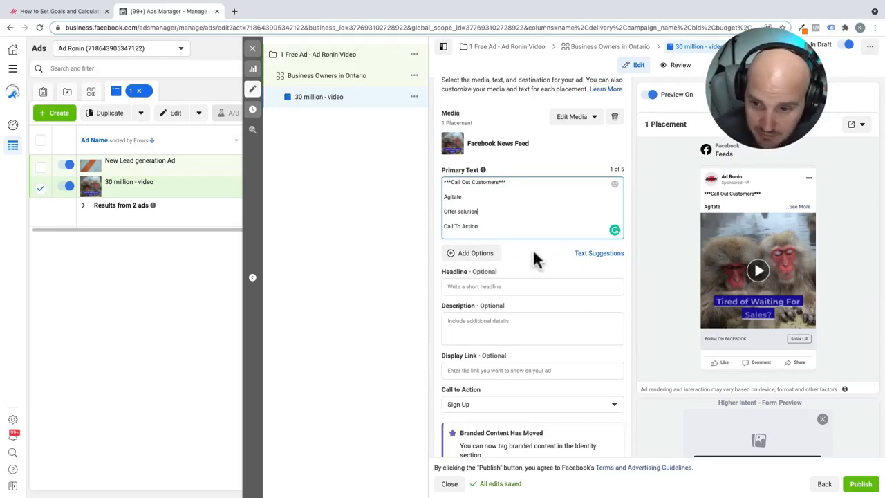
- Enter "State offer" as the ad's headline
scroll(down, 3)
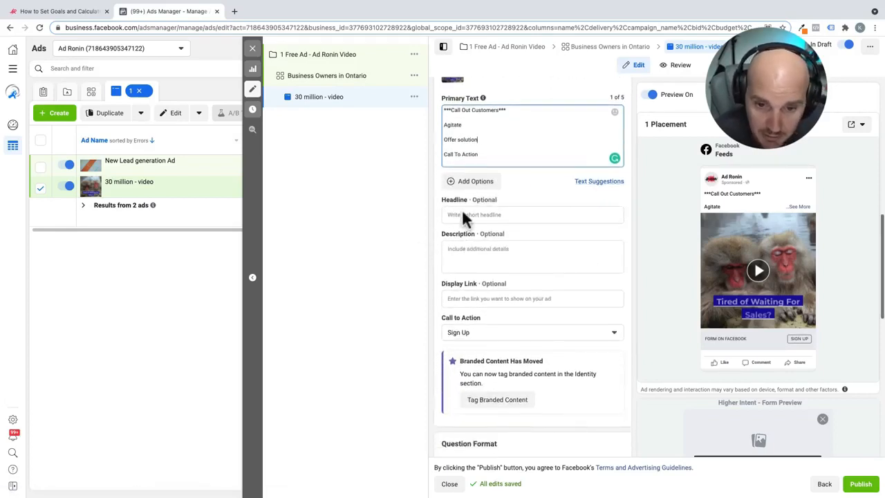
click(533, 214)
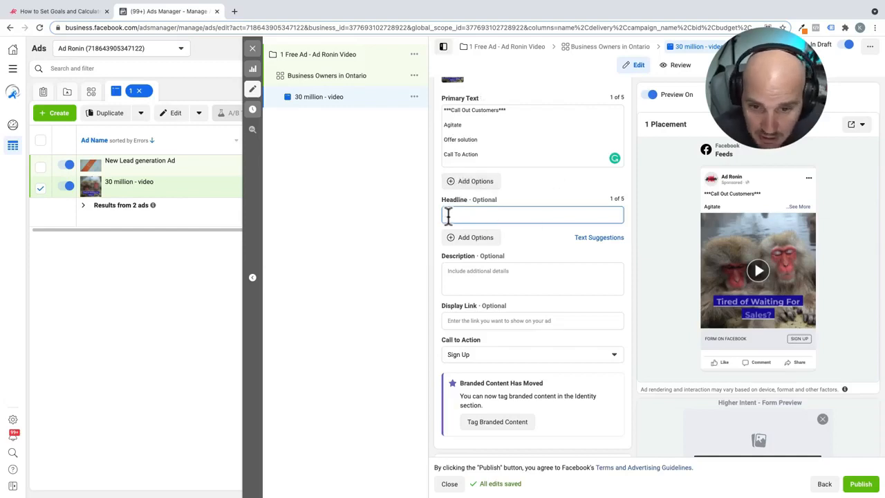
mouse_move(513, 216)
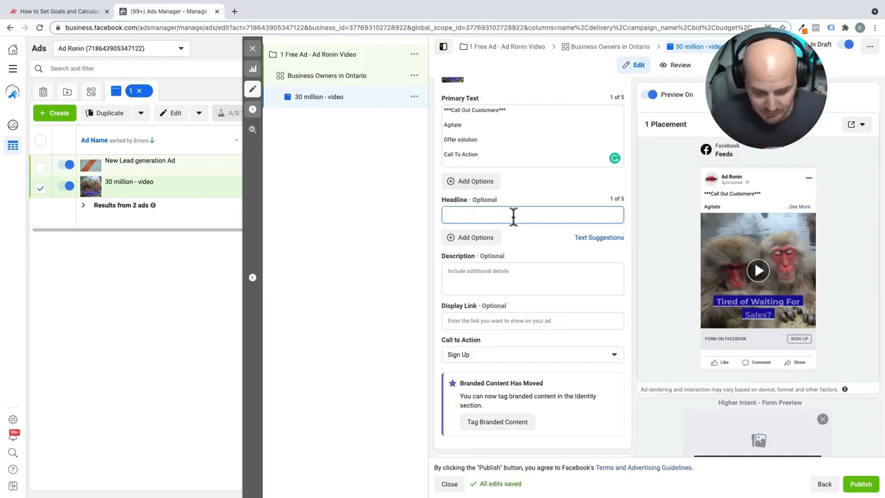
text(State)
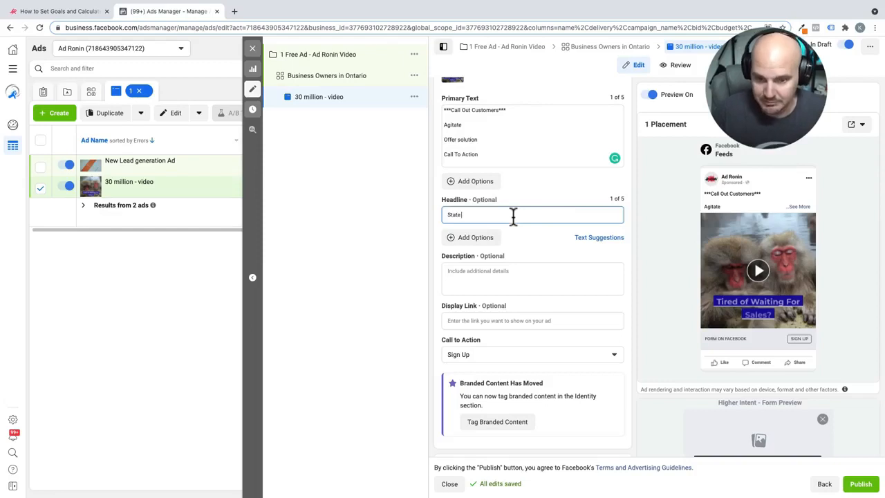
text(e)
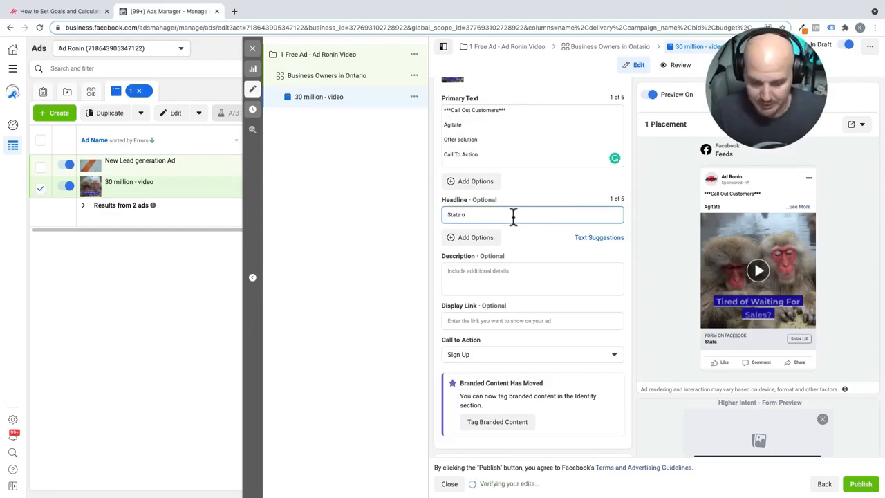
text(ffer)
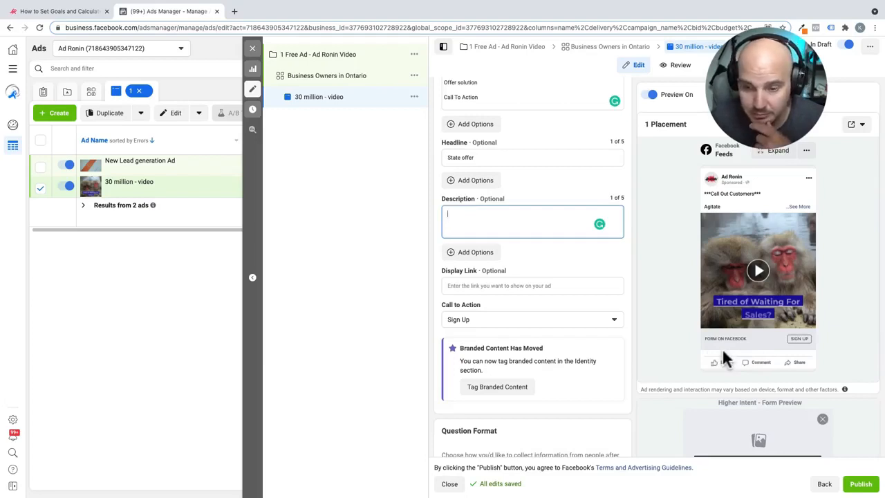
mouse_move(585, 177)
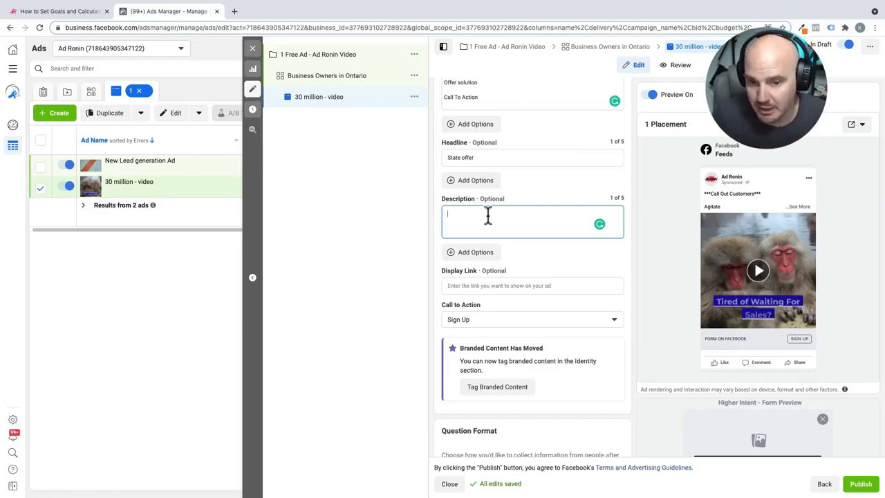
- Enter "quote - About us" as the ad's description
text(qu)
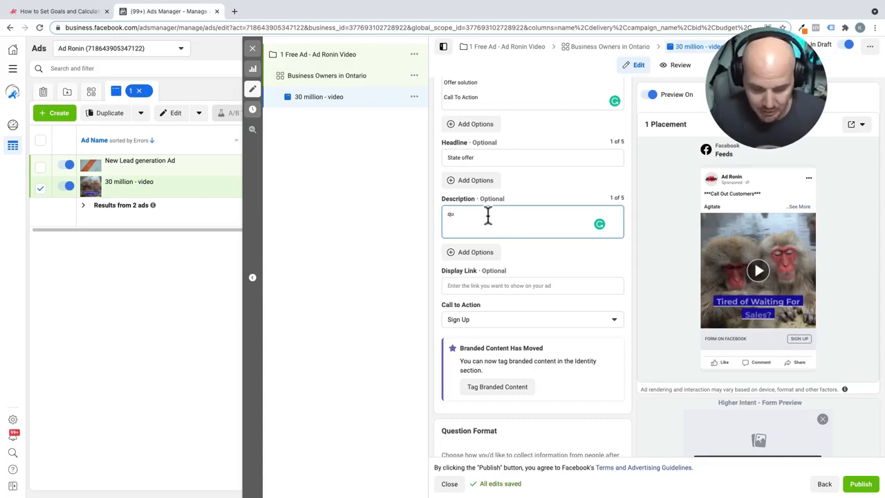
text(ote)
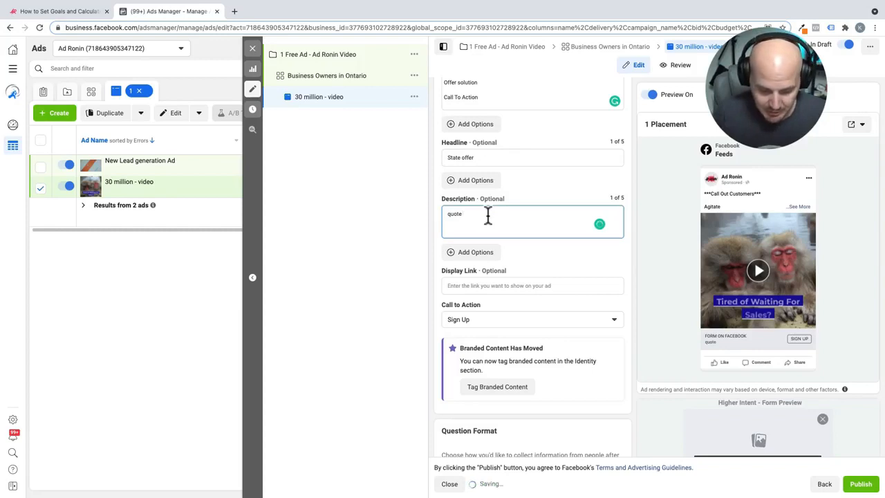
text(- A)
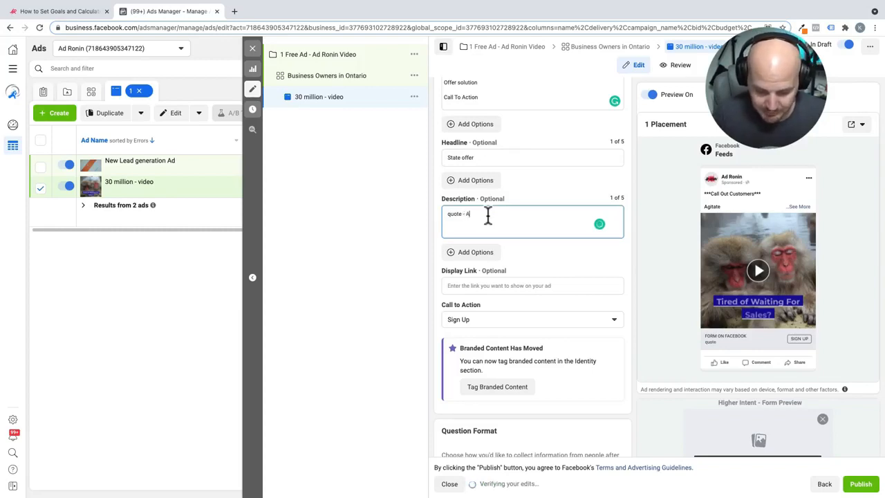
text(bout us)
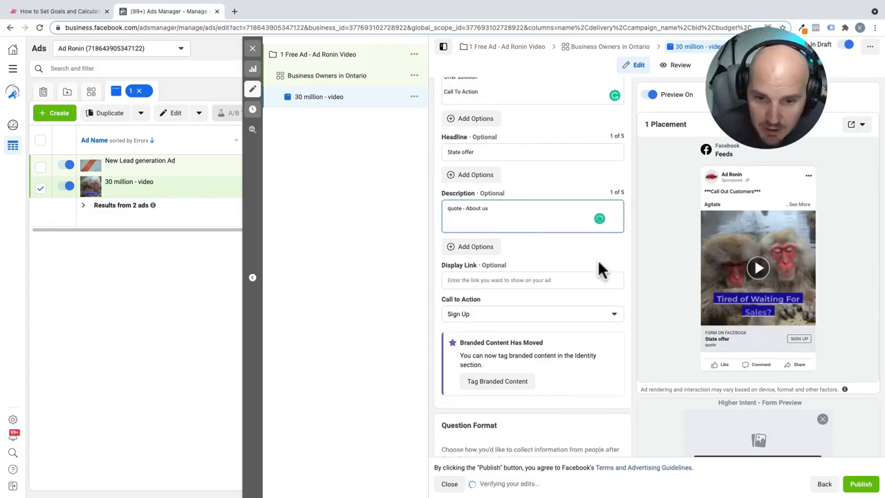
scroll(down, 3)
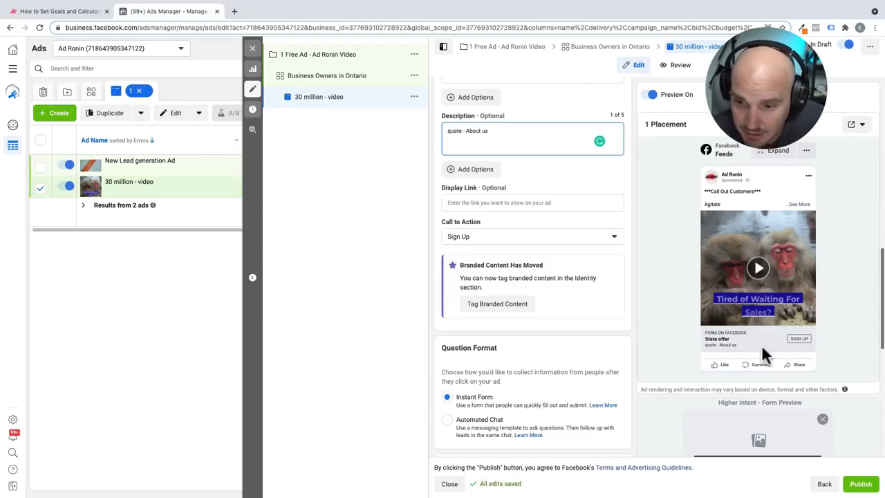
mouse_move(639, 271)
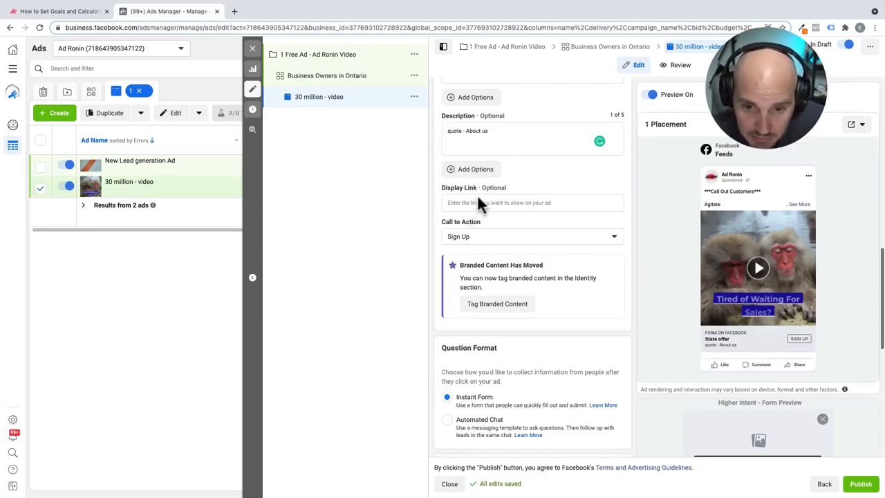
- Enter ad-ronin.com as the ad's display link
click(532, 202)
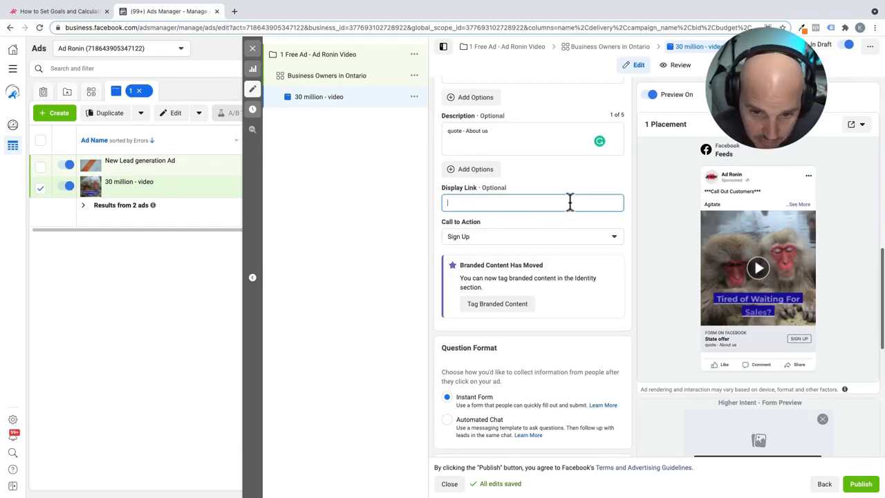
mouse_move(473, 221)
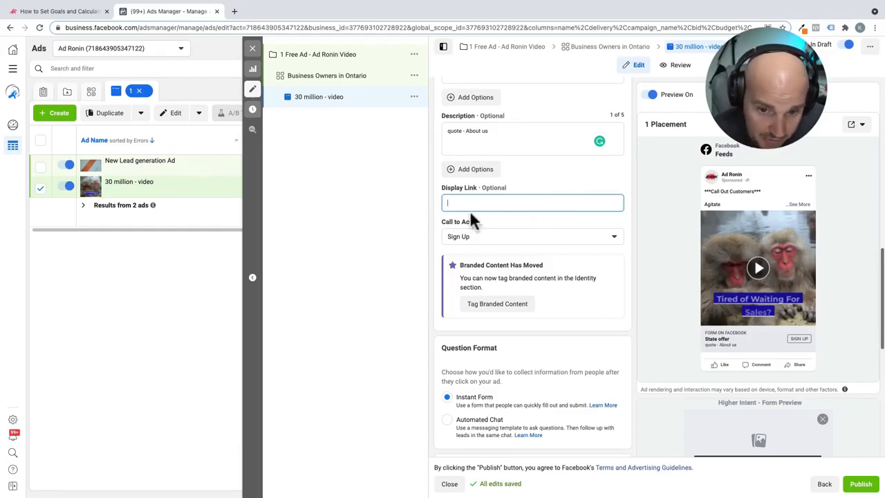
mouse_move(475, 219)
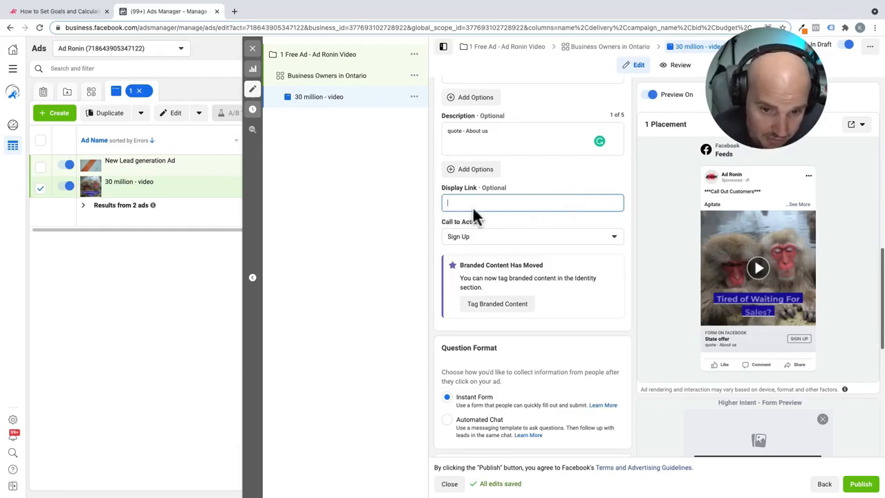
mouse_move(553, 214)
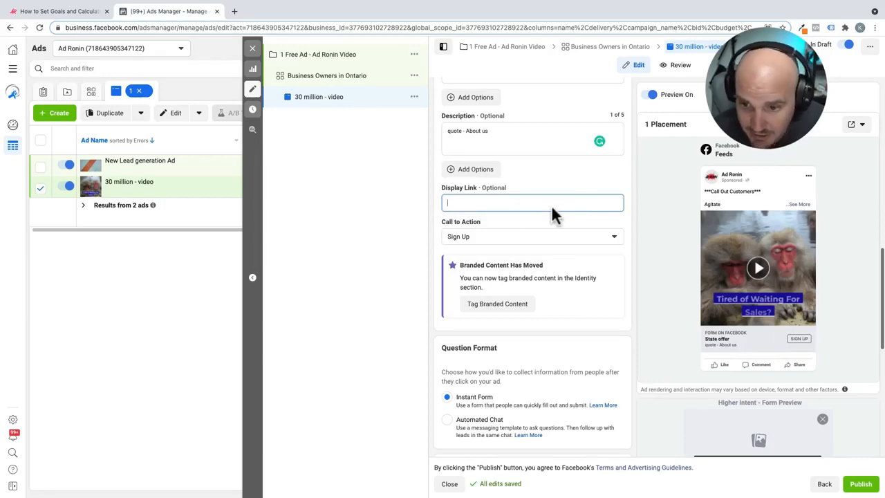
mouse_move(629, 214)
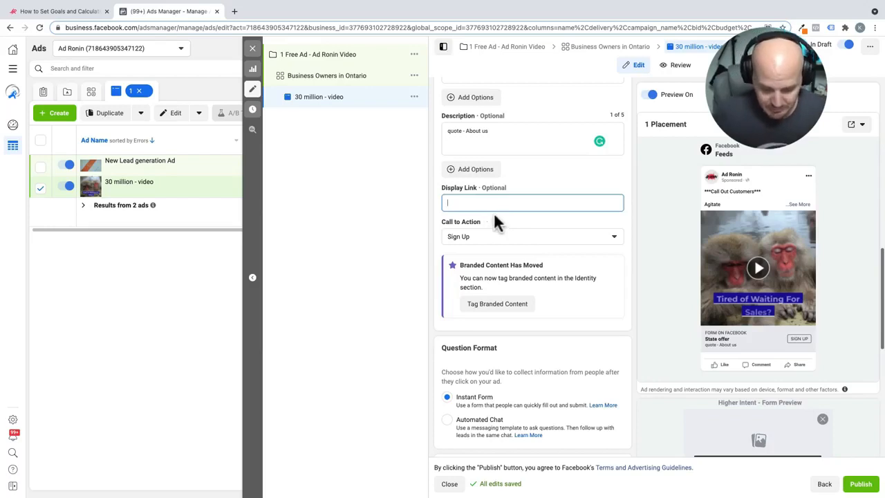
text(ad-ronin.com)
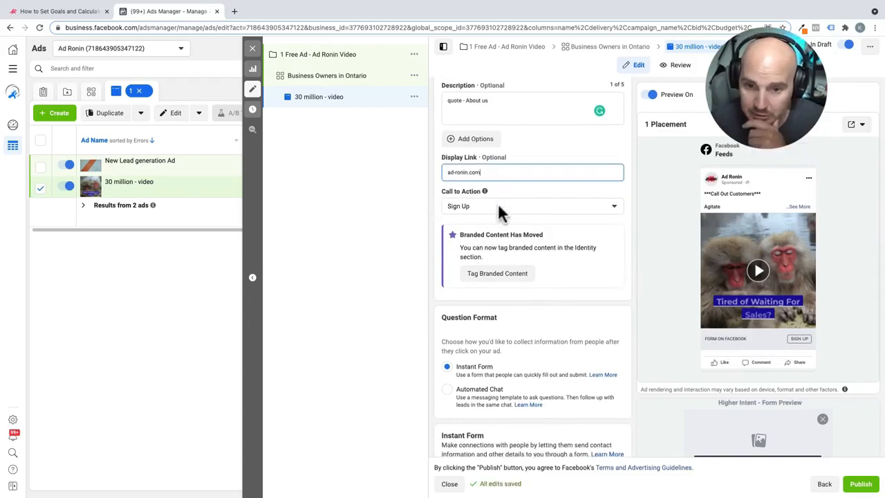
- Set the call to action to Learn More instead of Sign Up
click(531, 206)
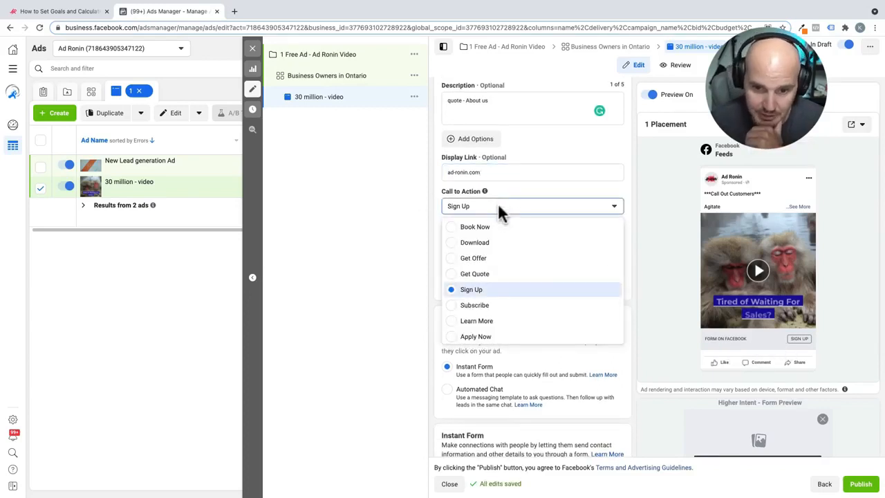
mouse_move(491, 325)
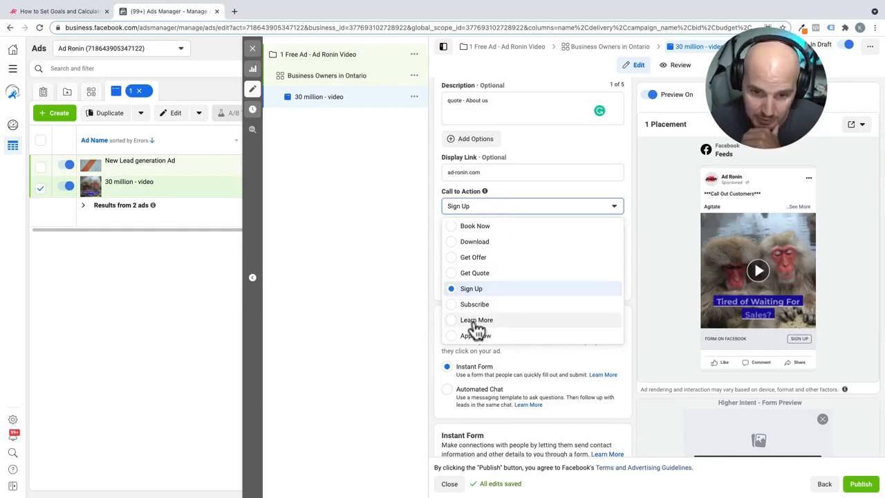
click(475, 320)
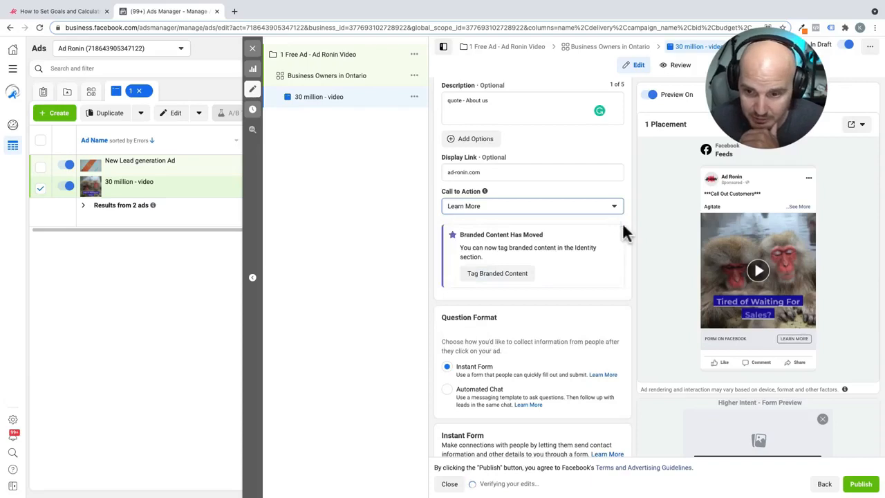
mouse_move(615, 210)
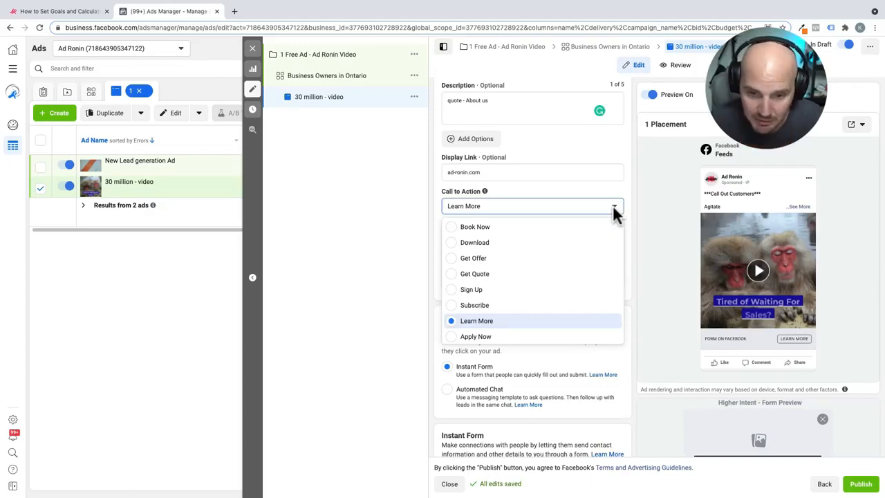
mouse_move(503, 290)
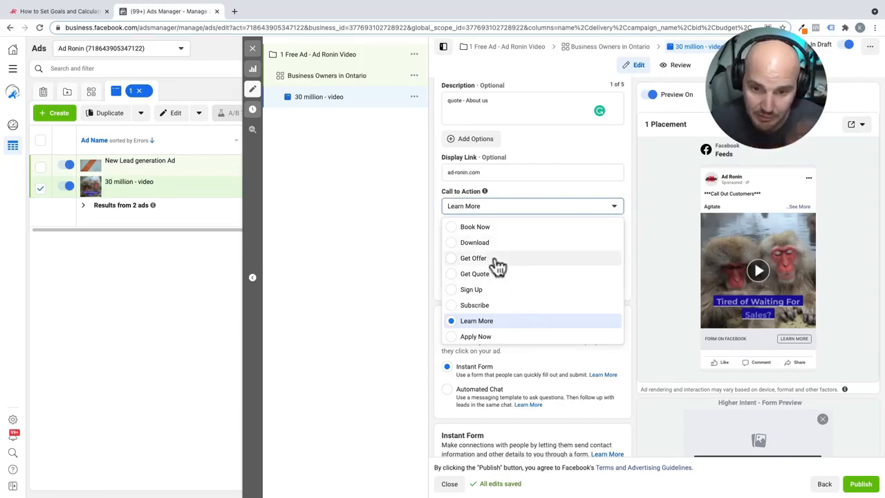
click(475, 320)
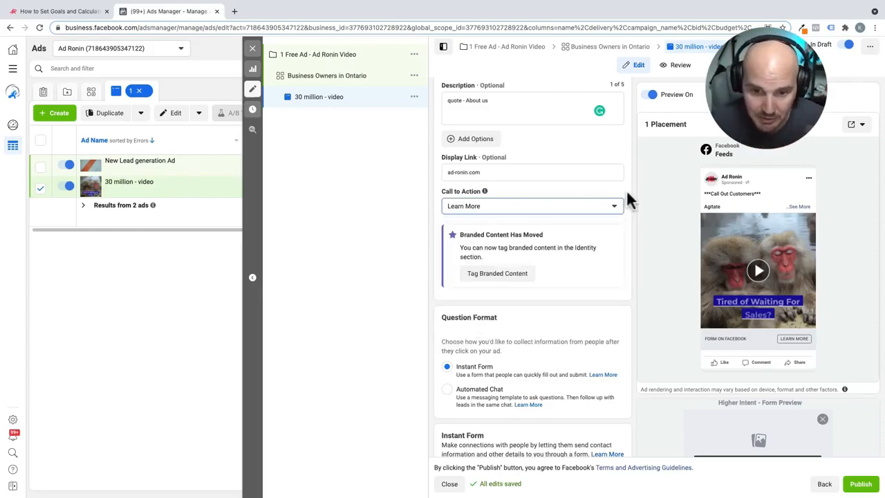
mouse_move(629, 224)
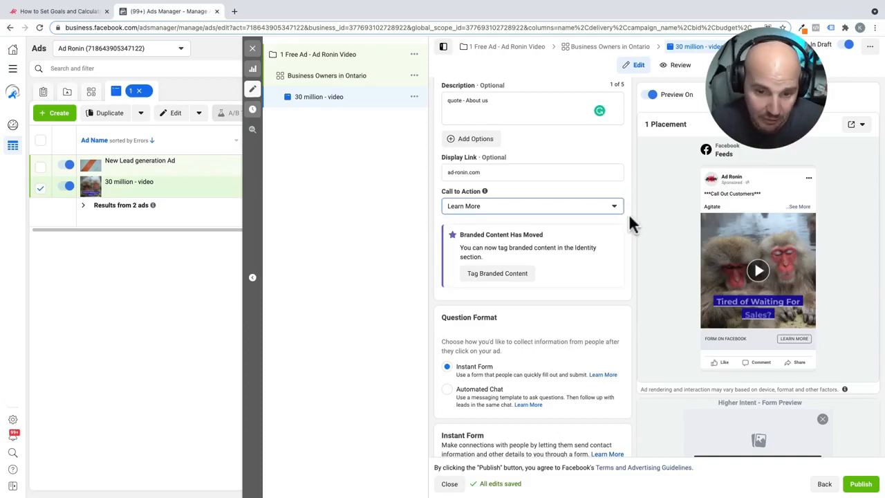
- Scroll the ad editor to the Instant Form section listing NF Lead Form v.1
scroll(down, 3)
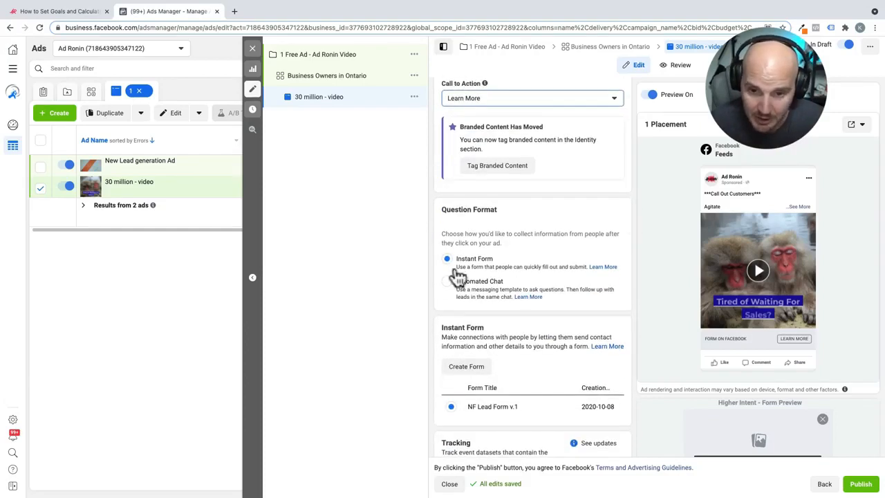
scroll(down, 3)
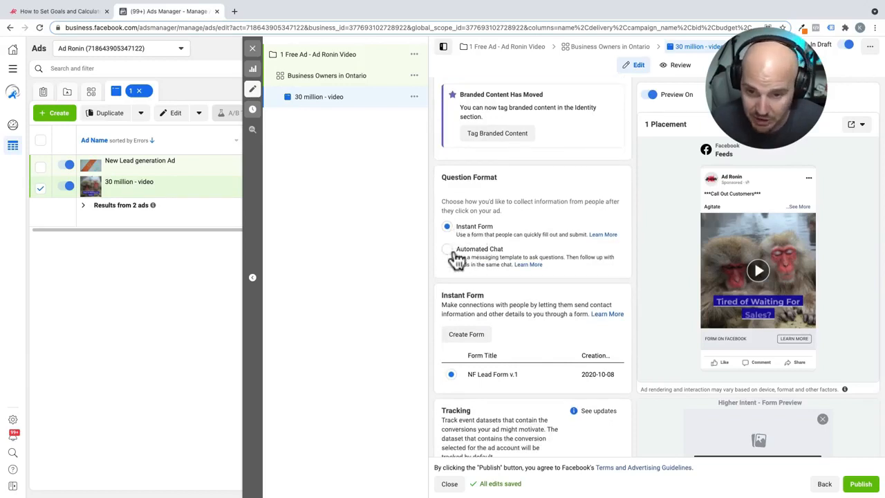
mouse_move(495, 260)
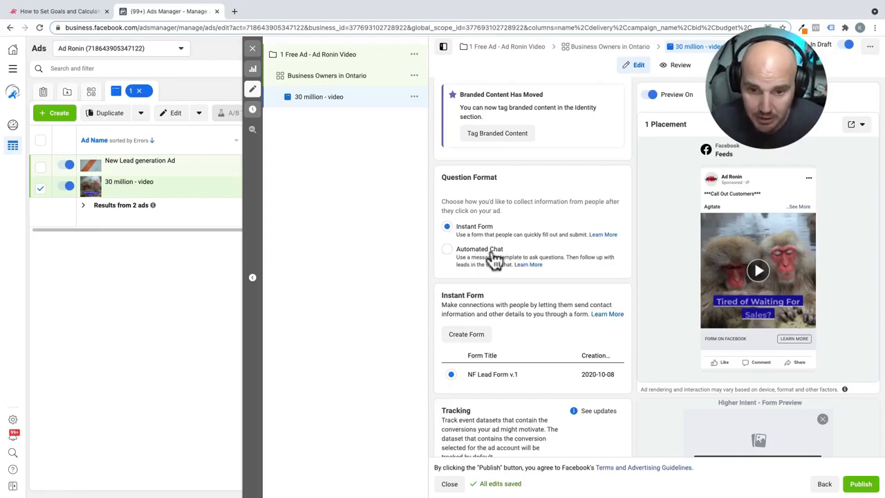
scroll(down, 3)
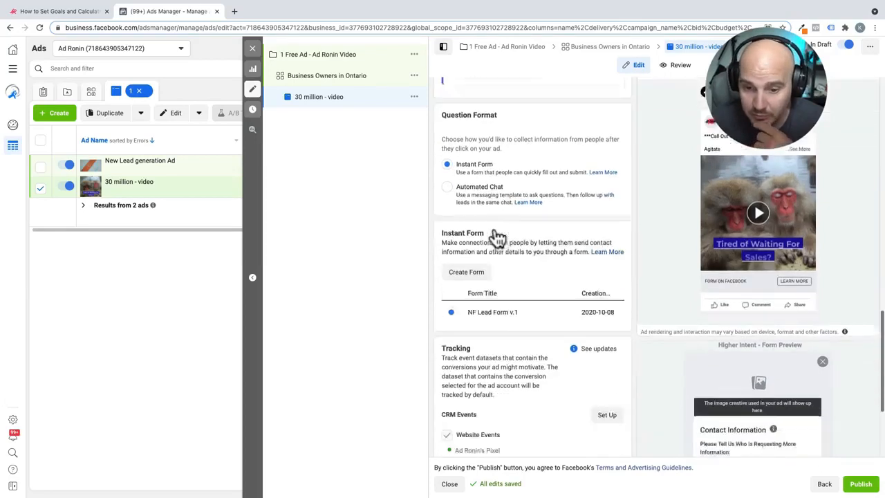
scroll(down, 3)
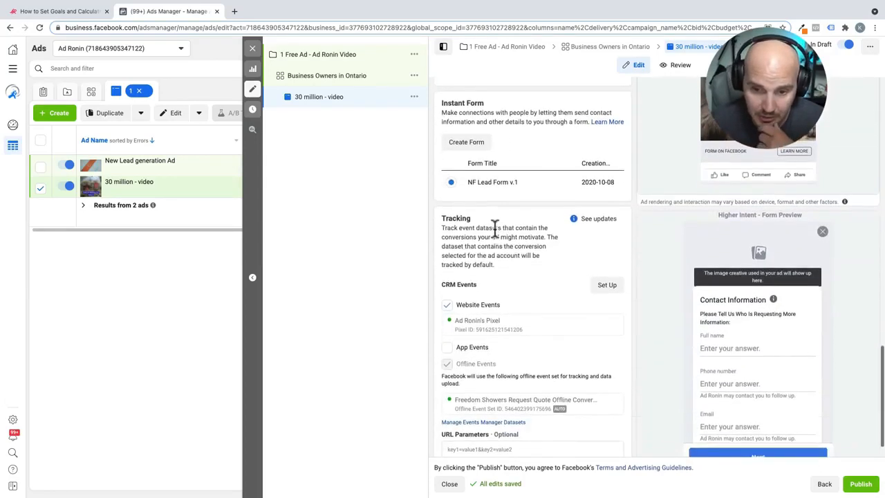
scroll(up, 3)
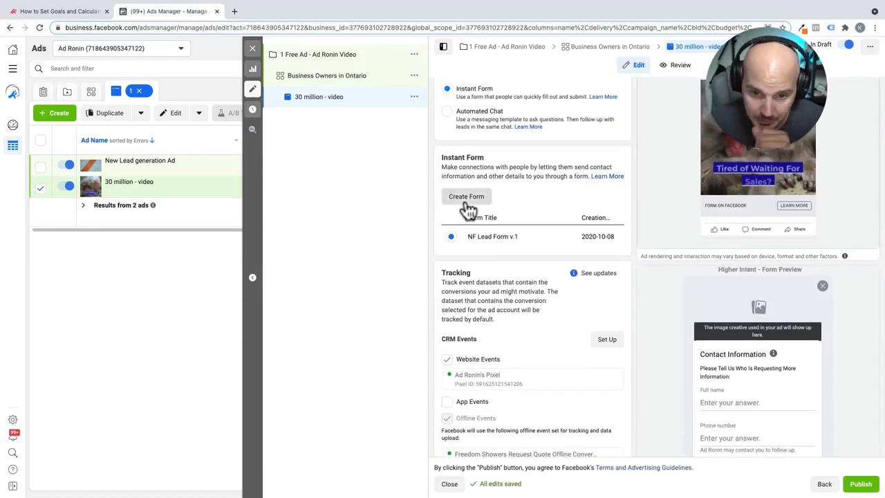
- Start a new form and set its sharing to Open in Settings
click(466, 196)
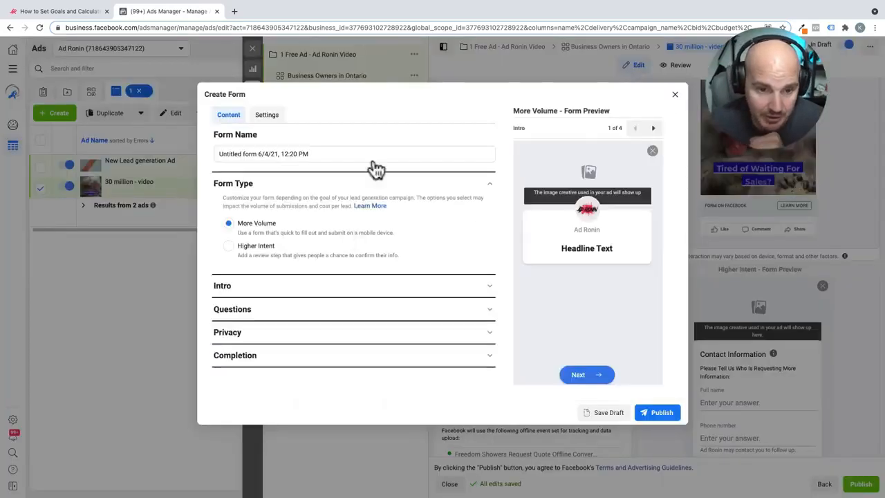
click(266, 113)
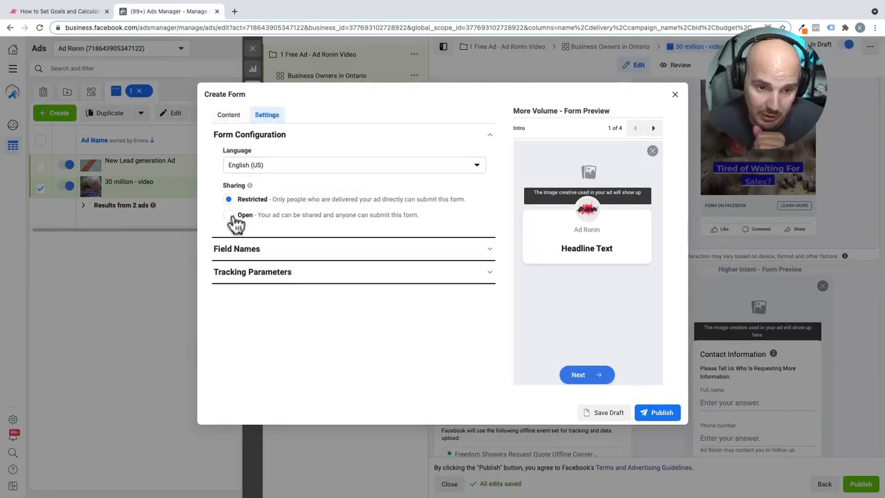
click(228, 214)
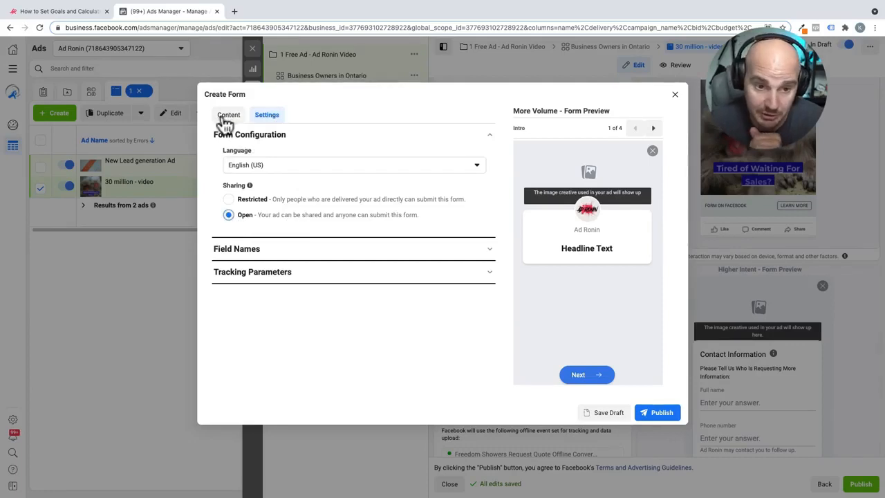
click(228, 115)
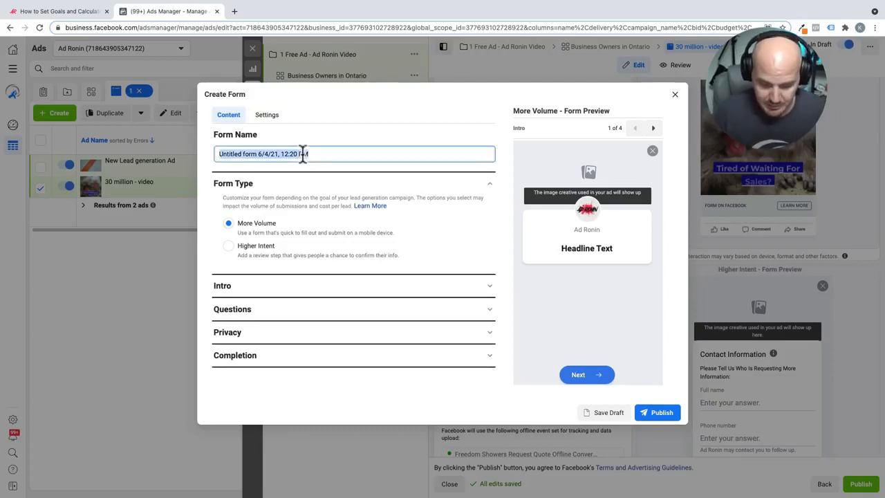
- Name the form "Demo Lead form for tutorial video"
text(Demo Lead)
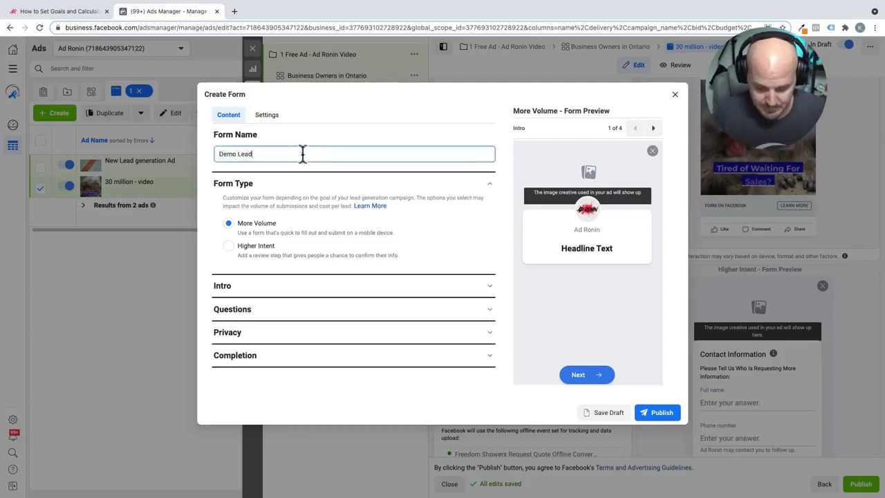
text(form for)
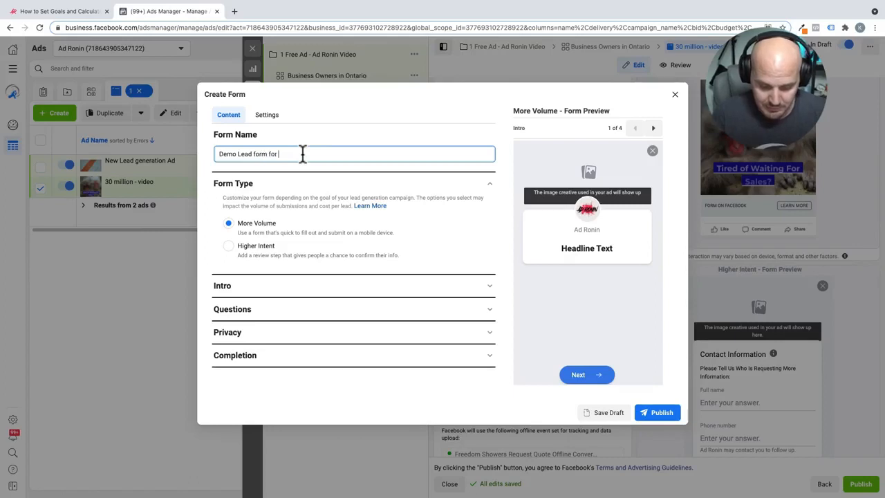
text(video)
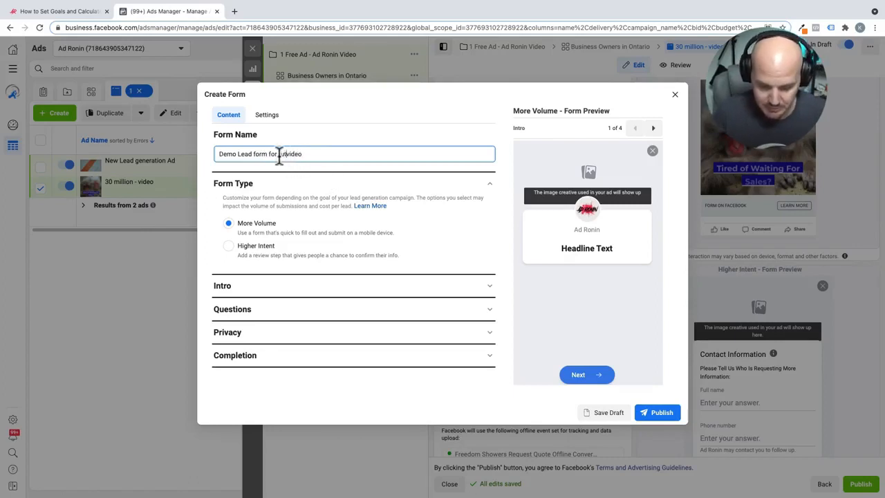
text(tutorial)
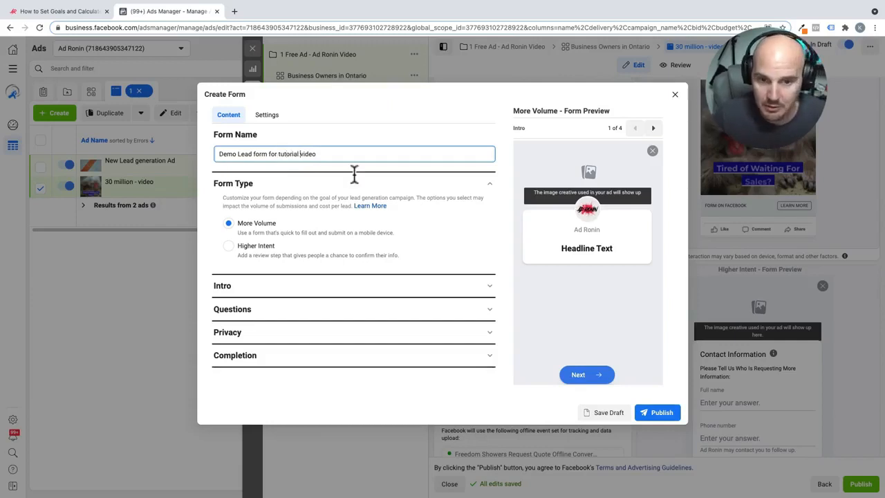
mouse_move(480, 256)
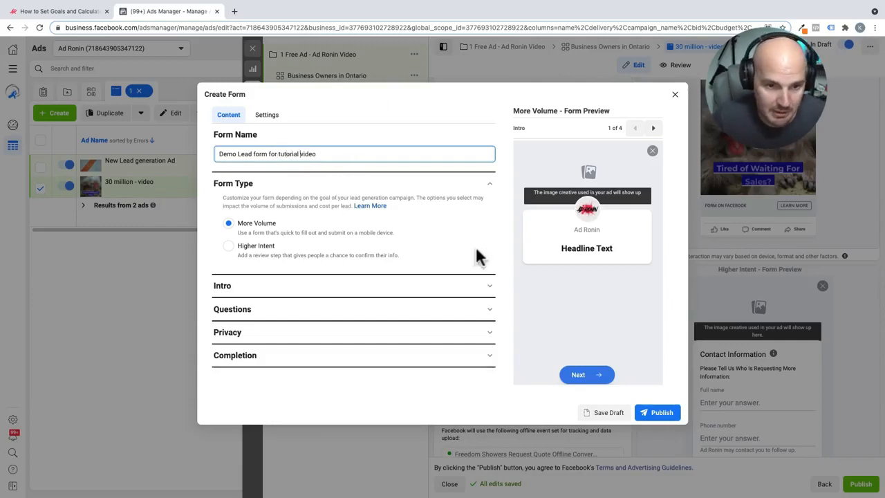
mouse_move(358, 219)
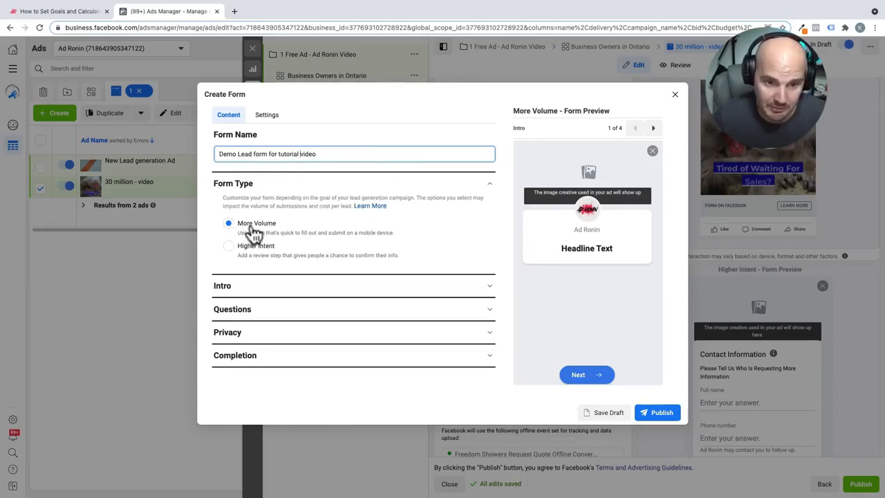
mouse_move(252, 254)
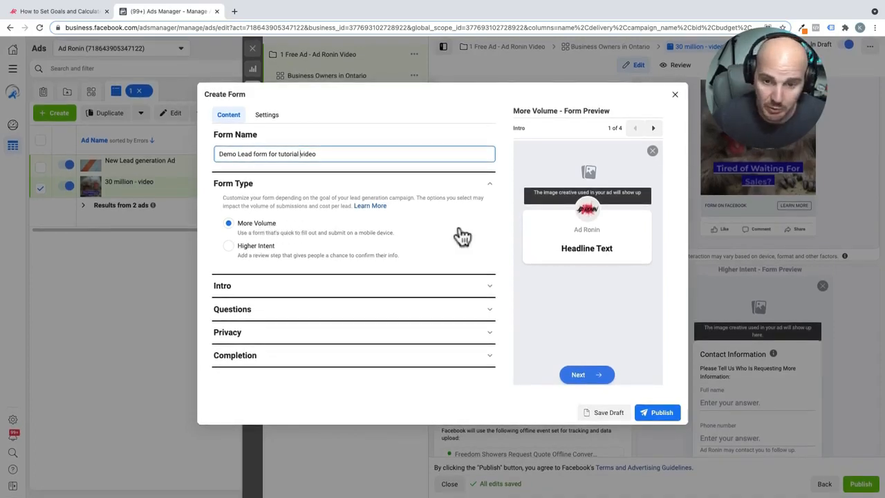
mouse_move(504, 260)
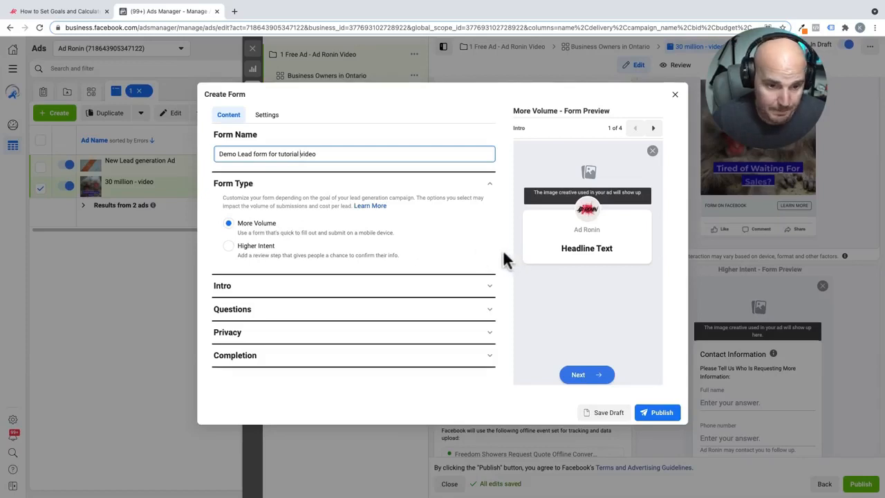
mouse_move(503, 290)
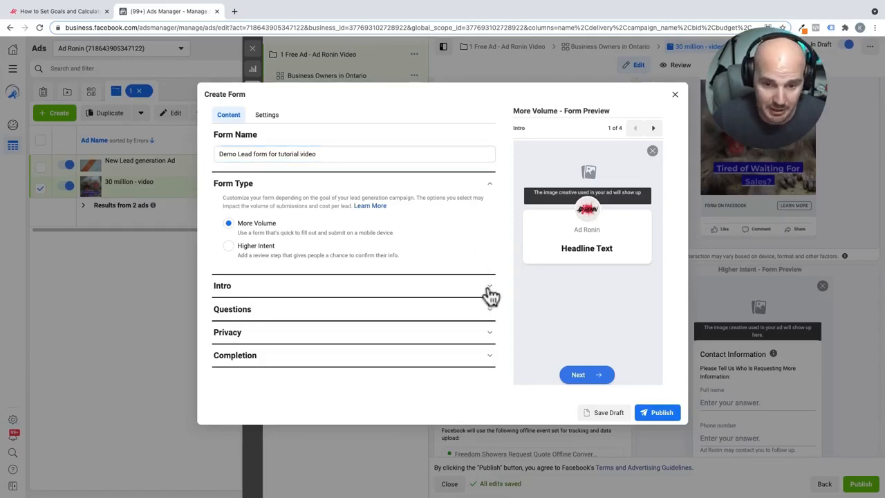
- Keep the uploaded image background, remove the intro greeting, and expand Questions
click(490, 285)
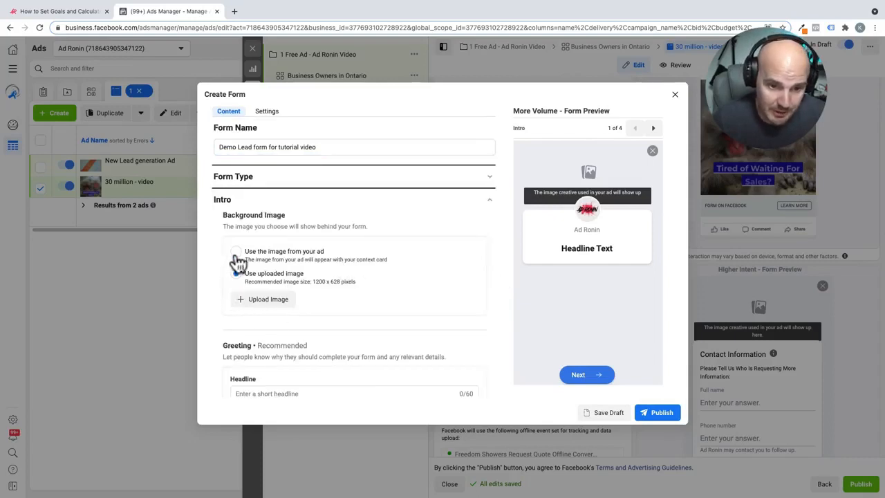
click(235, 262)
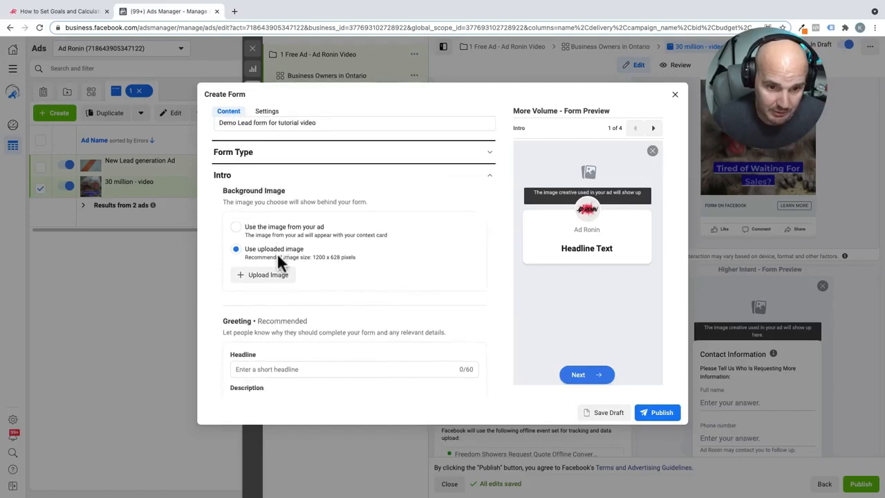
scroll(down, 3)
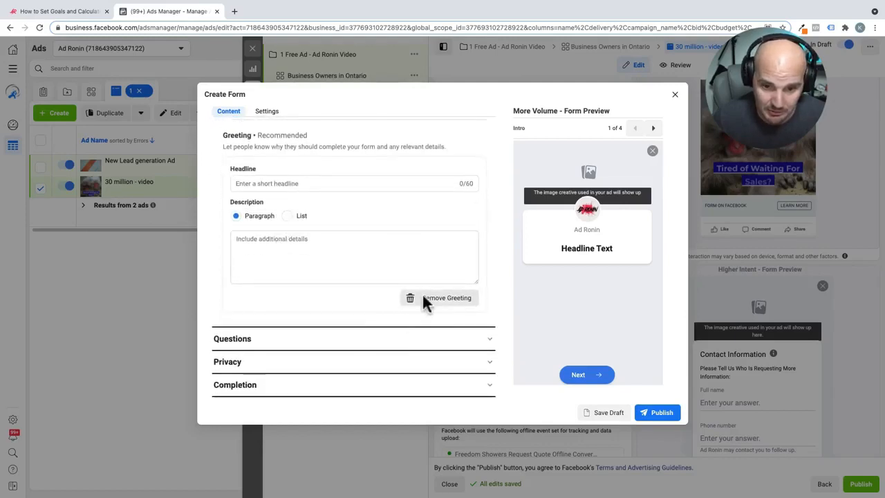
click(447, 297)
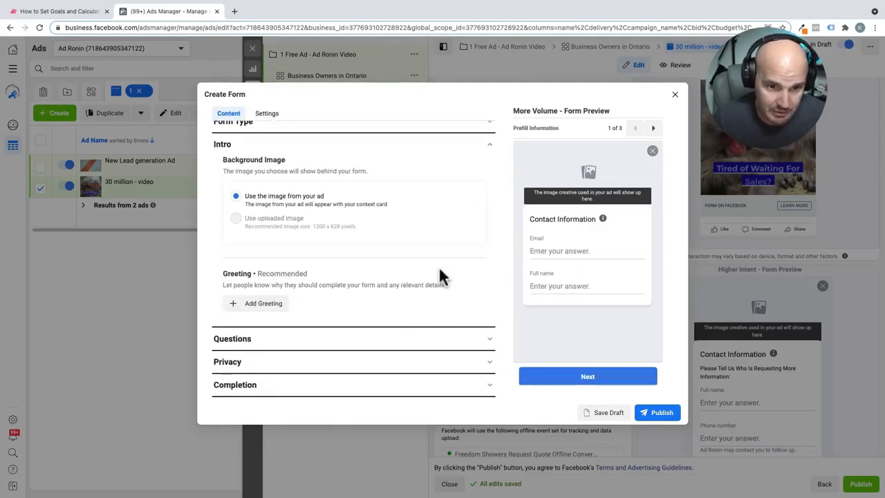
mouse_move(442, 164)
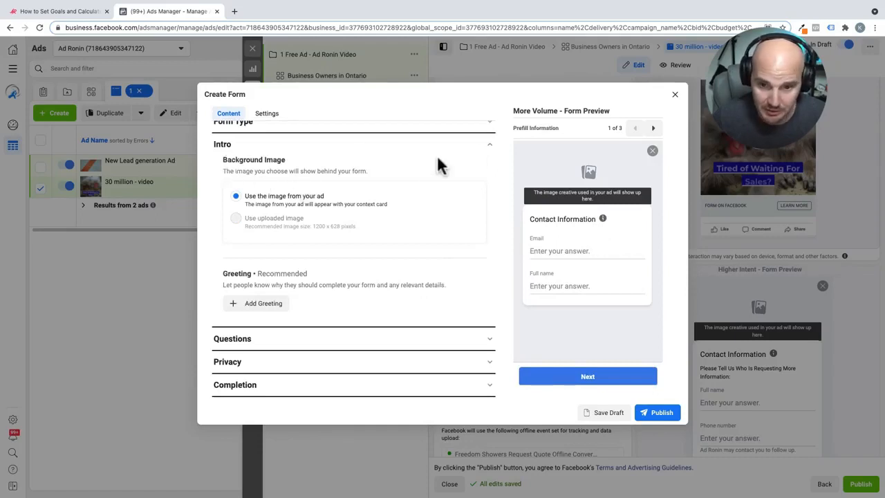
mouse_move(539, 183)
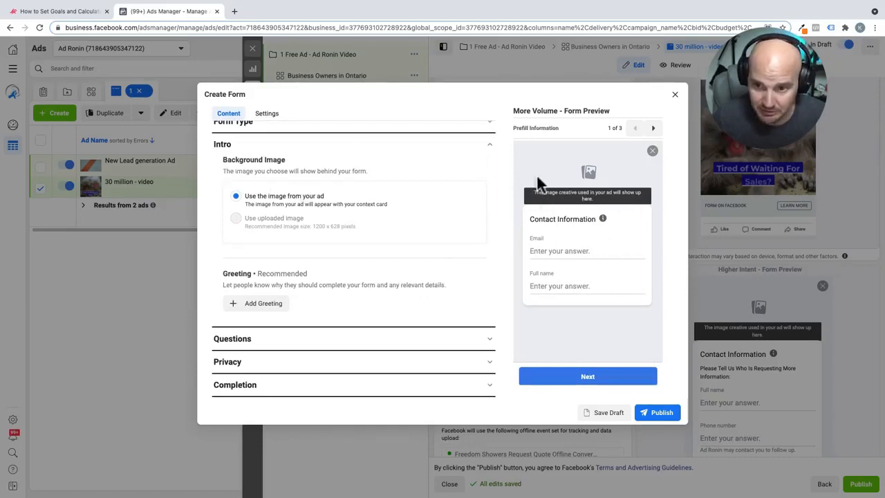
mouse_move(572, 202)
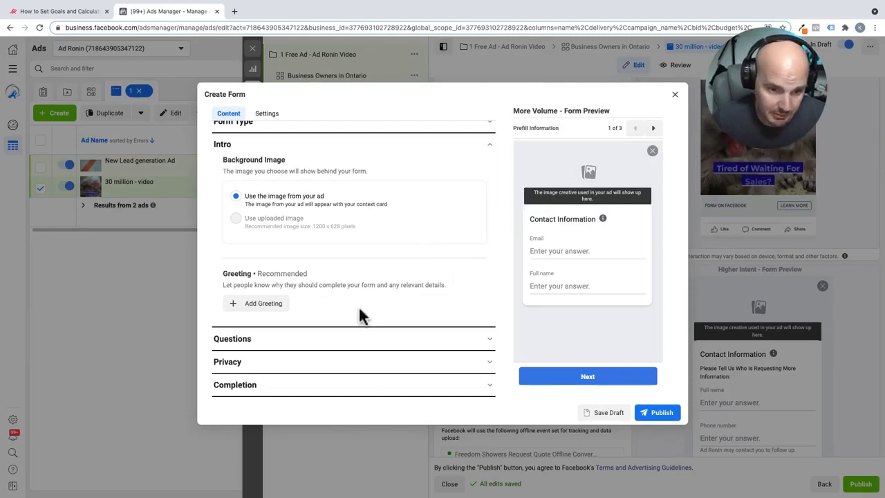
mouse_move(348, 276)
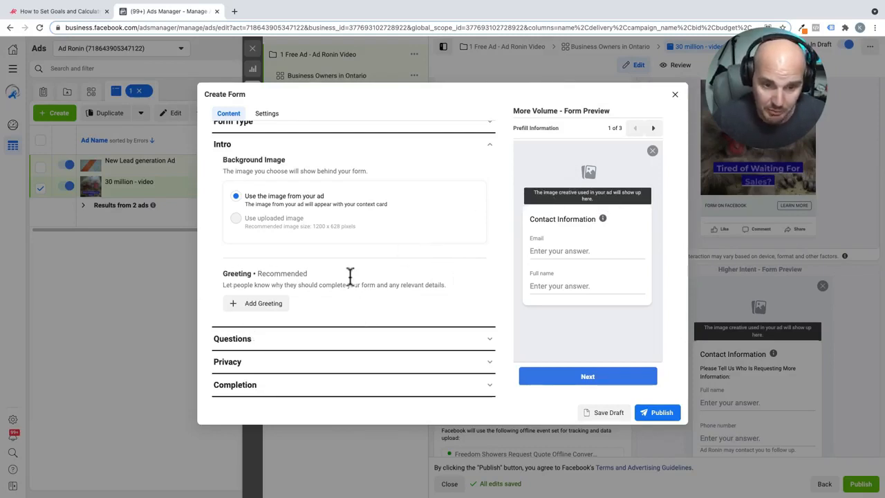
mouse_move(412, 329)
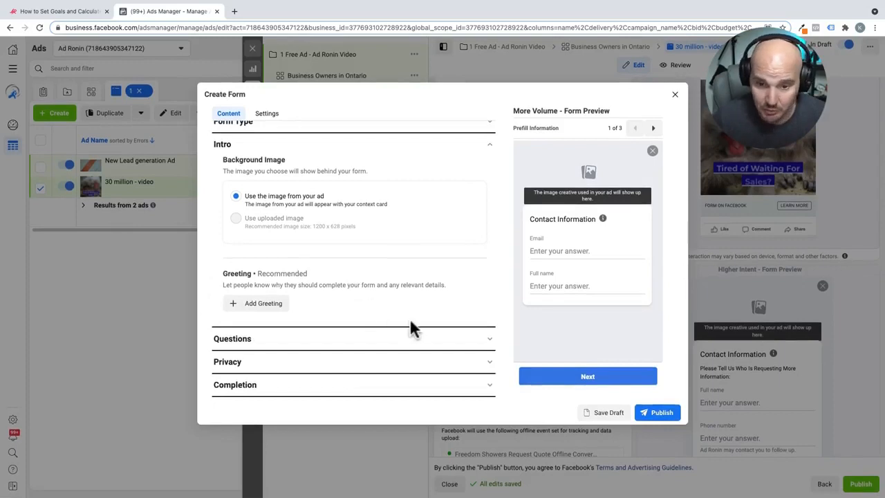
click(354, 337)
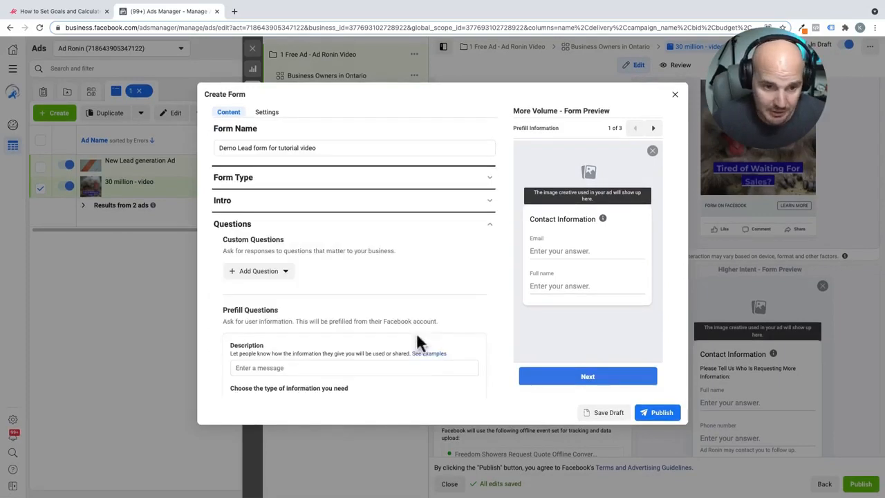
- Enter the prefill description "Please tell us who is requesting more information about our offer."
scroll(down, 3)
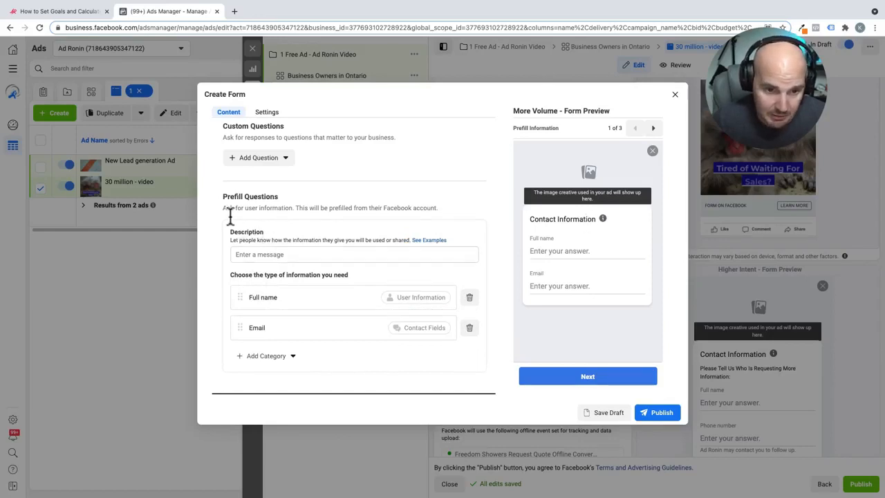
mouse_move(282, 220)
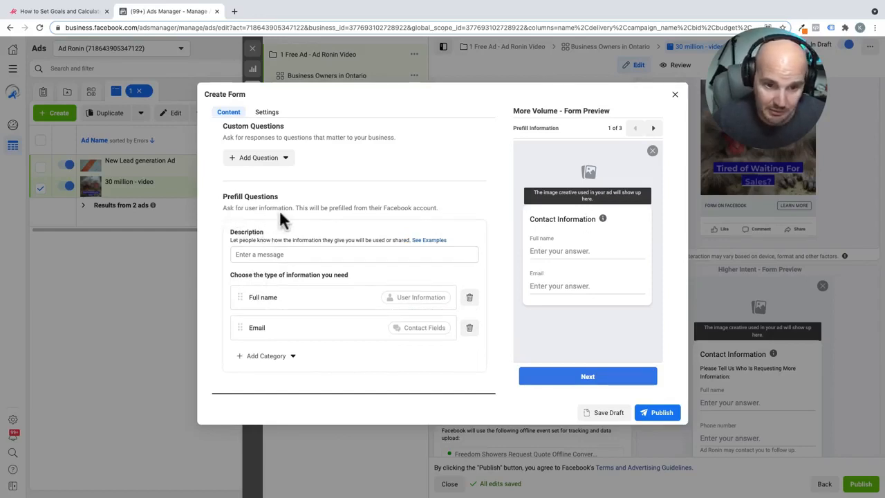
mouse_move(386, 214)
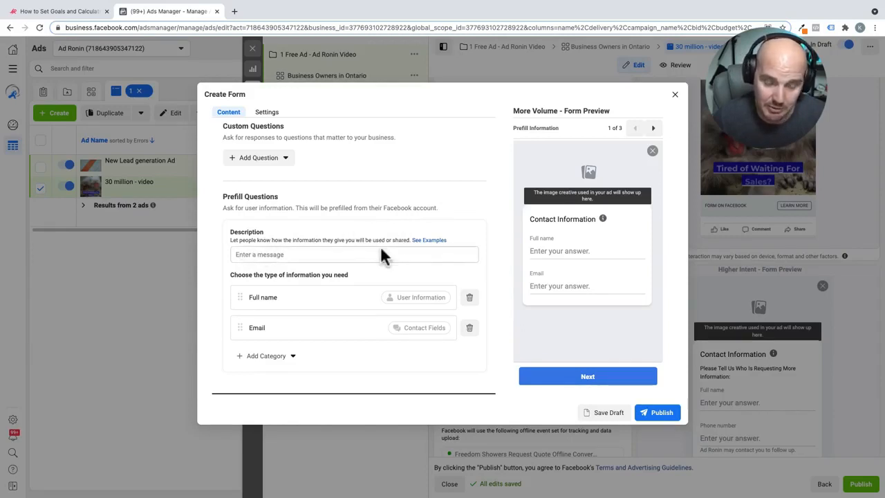
mouse_move(372, 260)
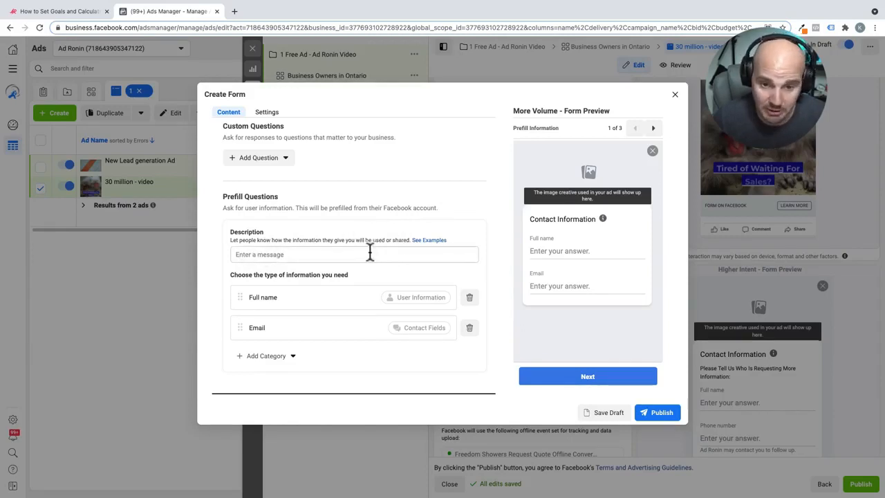
click(354, 255)
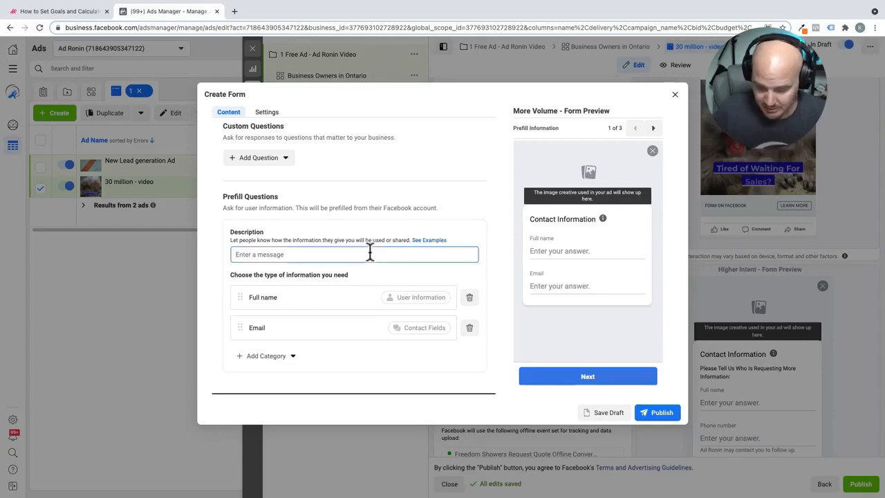
text(Please te)
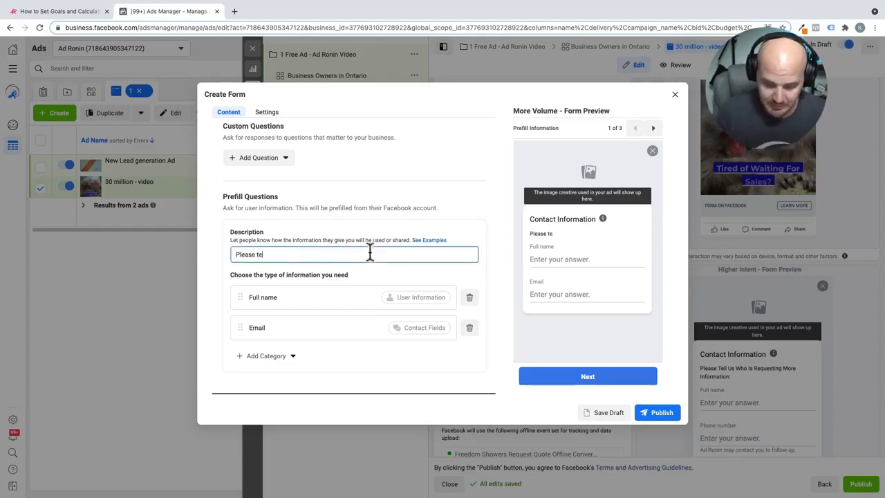
text(ll us)
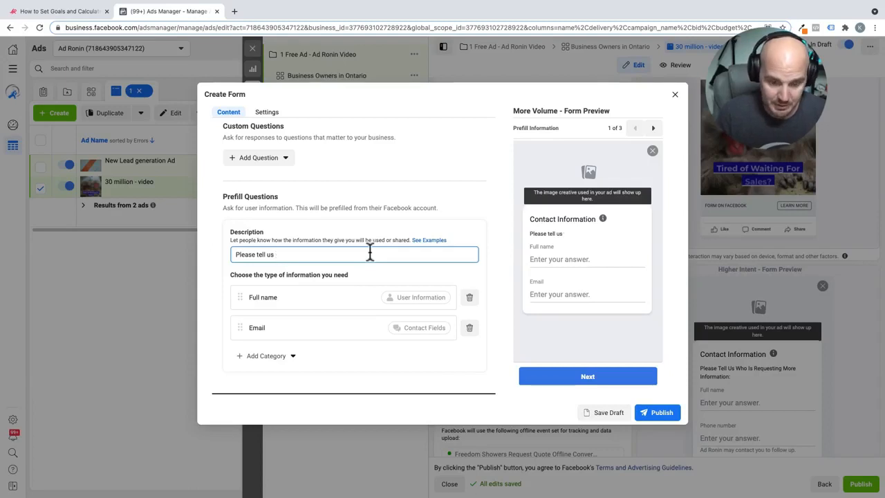
text(who is requesting more inform)
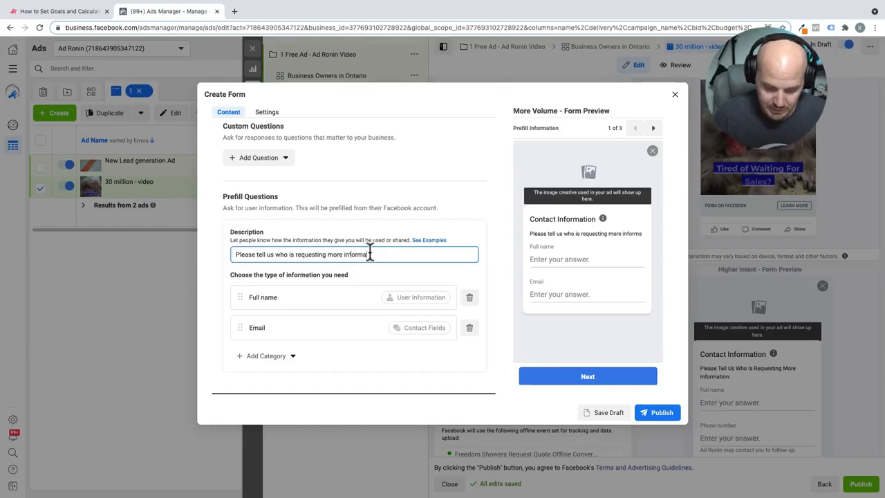
text(about o)
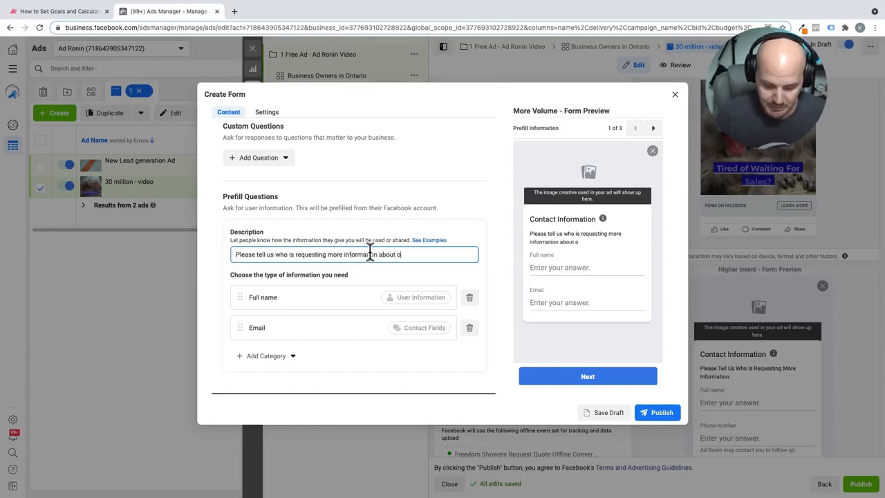
text(ur offer)
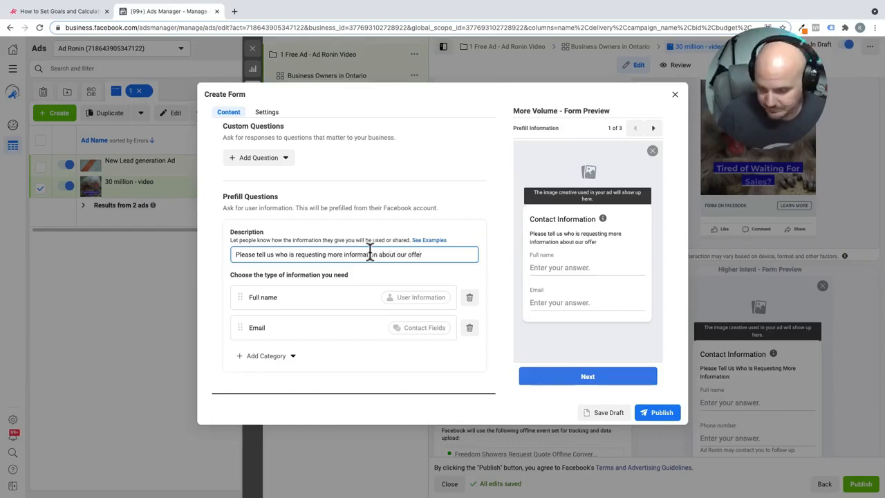
text(.)
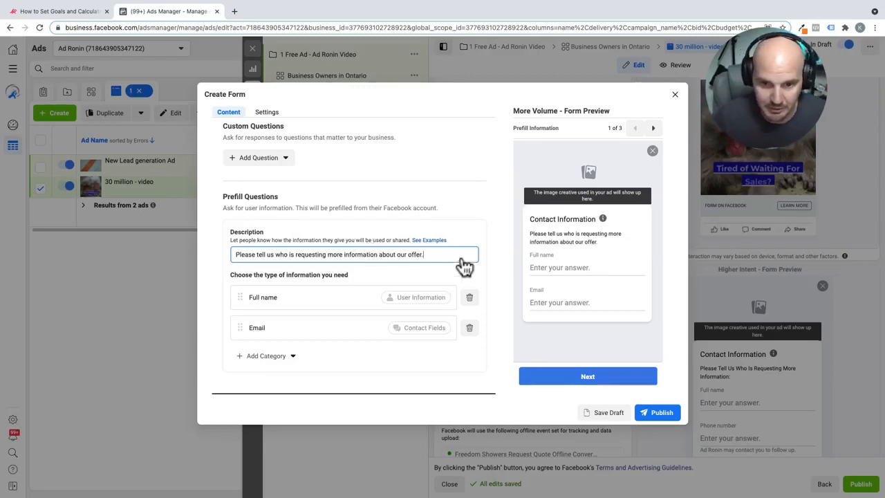
mouse_move(387, 263)
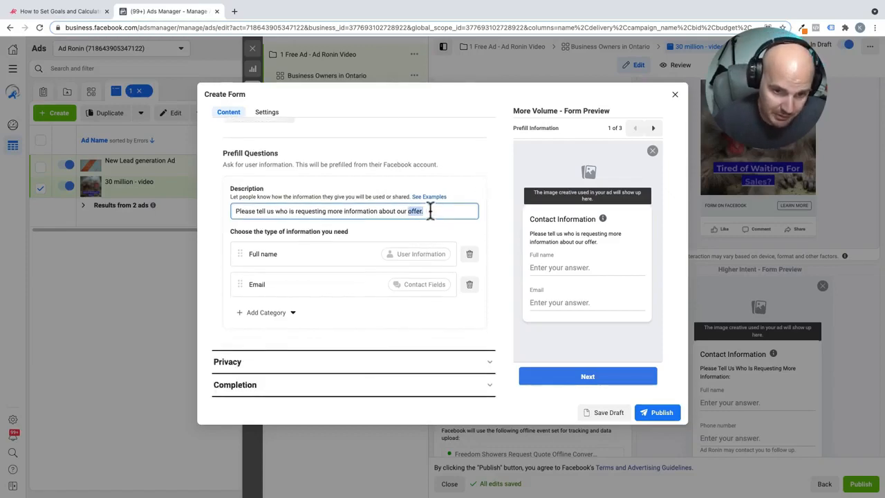
mouse_move(367, 235)
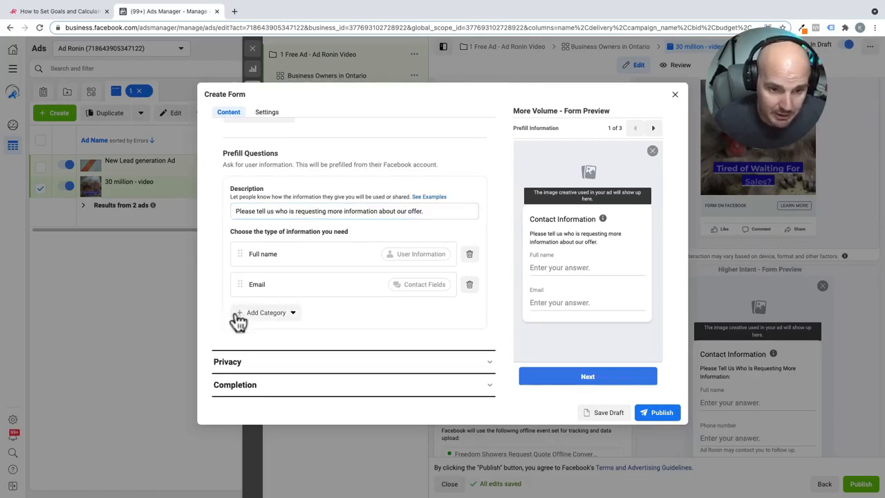
- Replace the Full name question with separate First name and Last name questions
click(265, 313)
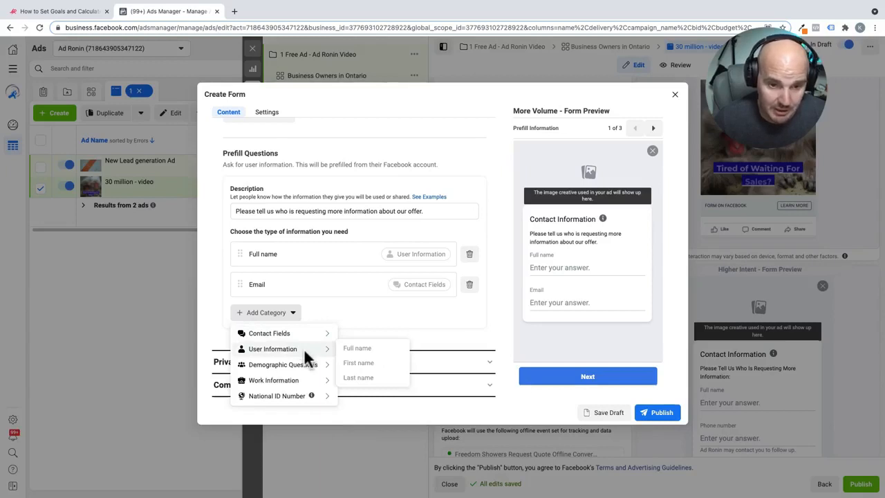
mouse_move(268, 332)
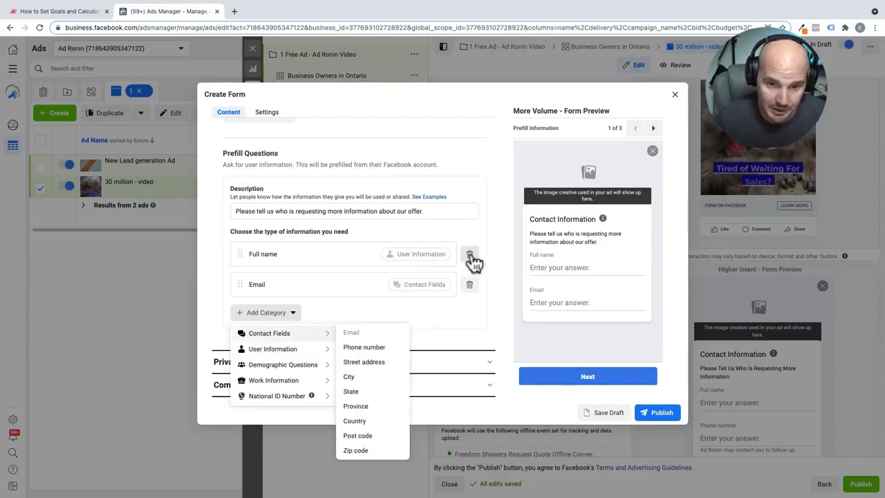
click(470, 254)
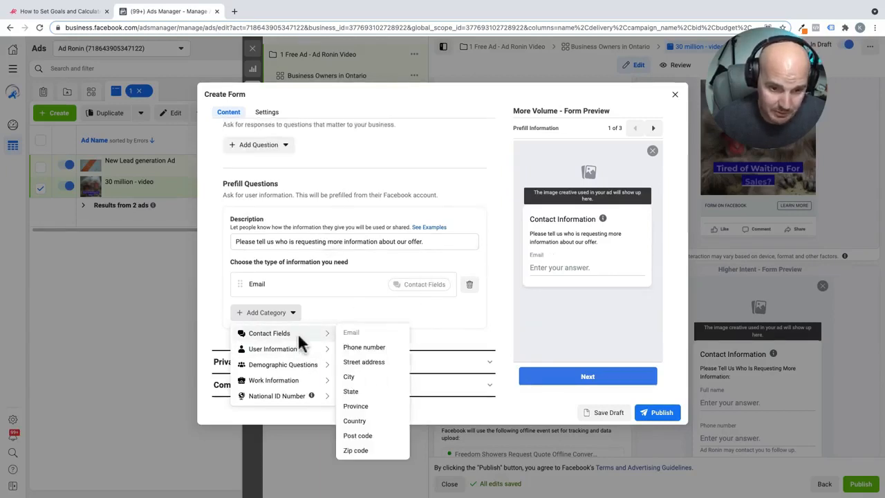
mouse_move(273, 349)
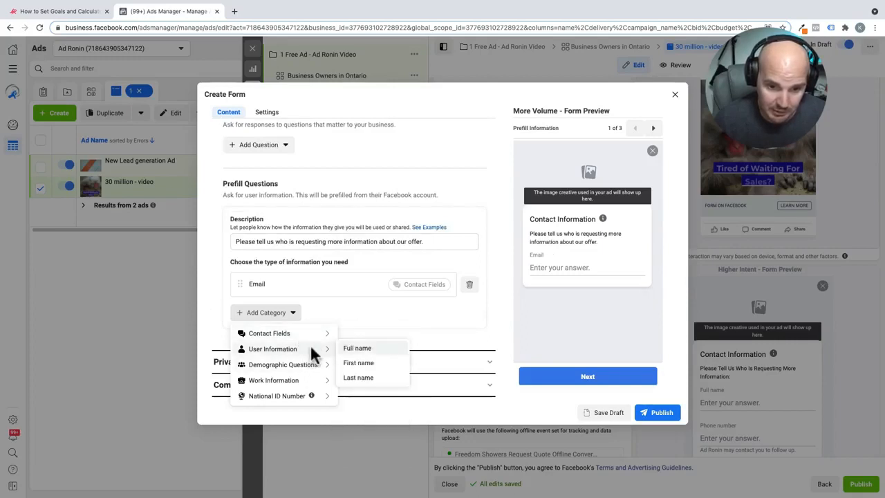
click(358, 363)
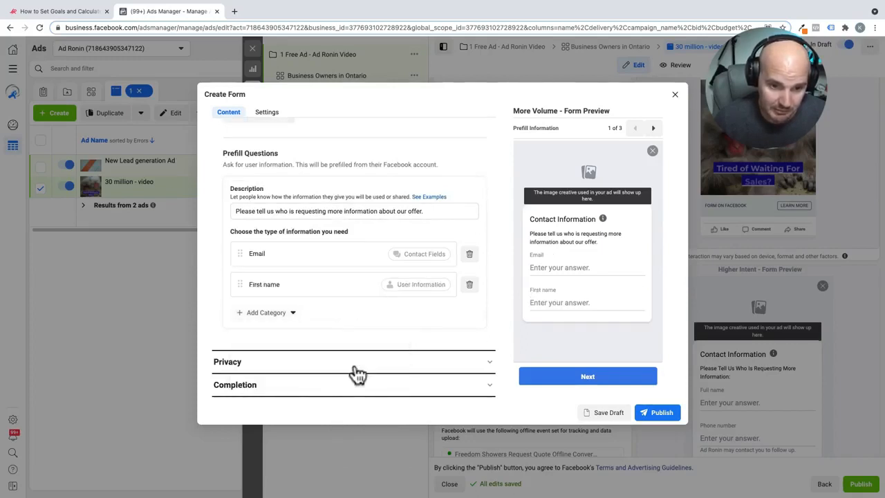
mouse_move(265, 312)
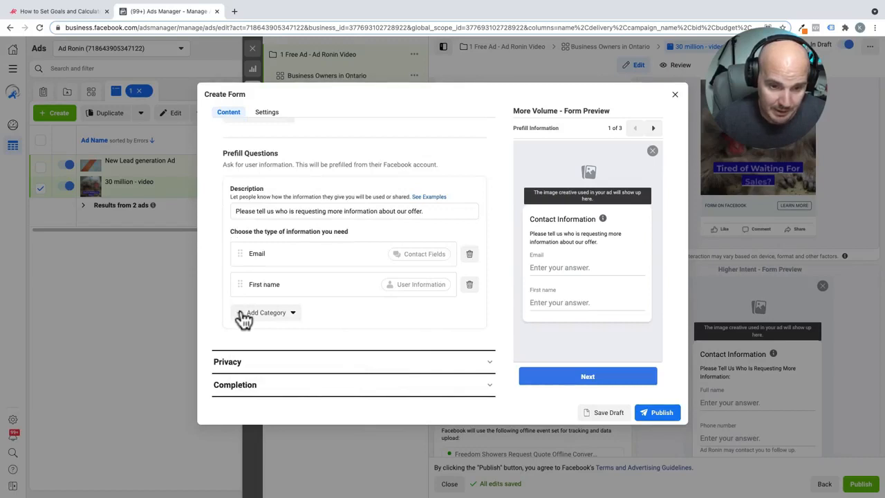
click(265, 312)
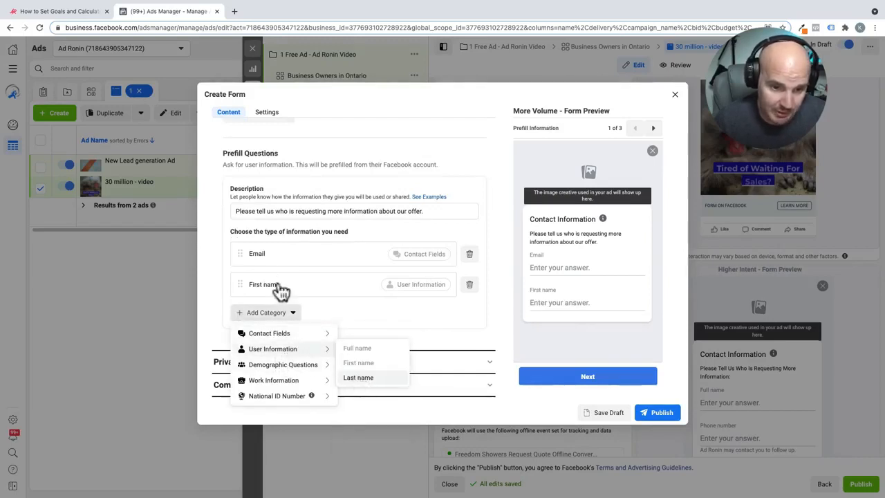
click(358, 376)
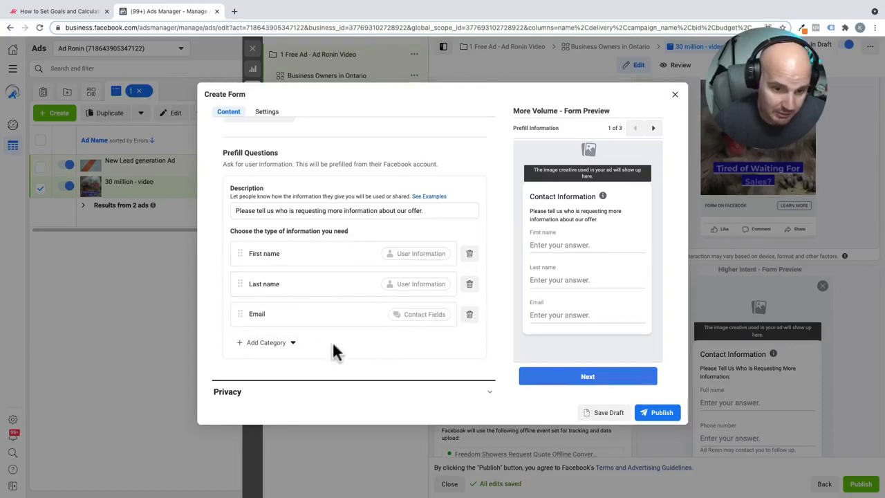
mouse_move(315, 320)
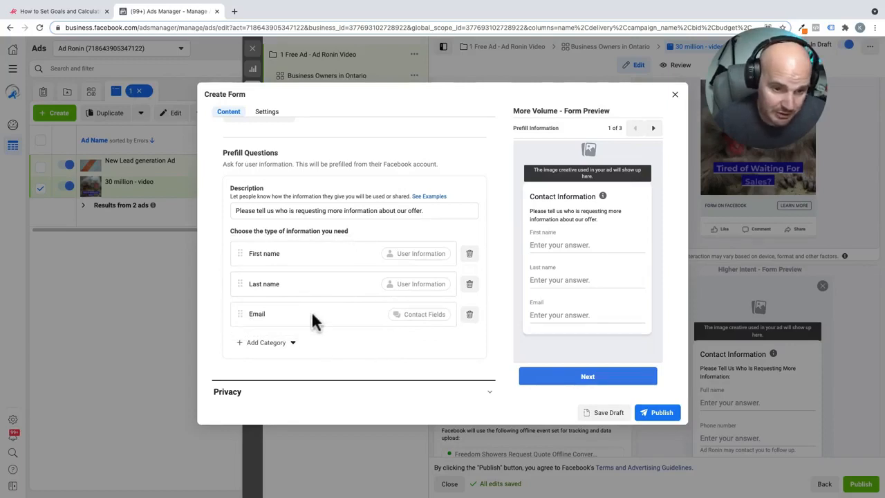
mouse_move(347, 357)
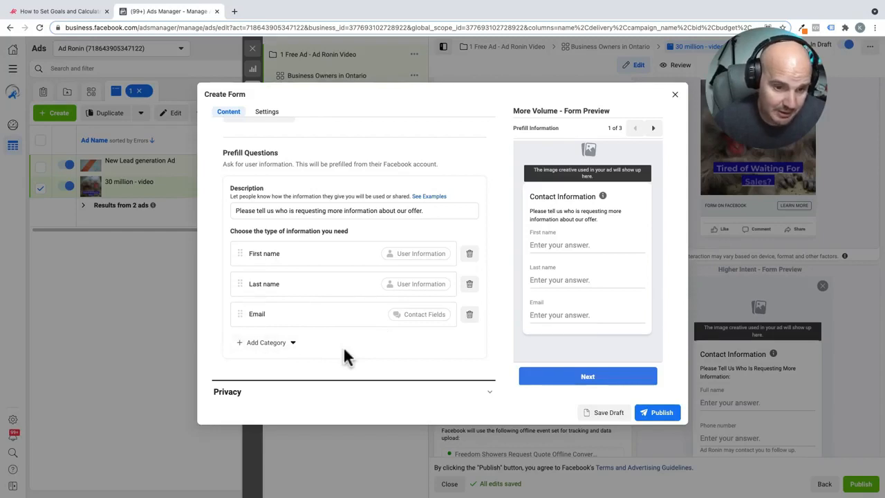
mouse_move(243, 349)
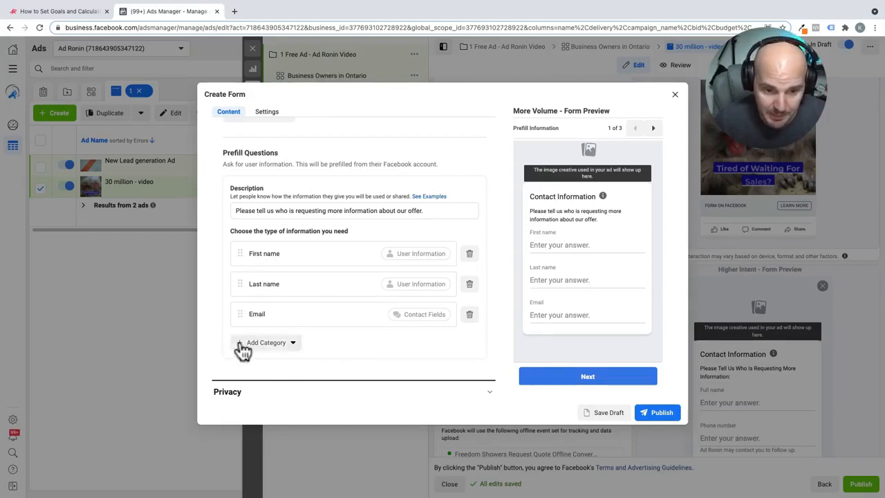
- Add a Phone number question and expand the form's Privacy section
click(266, 343)
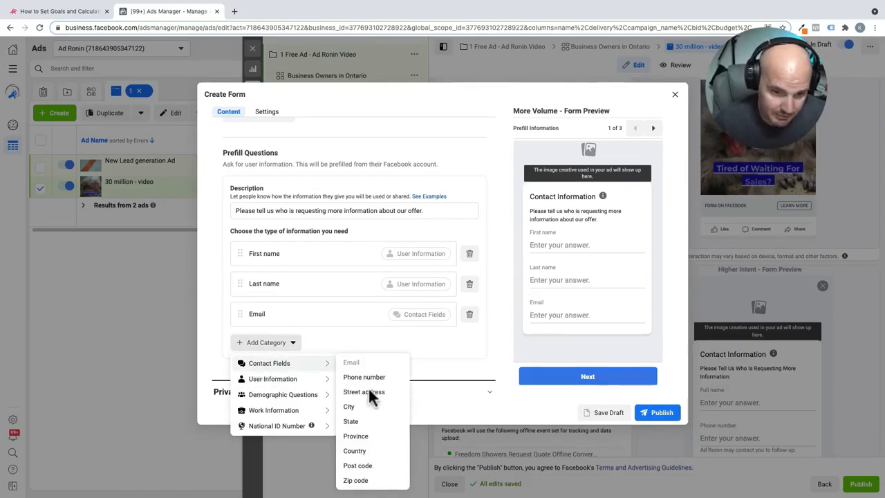
mouse_move(379, 406)
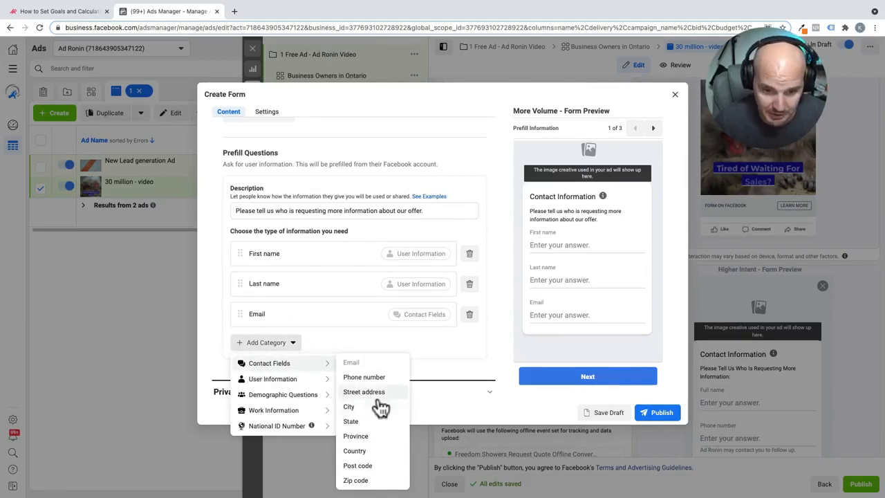
click(365, 376)
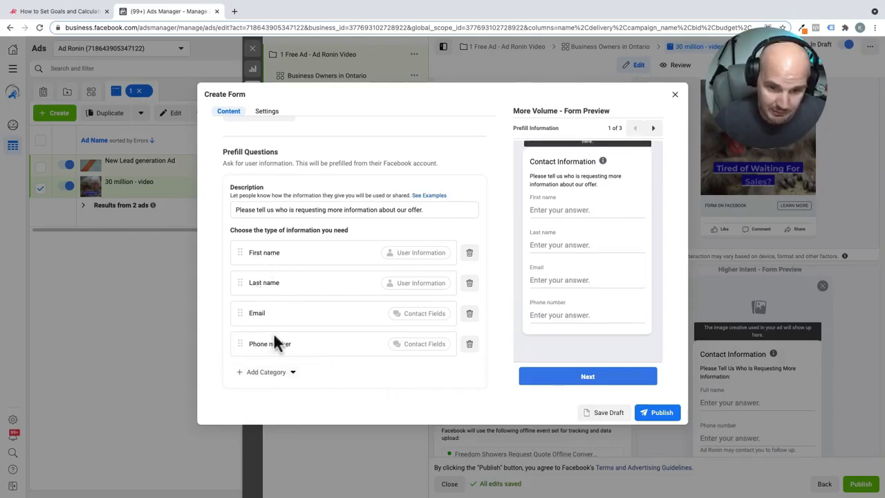
scroll(down, 3)
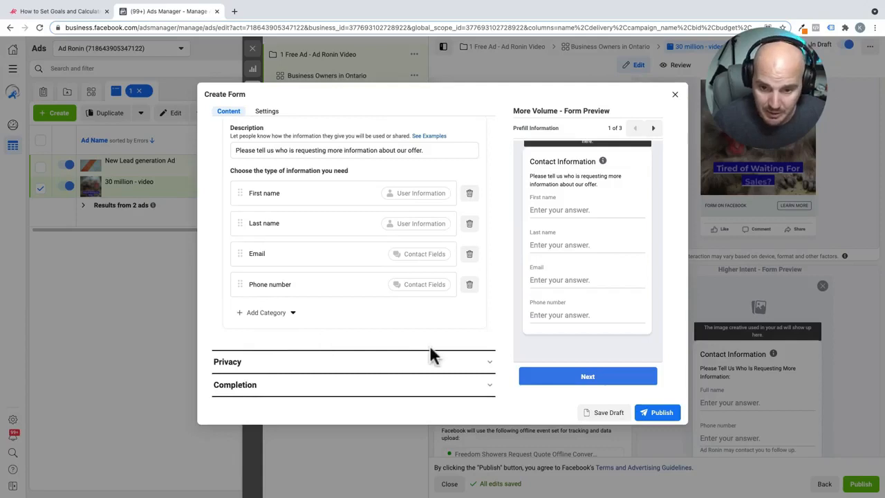
click(353, 361)
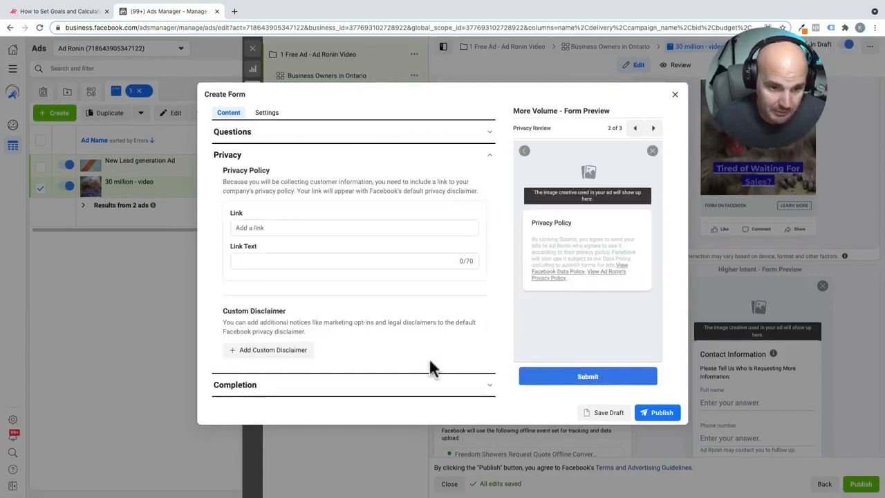
- Select the Privacy Policy link field, then switch to the Ad Ronin website
click(354, 227)
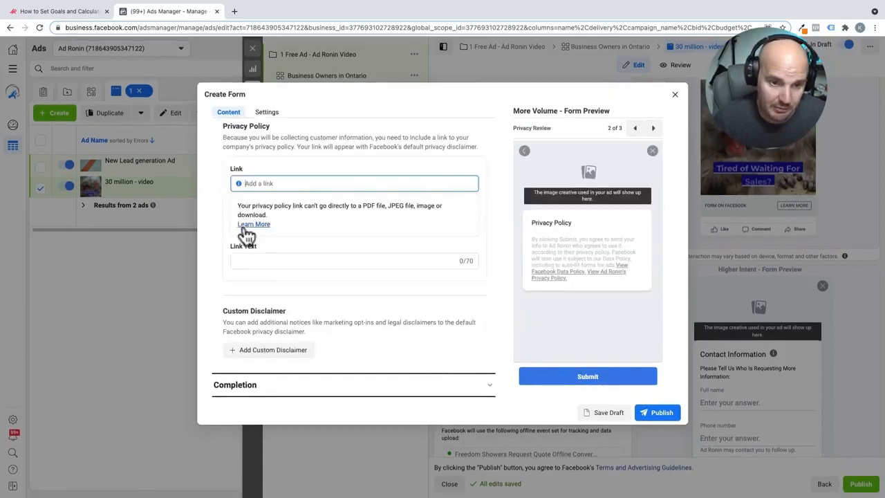
click(254, 224)
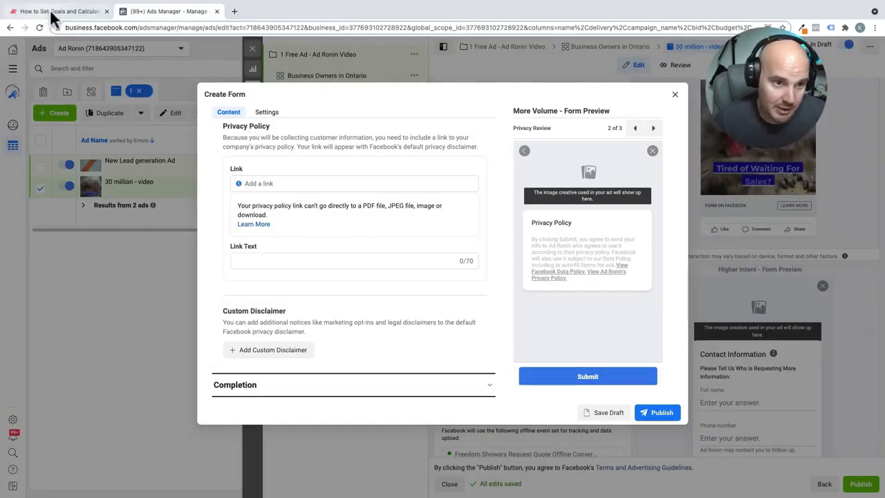
click(58, 11)
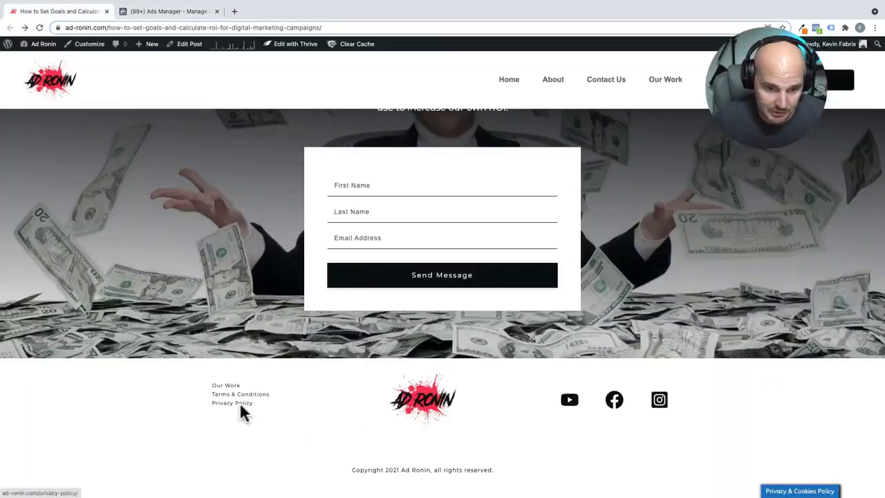
- View the Ad Ronin site's Privacy Policy page and return to the Ads Manager form
click(232, 402)
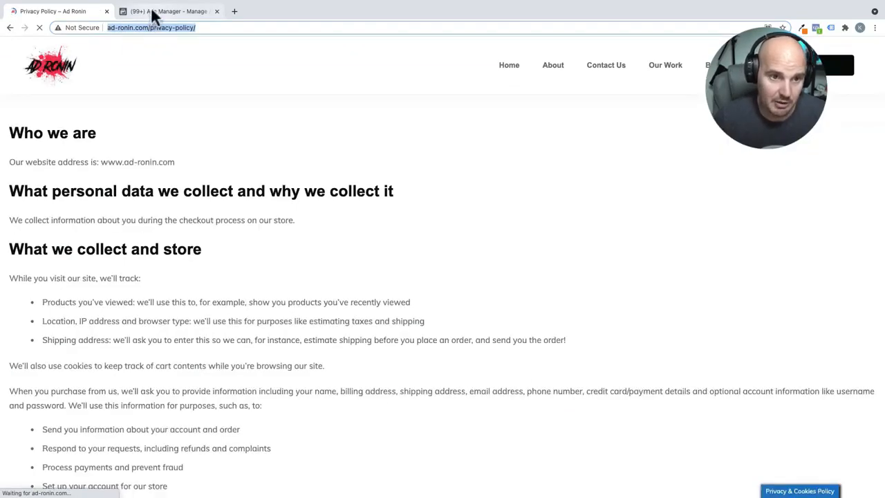
click(169, 11)
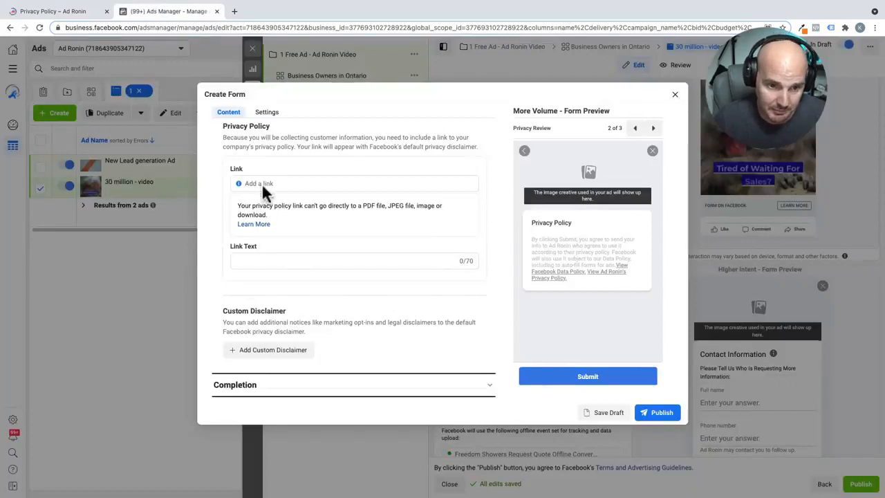
click(354, 183)
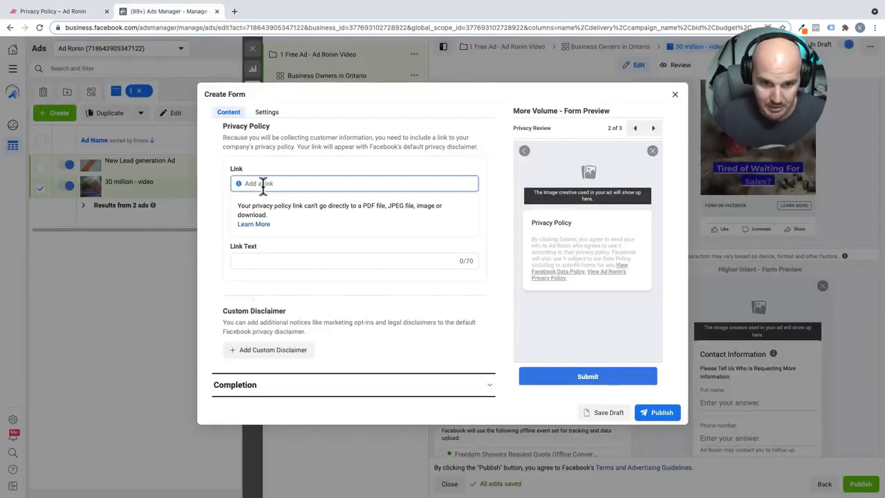
text(http://ad-ronin.com/privacy-policy/)
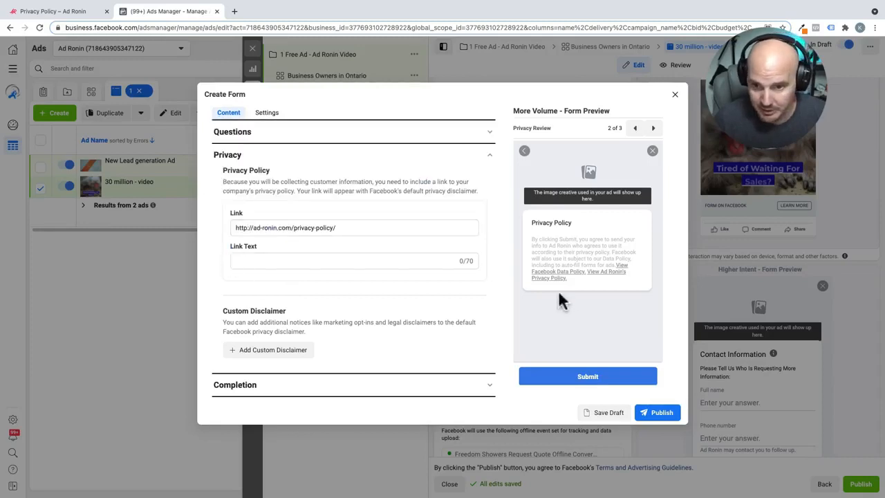
mouse_move(457, 315)
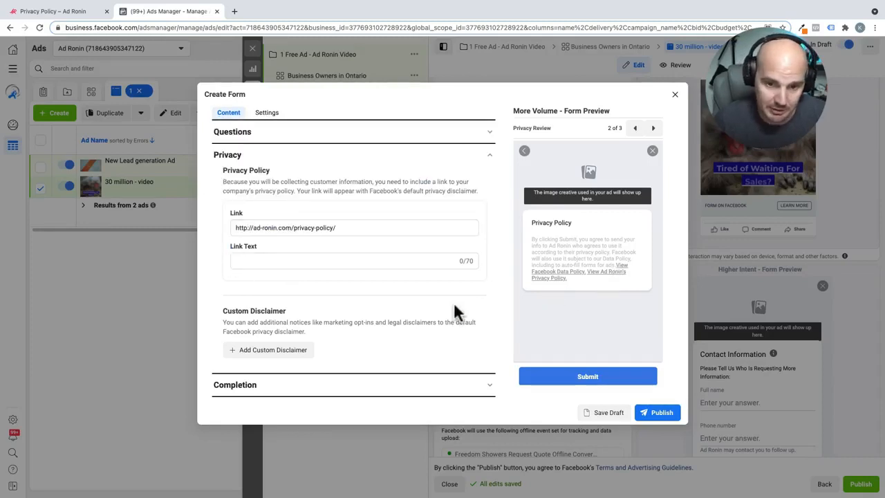
mouse_move(462, 296)
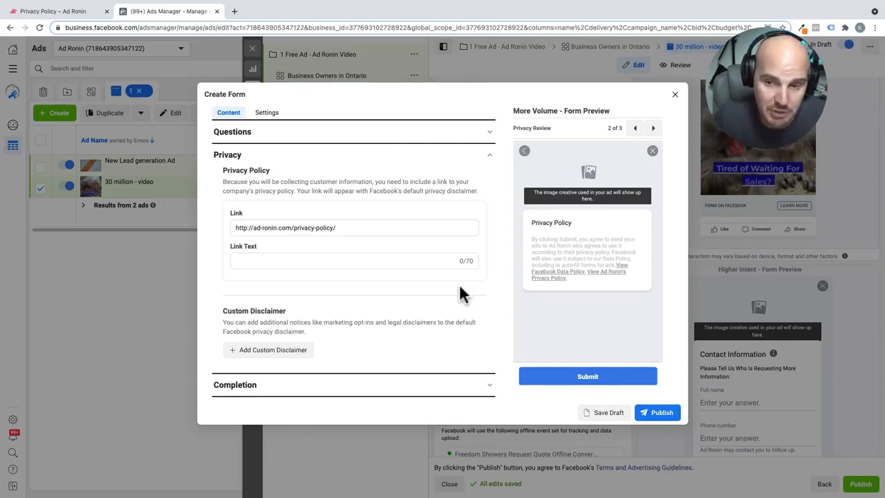
mouse_move(877, 448)
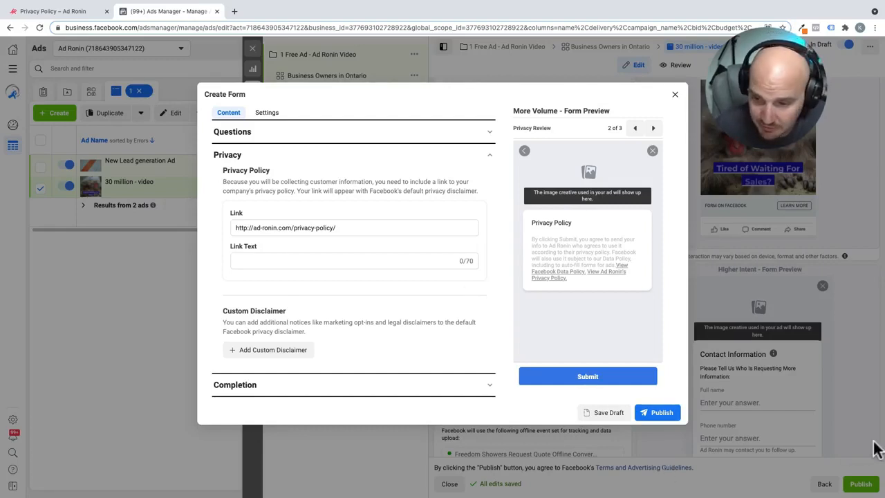
mouse_move(794, 385)
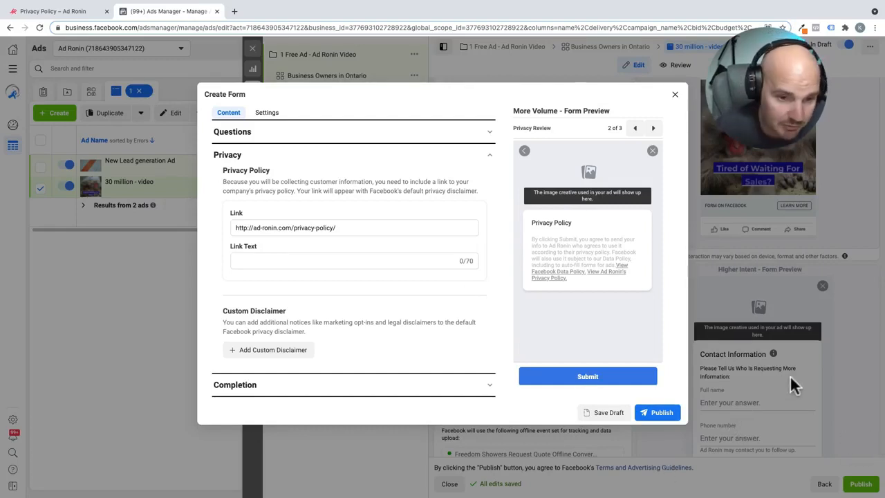
mouse_move(459, 326)
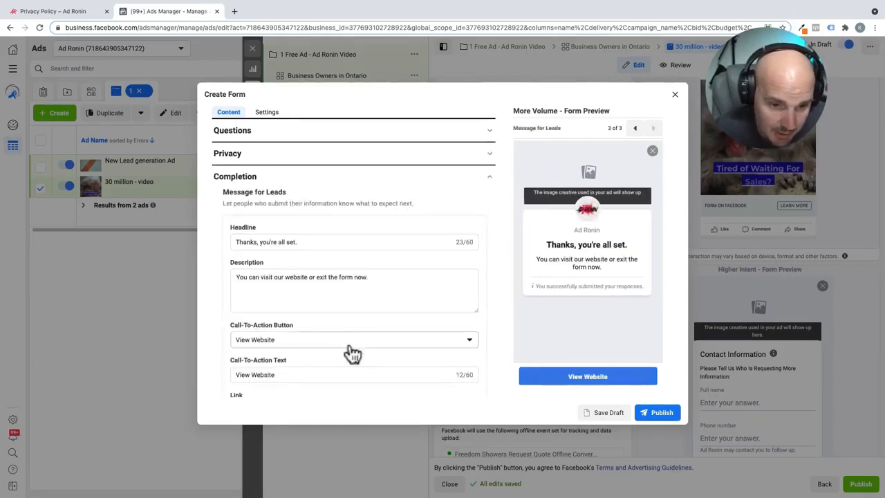
mouse_move(594, 262)
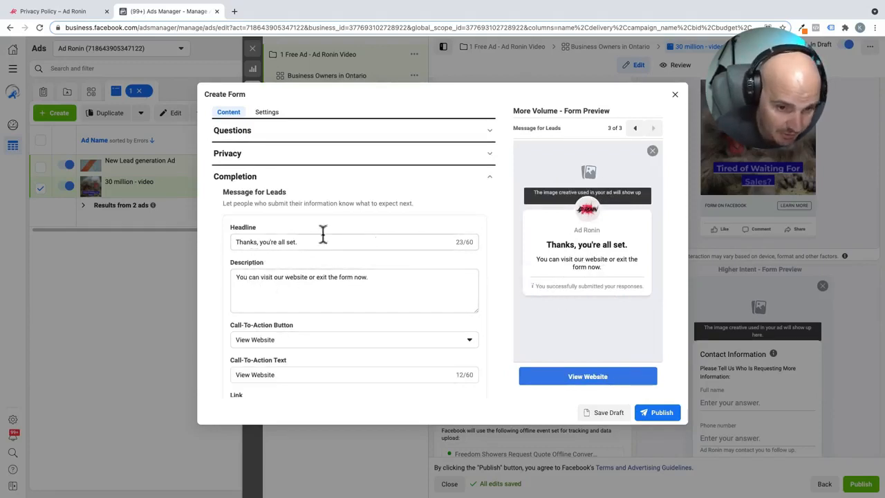
mouse_move(498, 260)
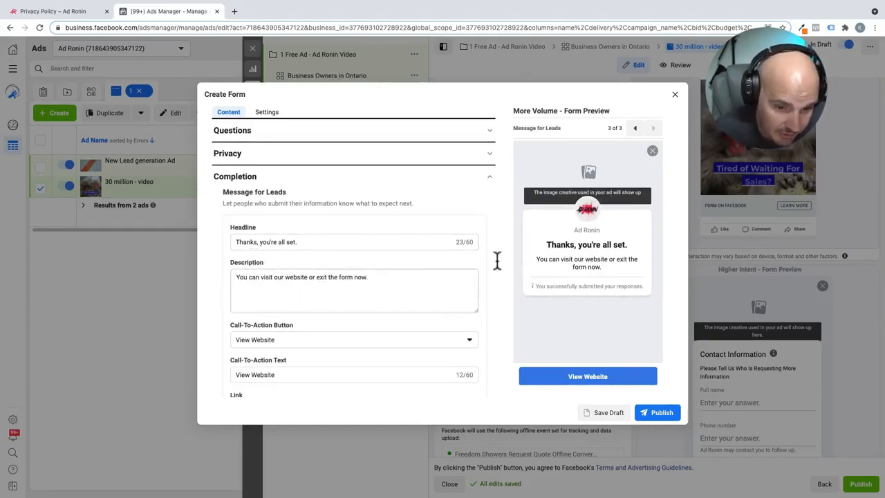
mouse_move(271, 404)
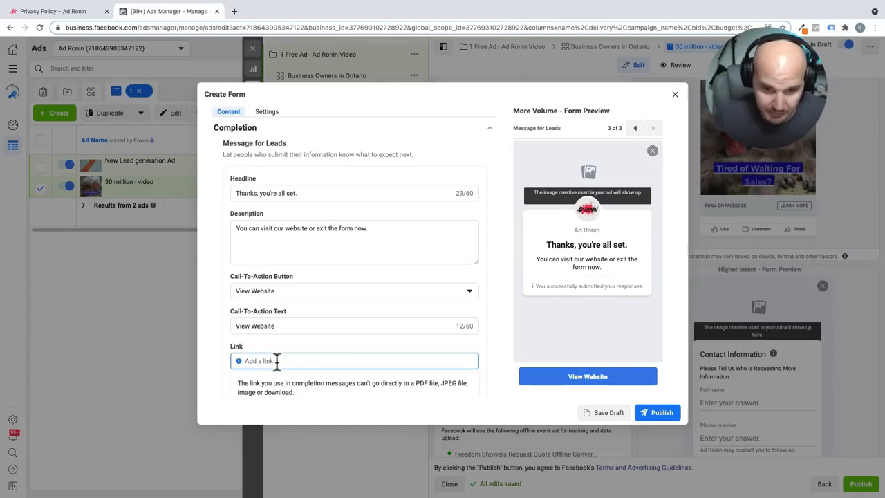
- Append "Please be expecting our call." to the completion headline and link it to the Ad Ronin site
text(http://ad-ronin.com/privacy-policy/)
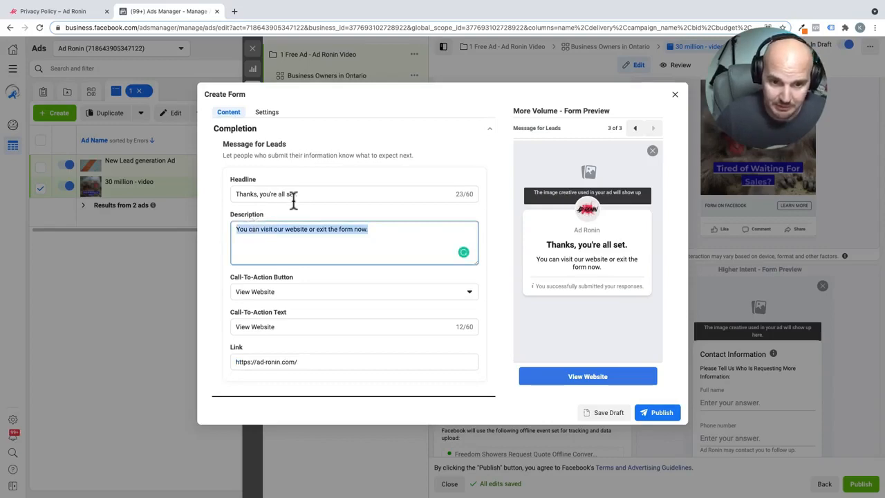
text(P)
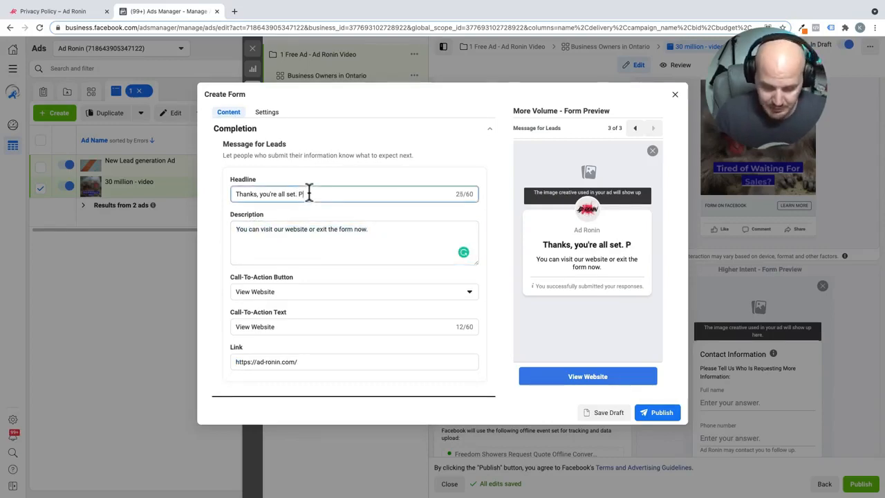
text(ease be expecting our call.)
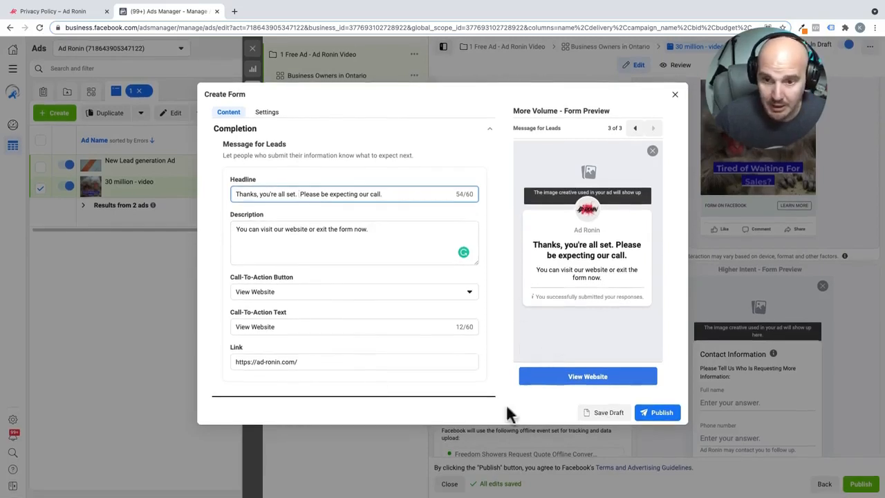
click(635, 127)
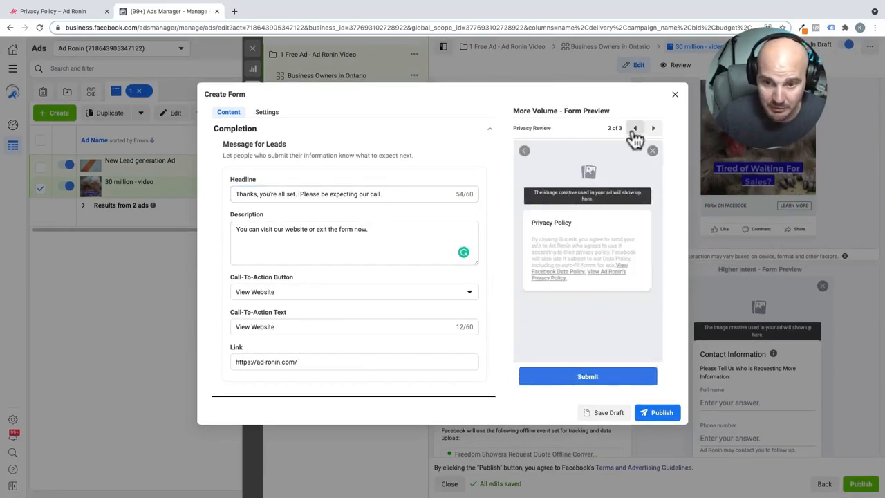
- Return the form preview to its first page before publishing the form
click(633, 127)
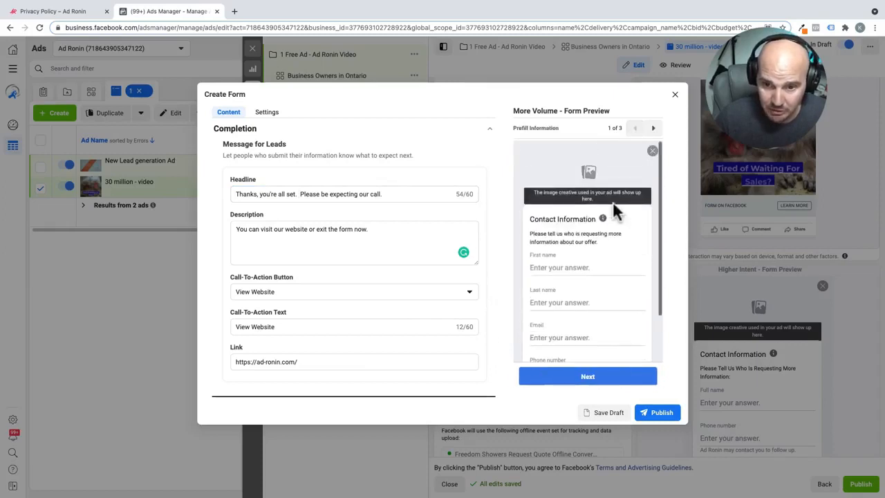
scroll(down, 3)
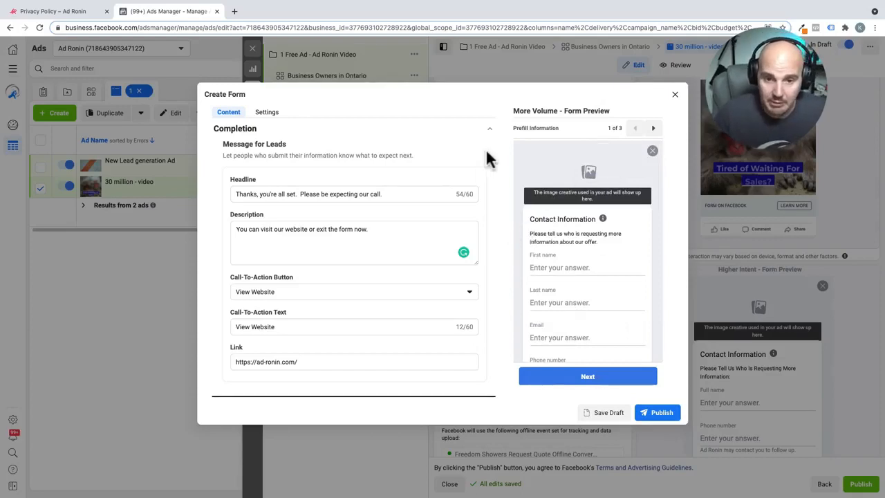
mouse_move(607, 305)
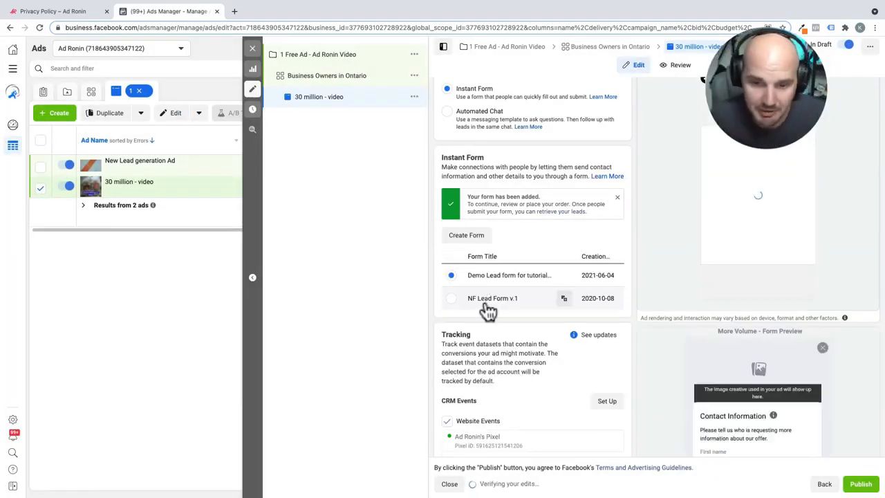
scroll(down, 3)
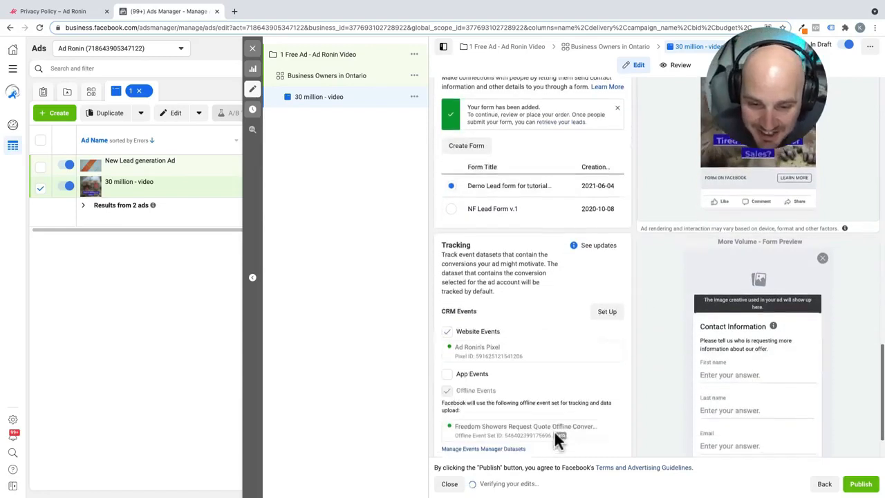
scroll(down, 3)
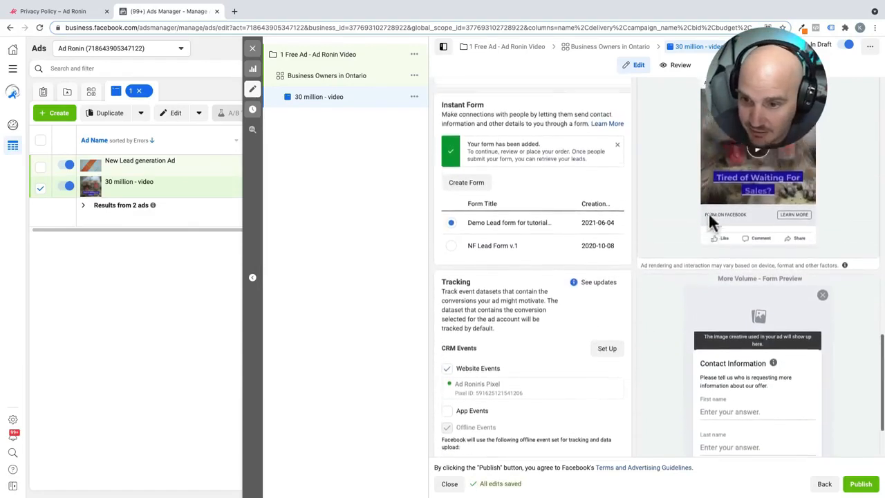
scroll(up, 3)
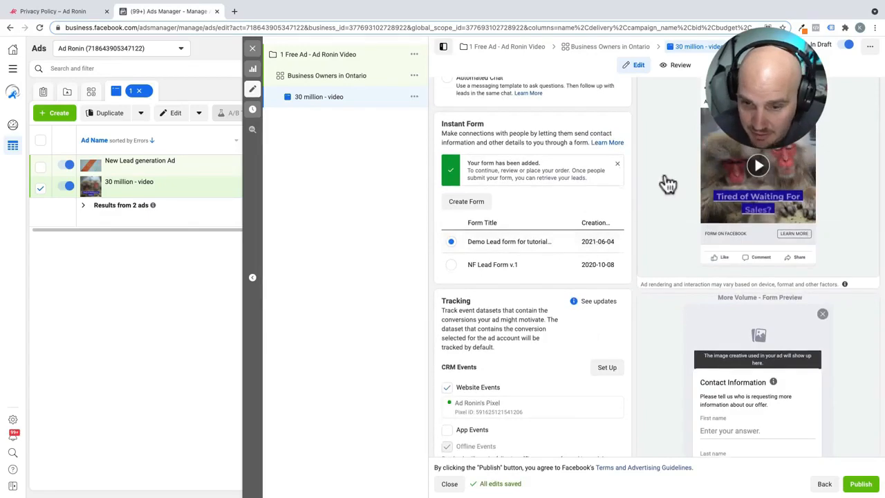
scroll(down, 3)
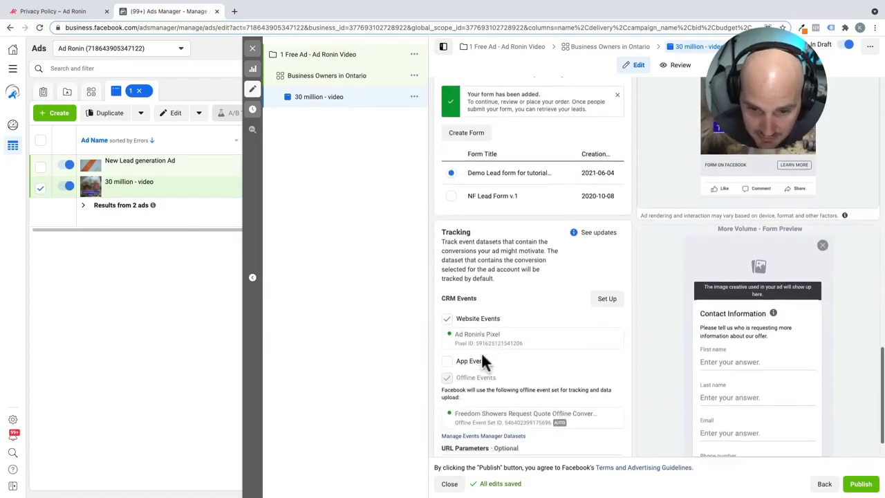
mouse_move(453, 311)
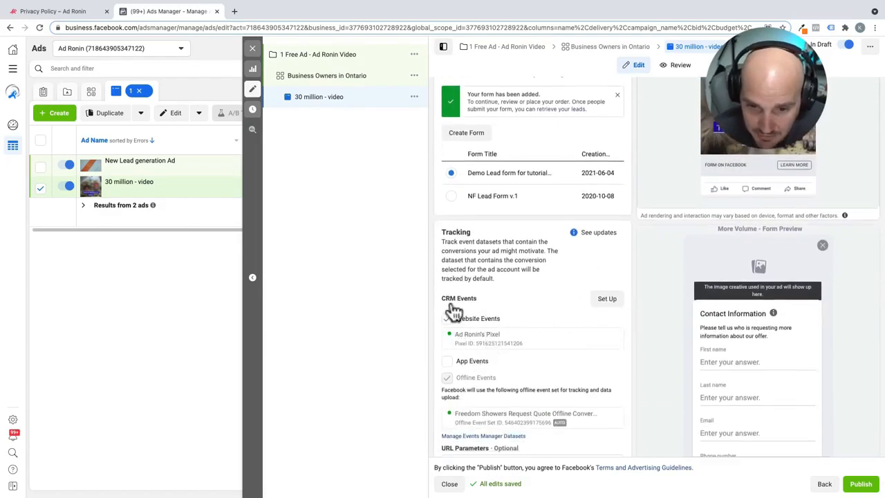
scroll(down, 3)
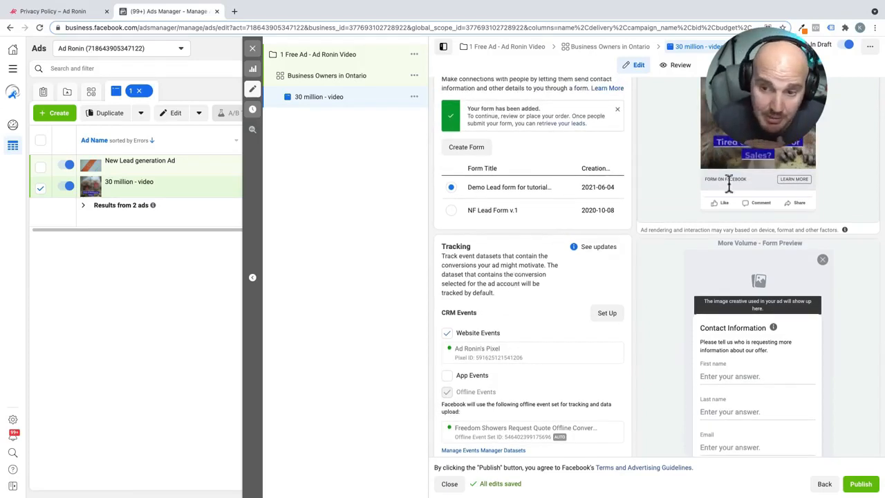
scroll(down, 3)
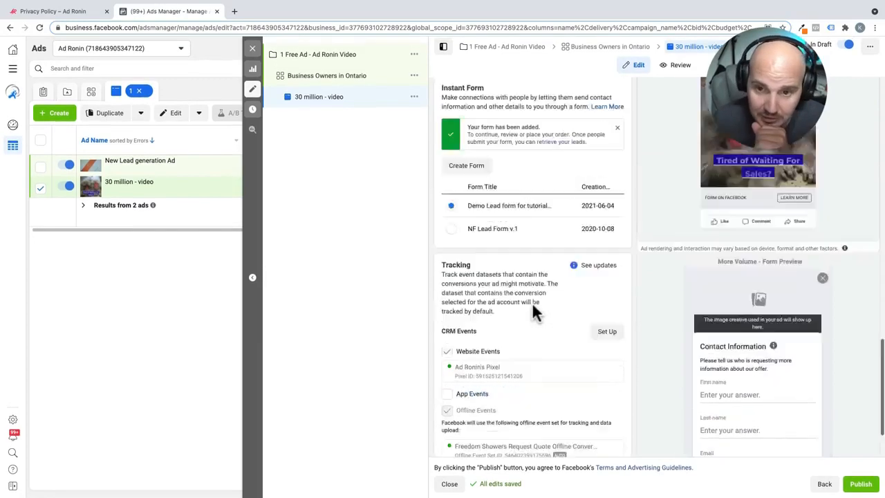
scroll(up, 3)
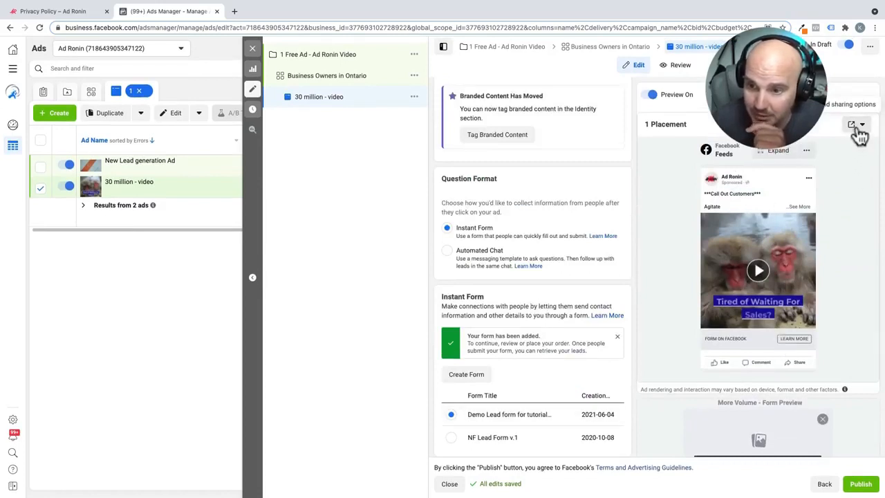
- Send the ad preview to the linked phone and acknowledge the Mobile Ad Preview notice
click(851, 125)
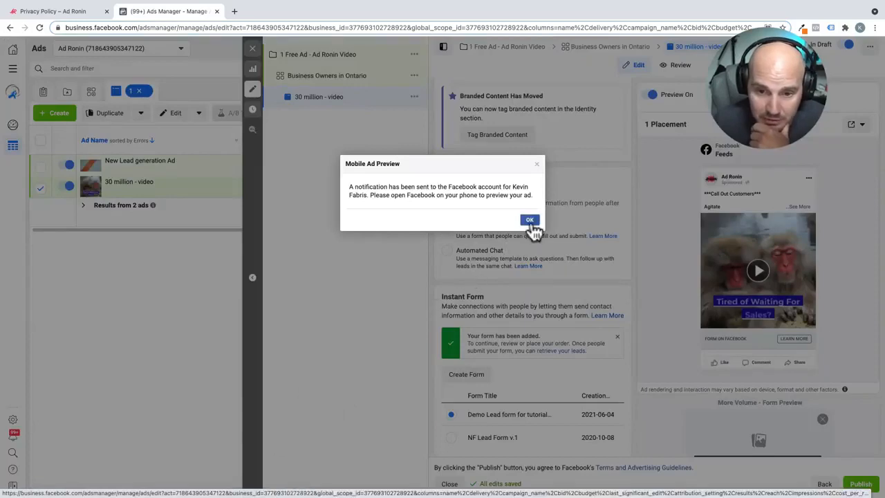
click(528, 220)
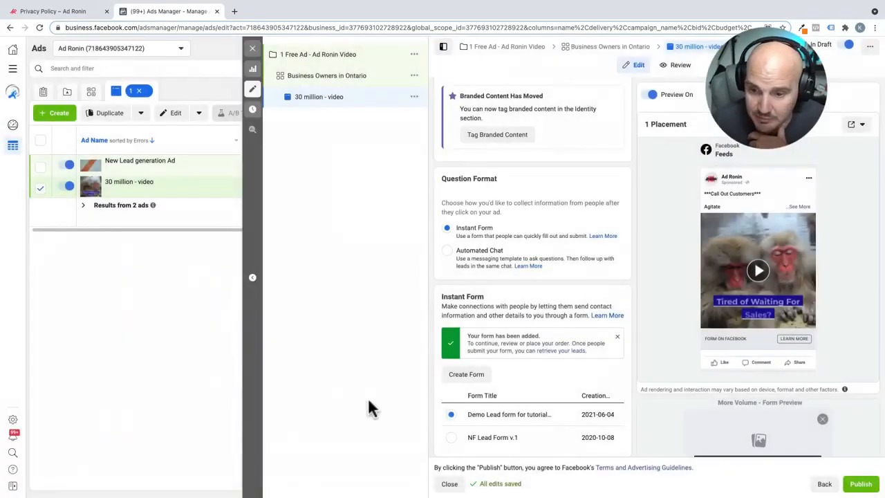
scroll(up, 3)
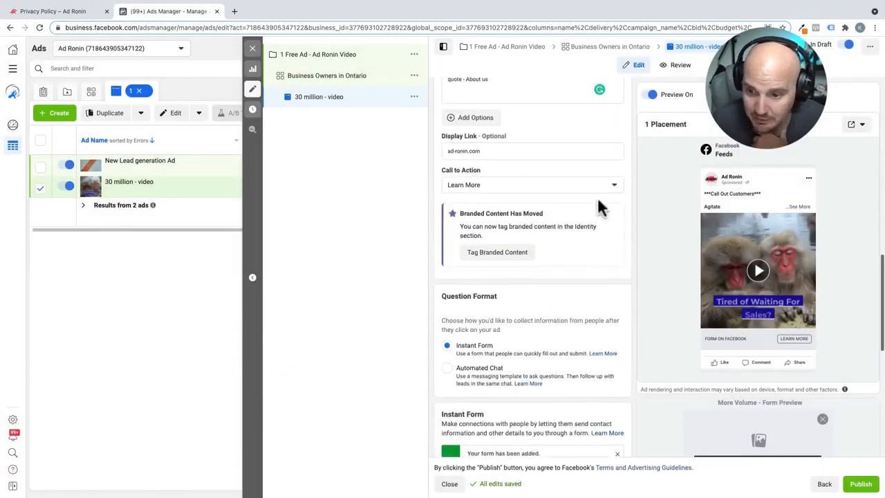
scroll(down, 3)
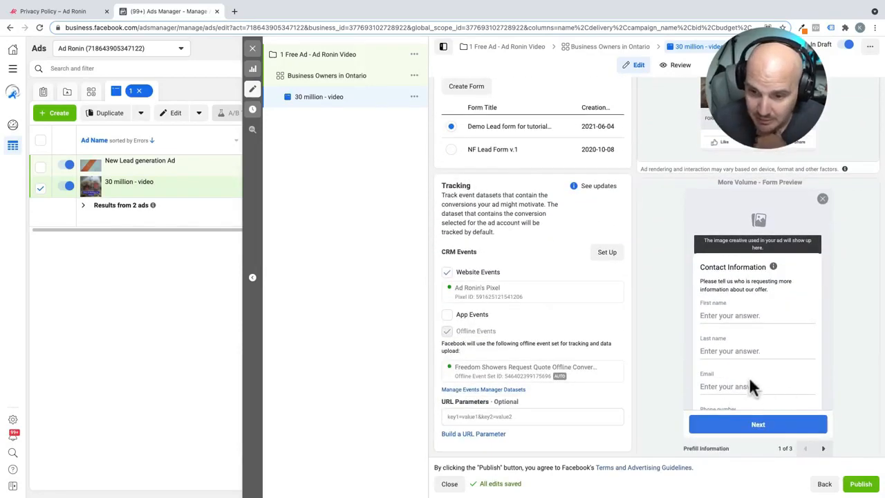
mouse_move(860, 456)
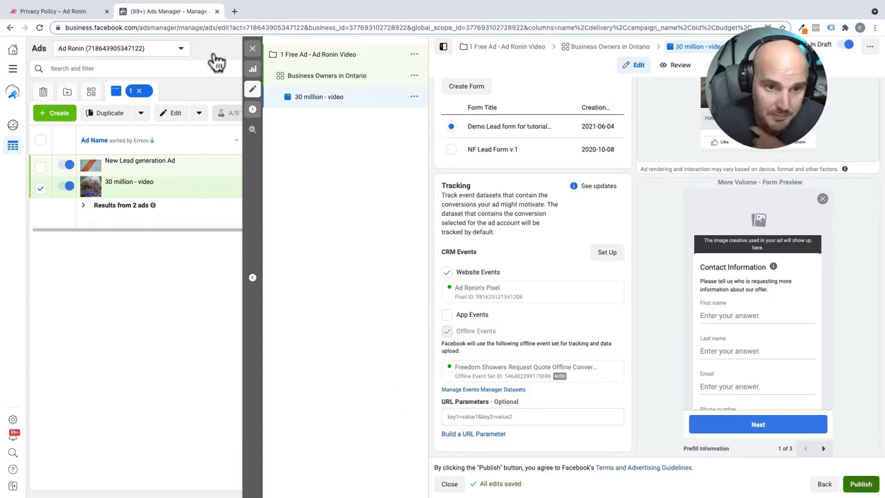
- Publish the lead ad, close the editor and show the Campaigns list
click(860, 483)
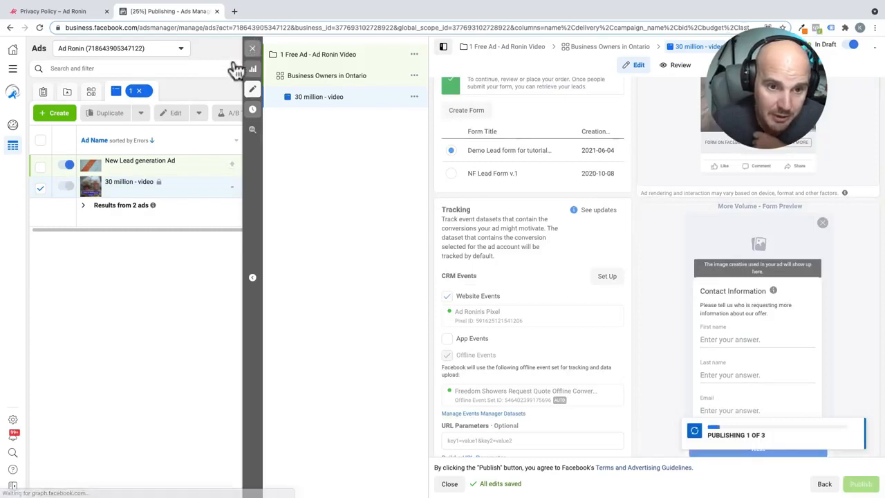
click(252, 47)
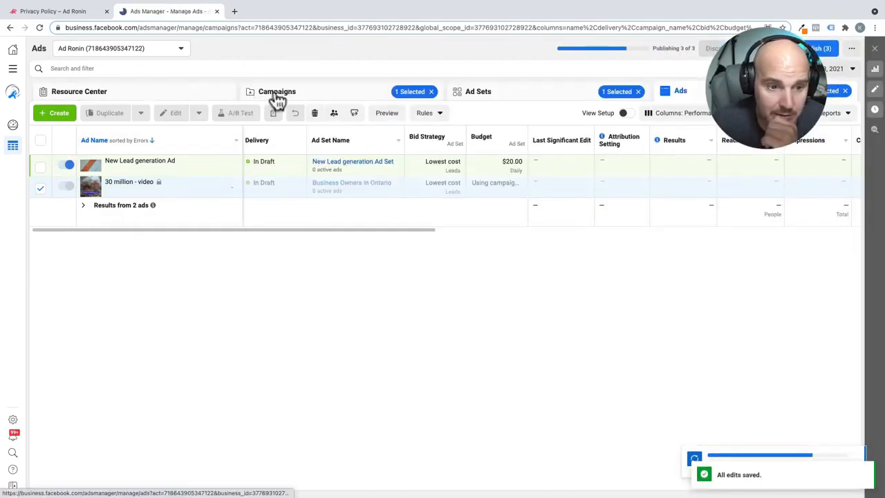
click(276, 91)
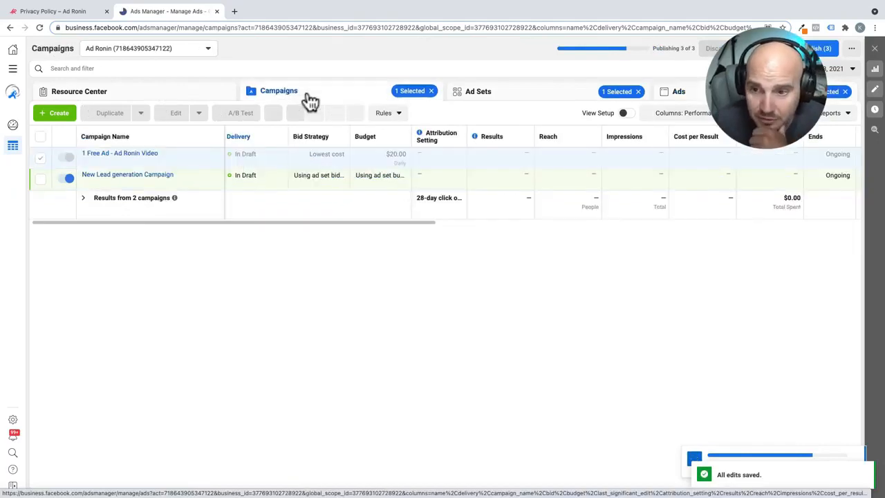